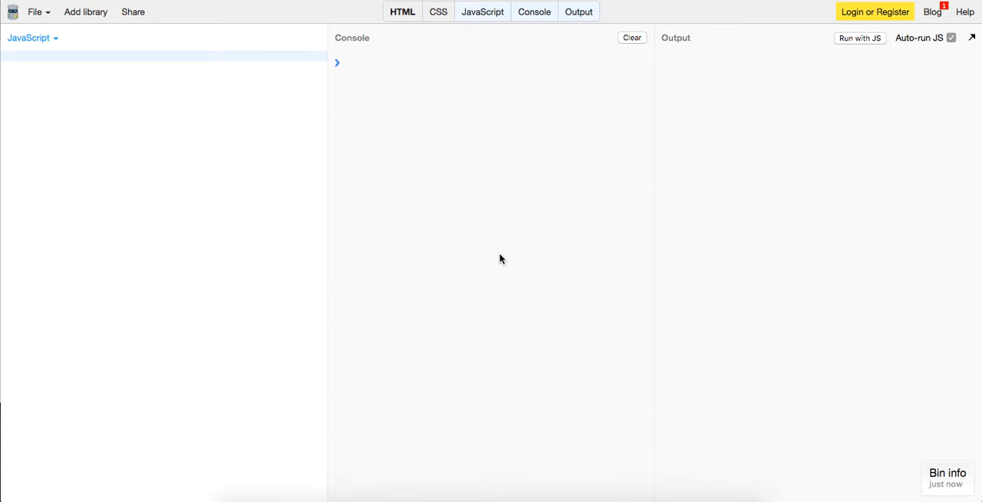
{"action": "mouse_move", "coordinate": [425, 218]}
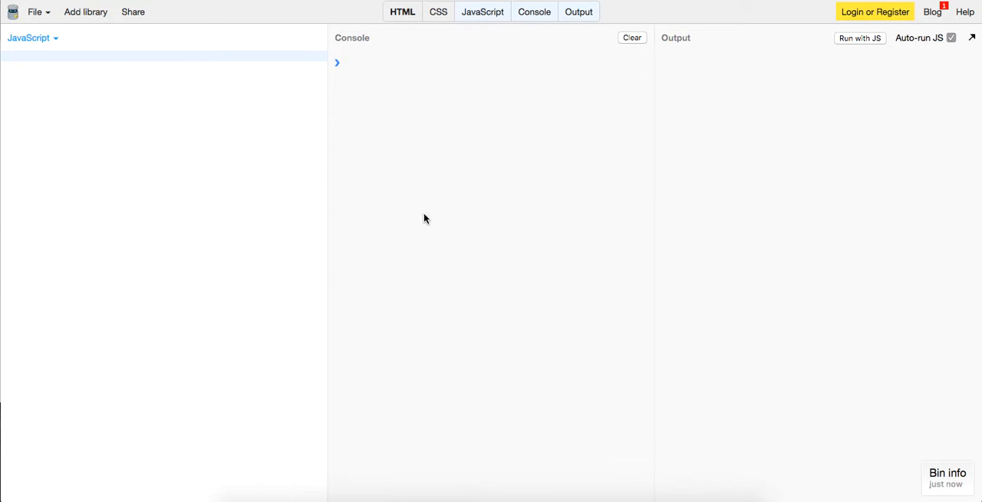
{"action": "mouse_move", "coordinate": [197, 58]}
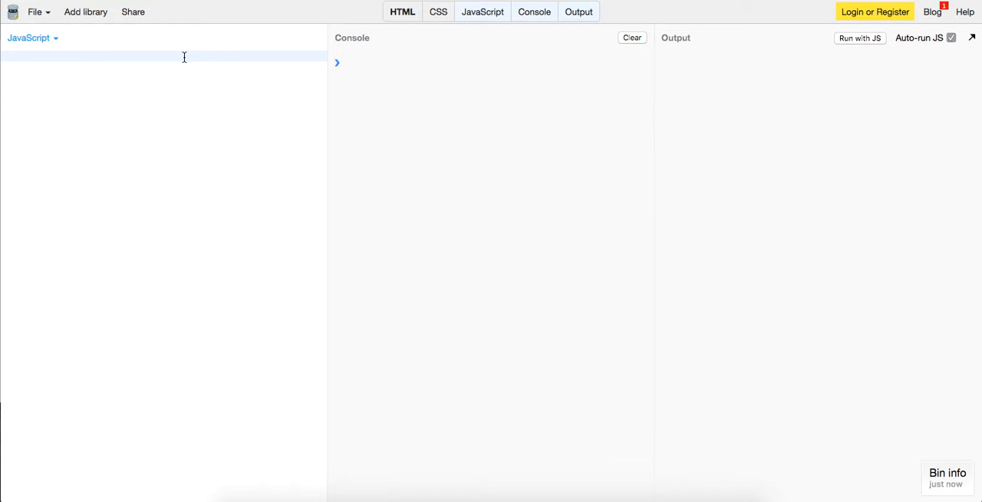
- Declare var names = ['Theo', 'John', 'Rick', 'James']; in the JavaScript panel
{"action": "type", "text": "var names ="}
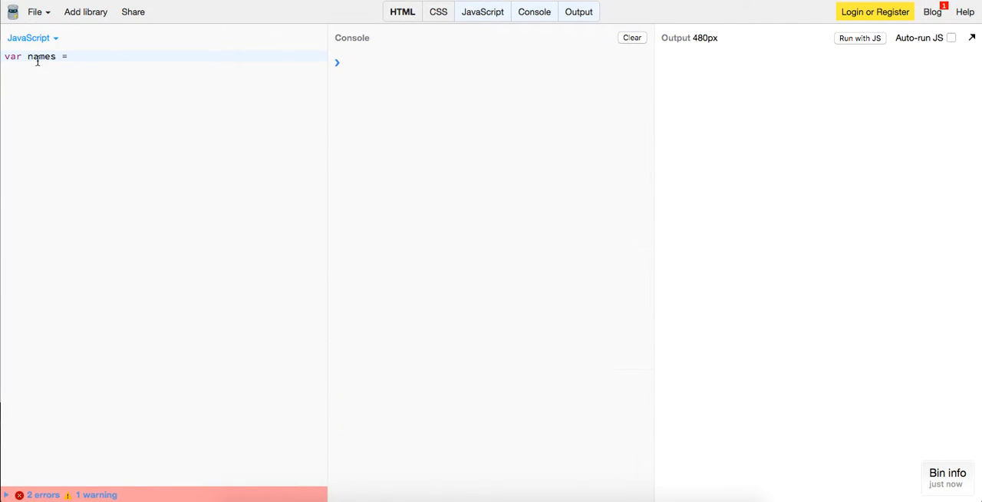
{"action": "type", "text": "['T']"}
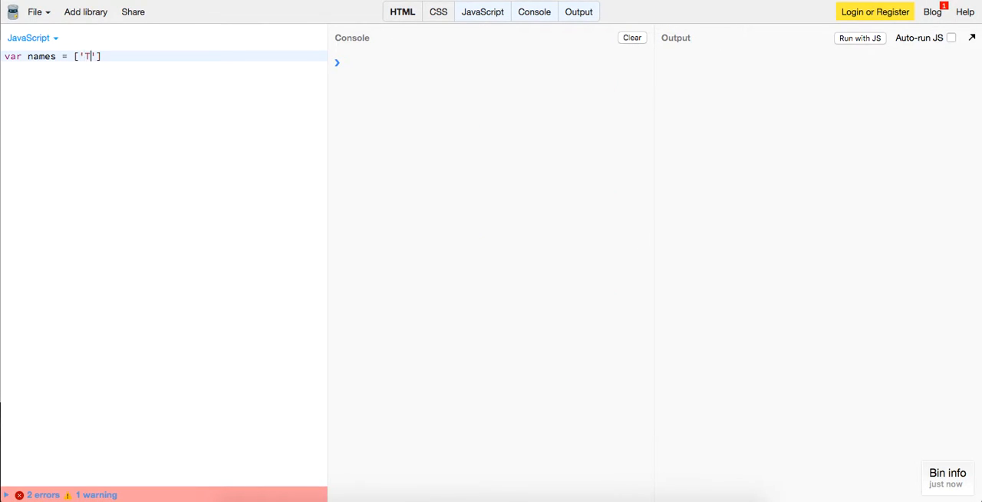
{"action": "type", "text": "heo', 'John',"}
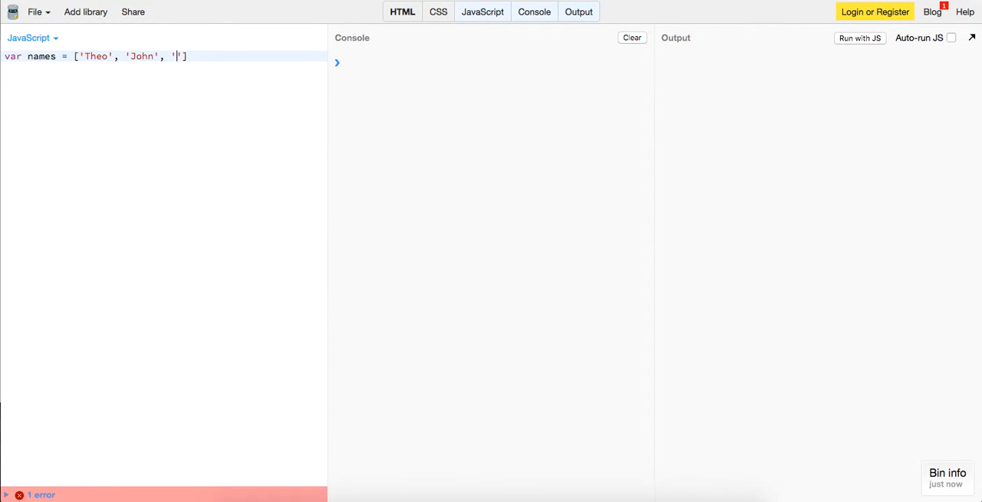
{"action": "type", "text": "Rick', 'J"}
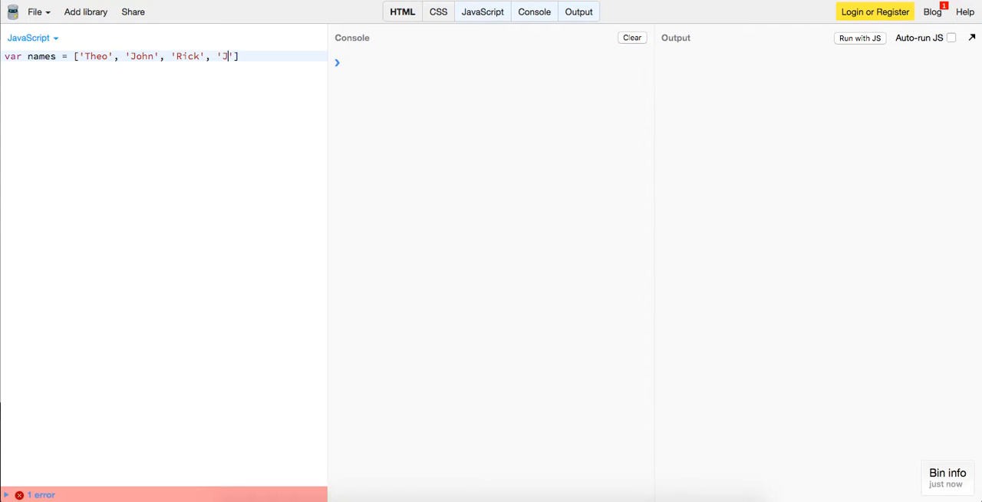
{"action": "type", "text": "ames'];"}
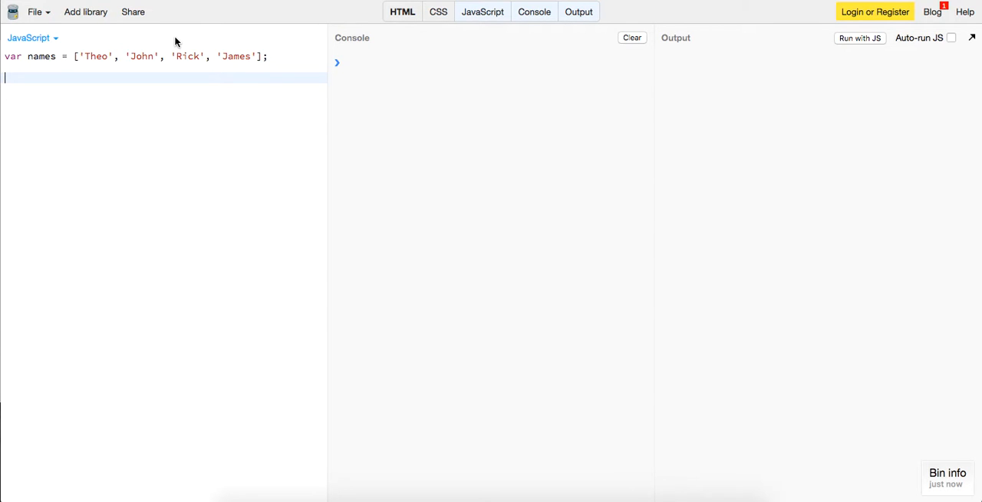
- Start Array.prototype.create = function(name) { as a new method on all arrays
{"action": "type", "text": "Arra"}
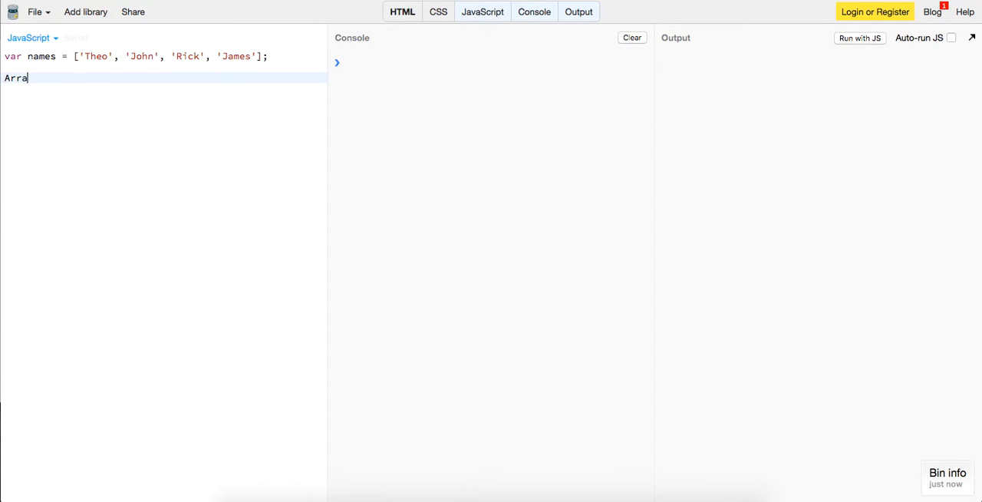
{"action": "type", "text": "y."}
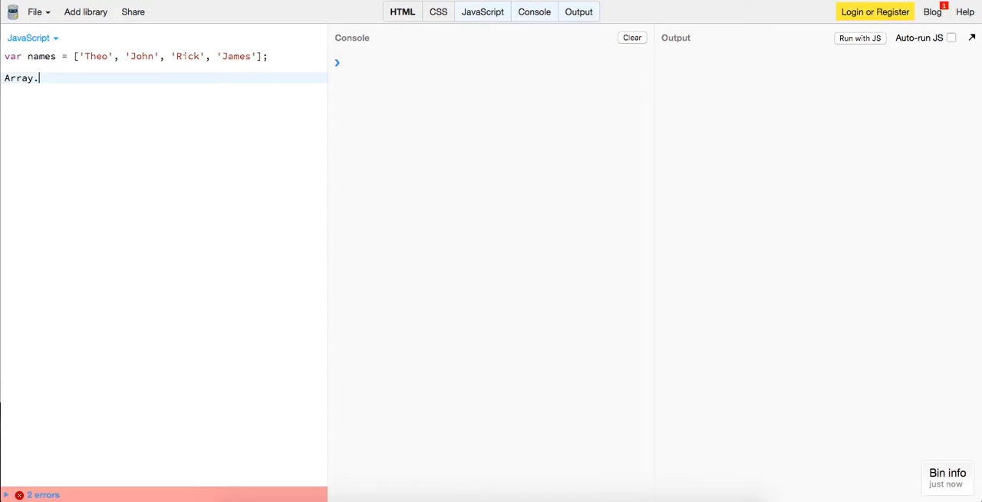
{"action": "type", "text": "prototype"}
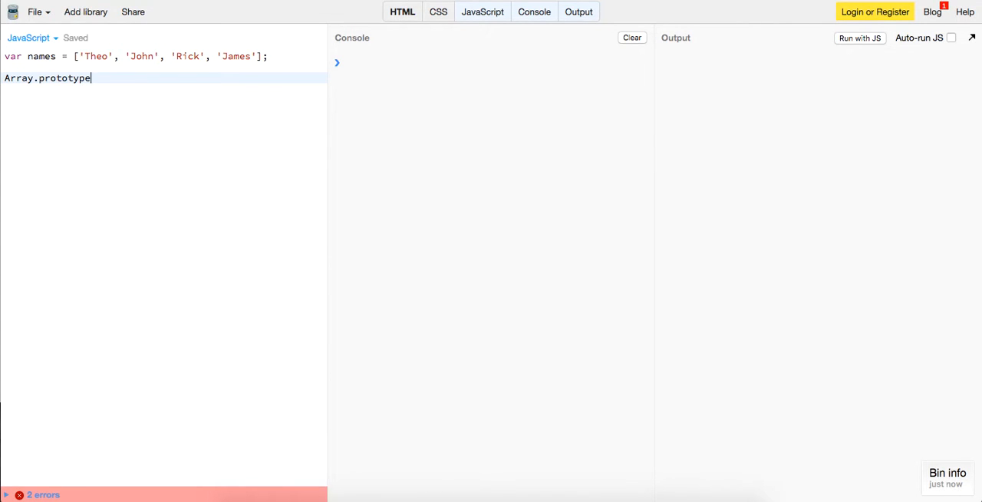
{"action": "type", "text": ".cre"}
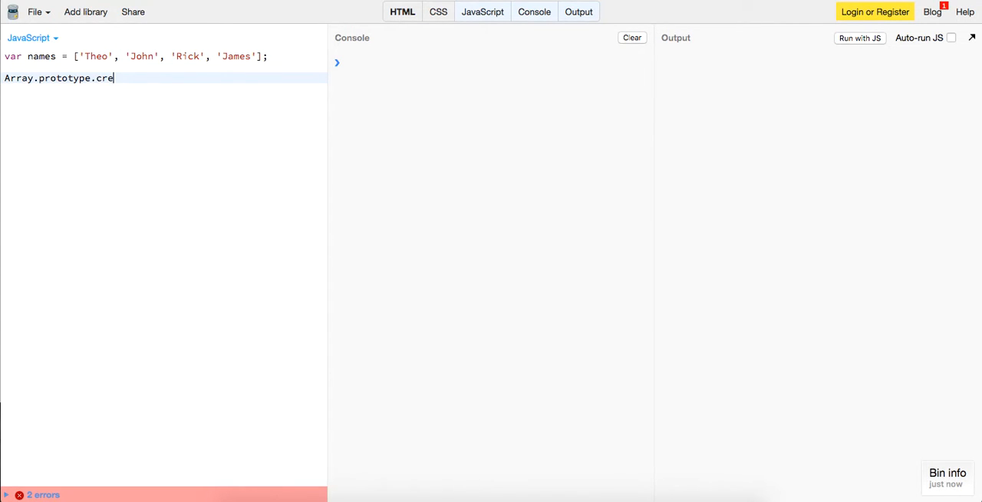
{"action": "type", "text": "ate = f"}
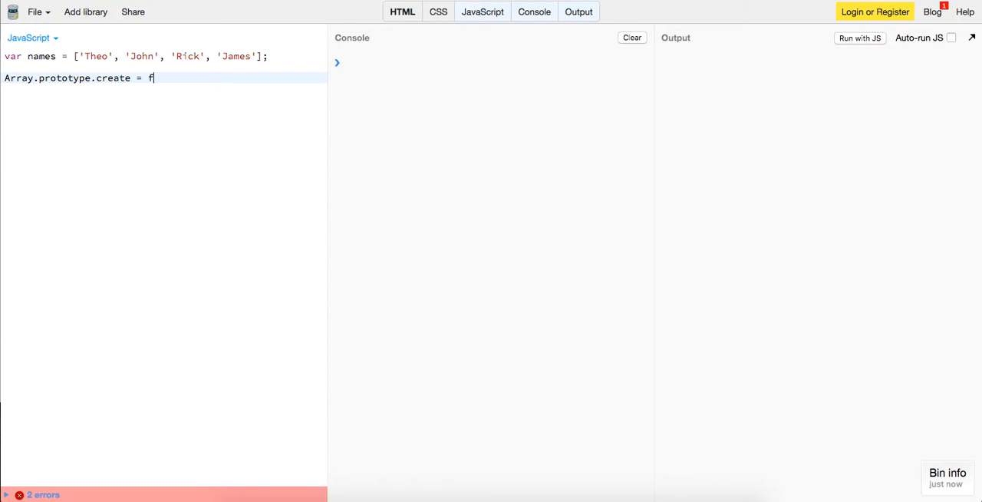
{"action": "type", "text": "unction()"}
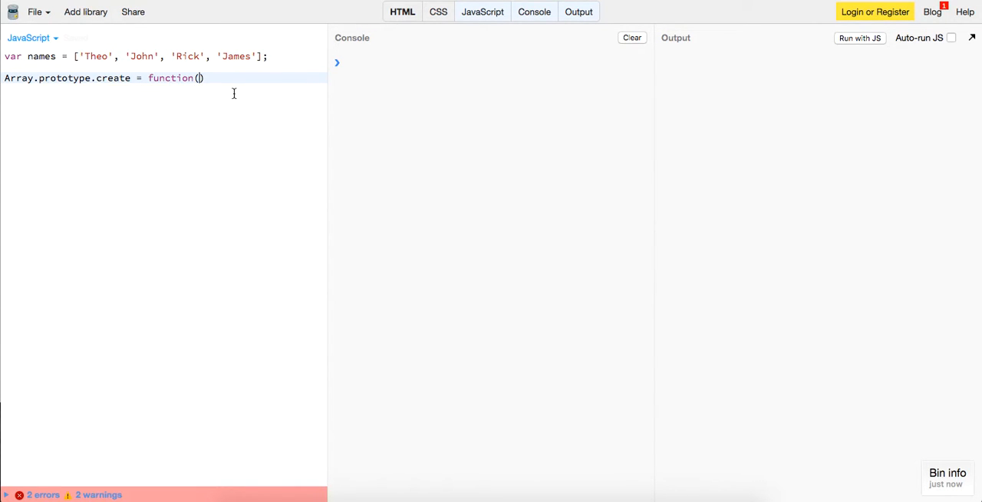
{"action": "type", "text": "name"}
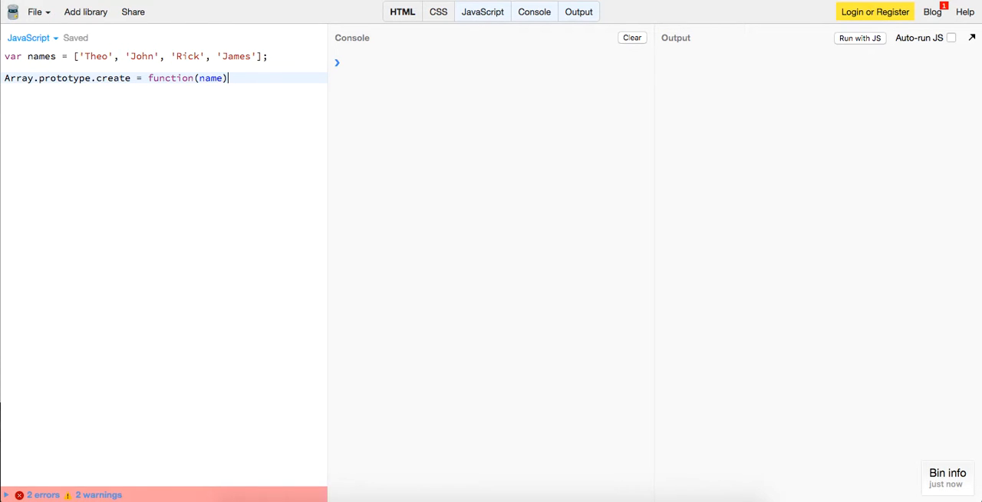
{"action": "type", "text": "{"}
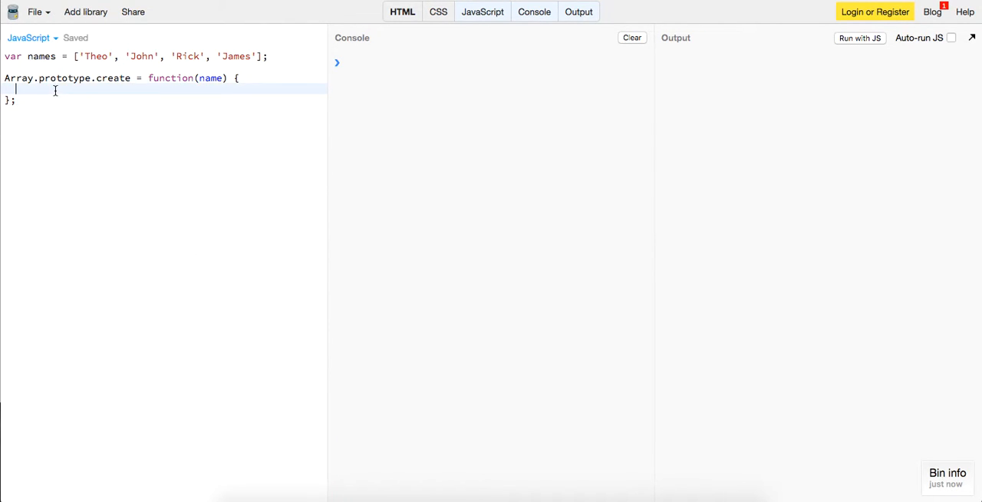
- Fill the create body with this.push(name), a return of this.length and console.log(this)
{"action": "type", "text": "thi"}
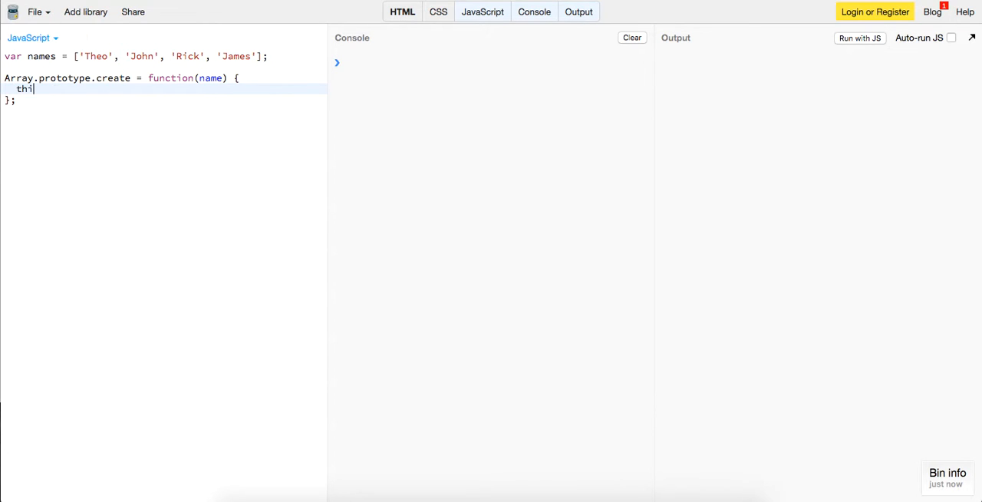
{"action": "type", "text": "s.push()"}
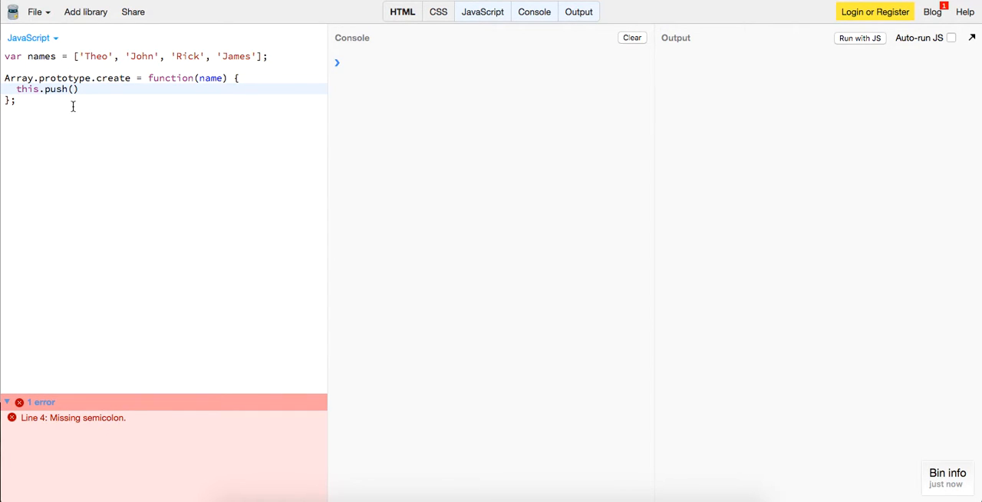
{"action": "type", "text": "name);"}
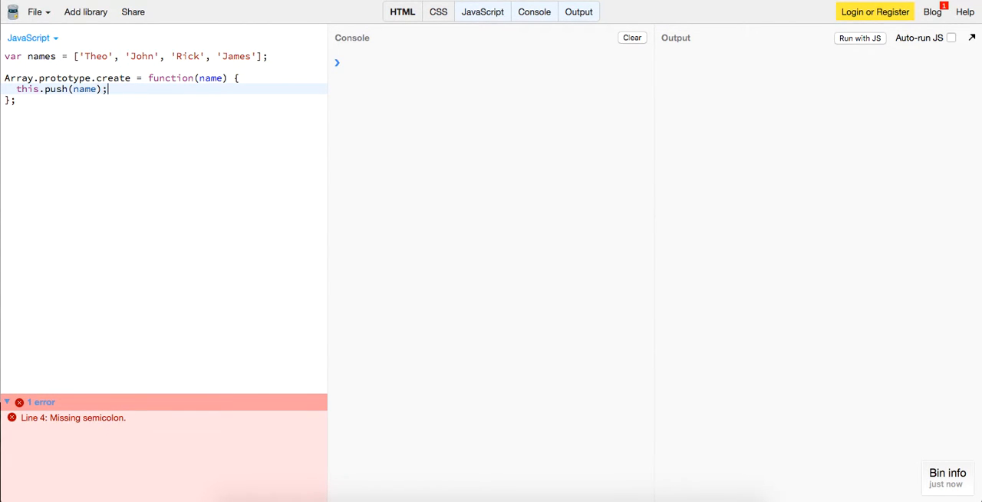
{"action": "type", "text": "re"}
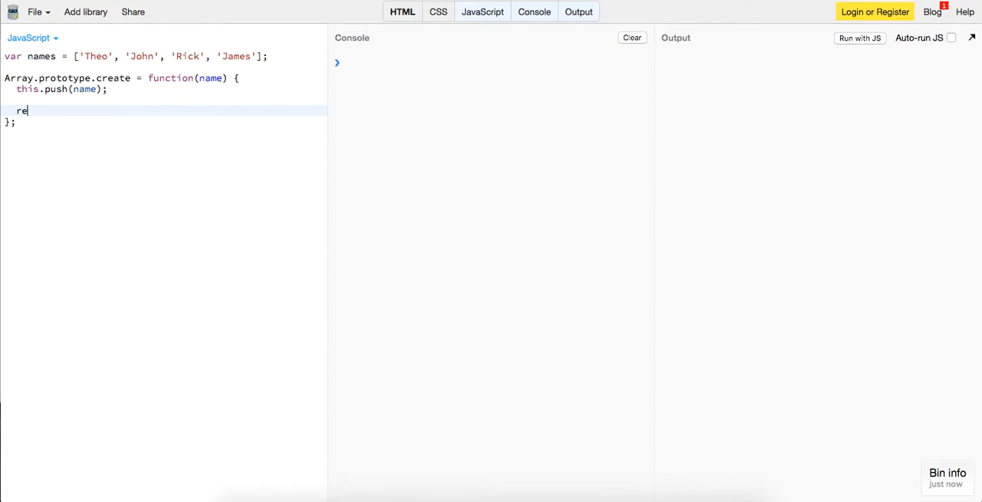
{"action": "type", "text": "turn this."}
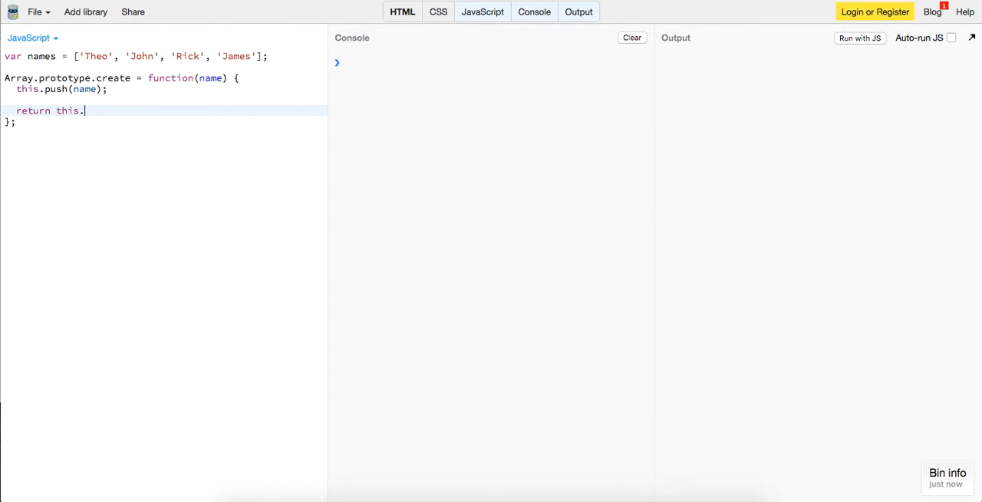
{"action": "type", "text": "lengt"}
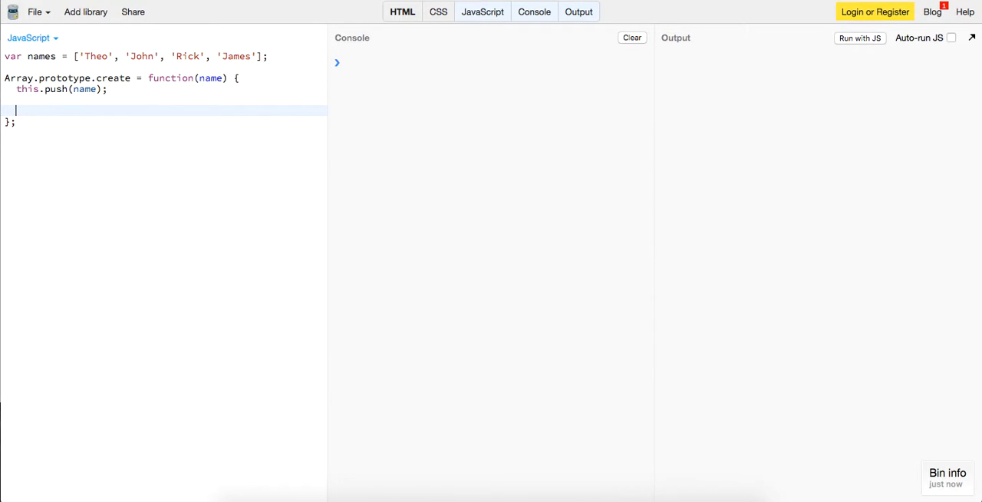
{"action": "type", "text": "console"}
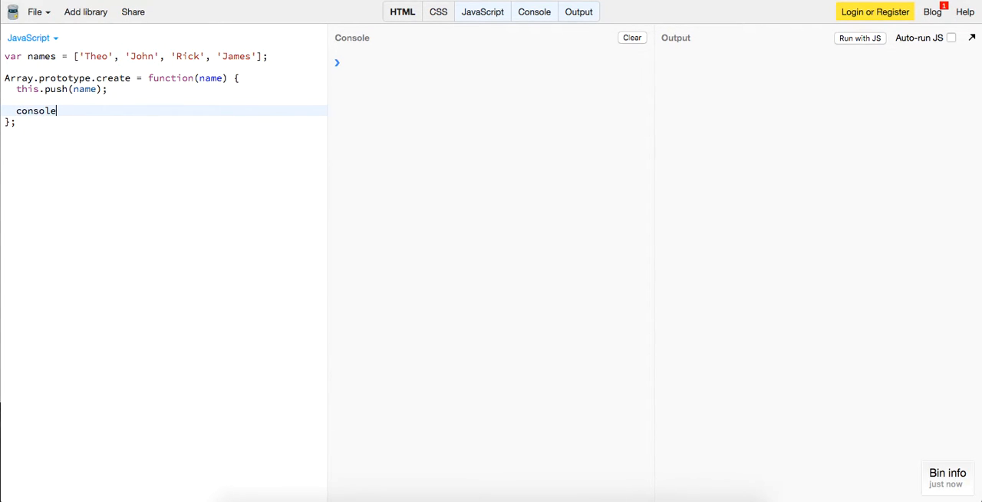
{"action": "type", "text": ".log(this);"}
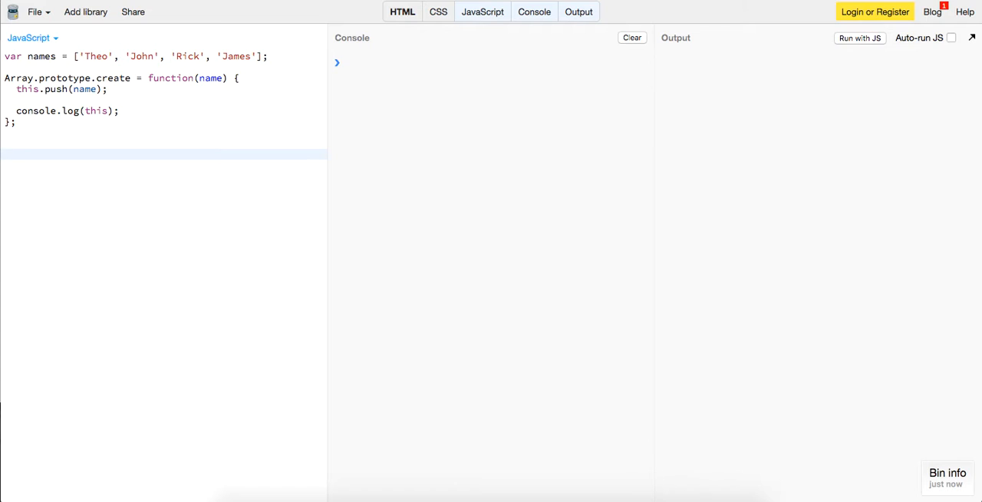
- Add console.log(names.create('Mark')); and run it to see the updated names logged
{"action": "type", "text": "console.log"}
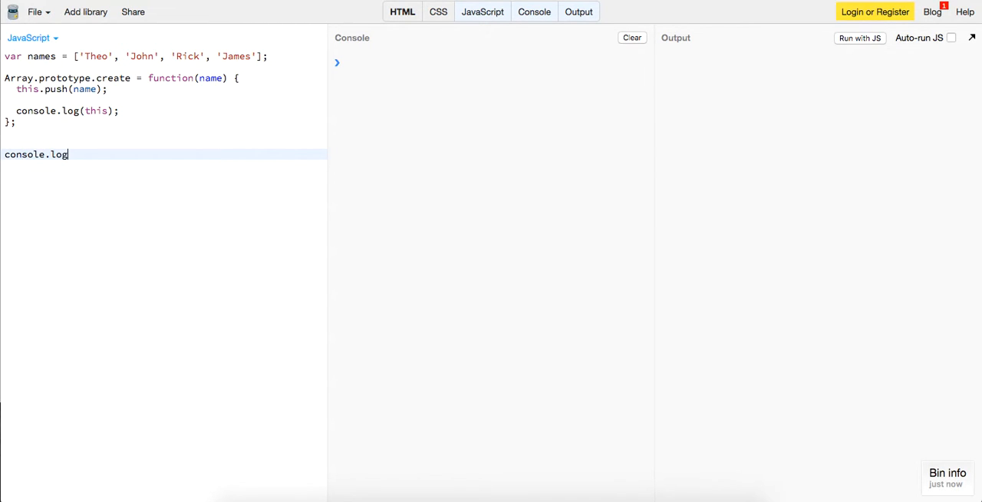
{"action": "type", "text": "(names.create('M'))"}
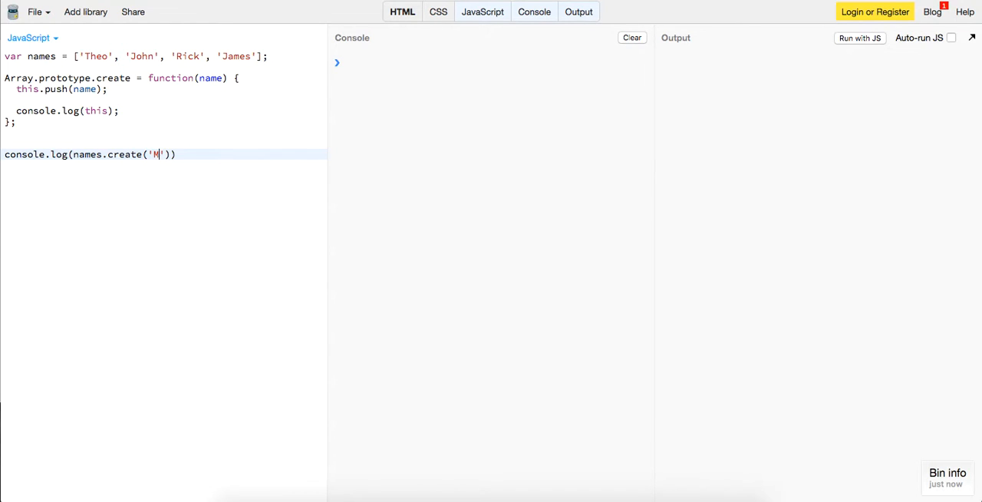
{"action": "type", "text": "ark'));"}
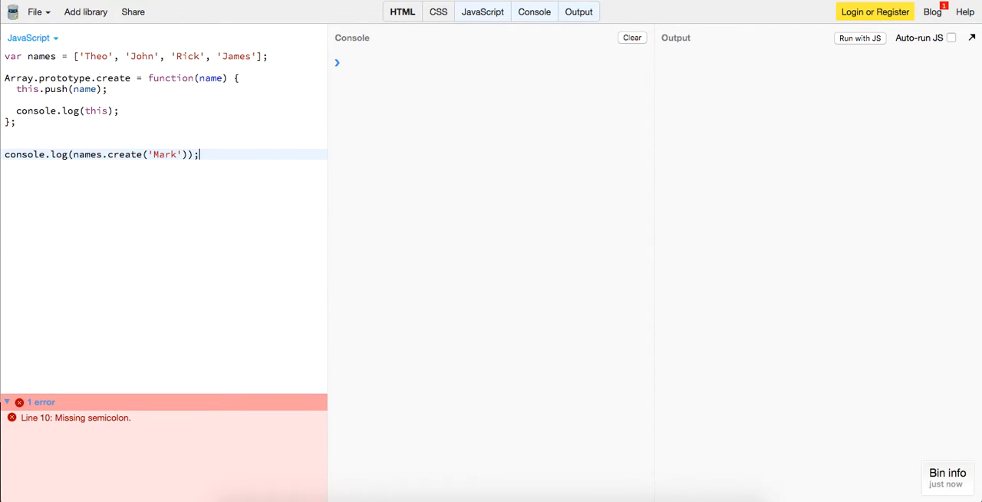
{"action": "left_click", "coordinate": [859, 37]}
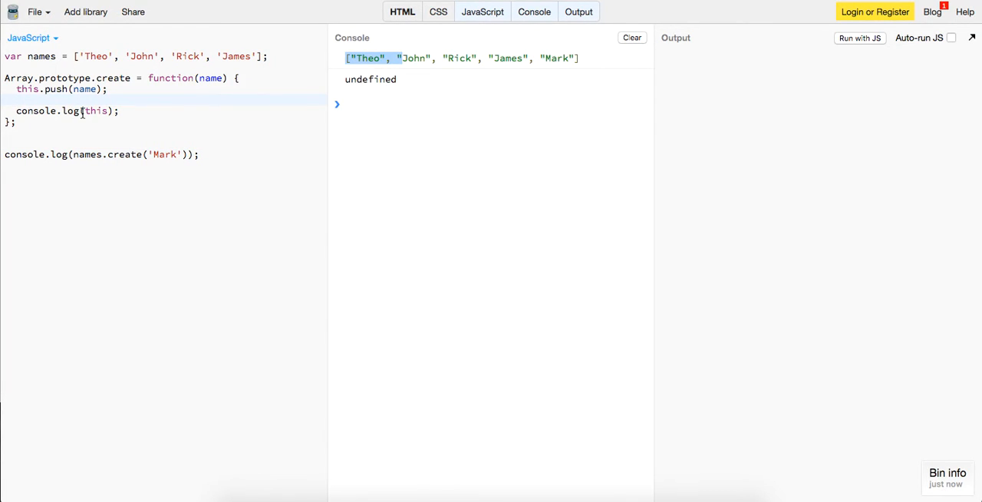
- Prefix the log with 'New array is ' + this, then select the logging code for removal
{"action": "type", "text": "'New '"}
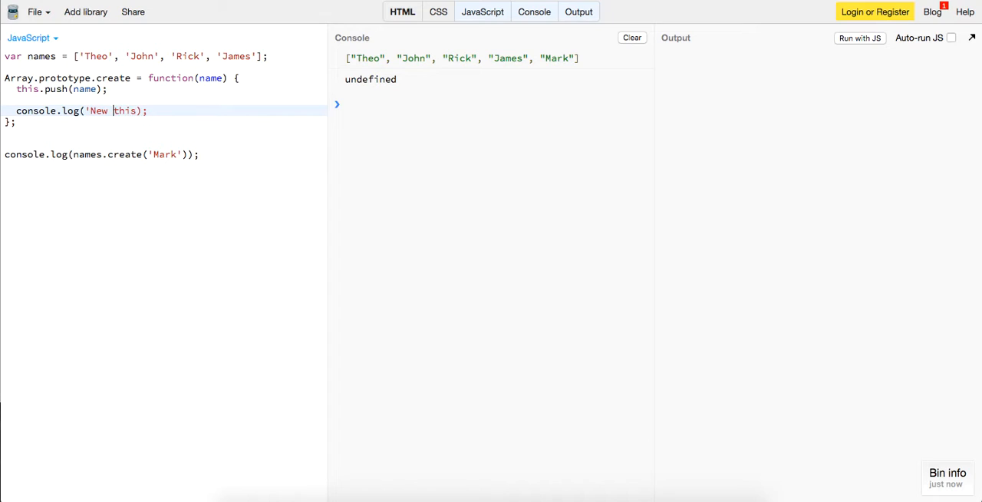
{"action": "type", "text": "array is"}
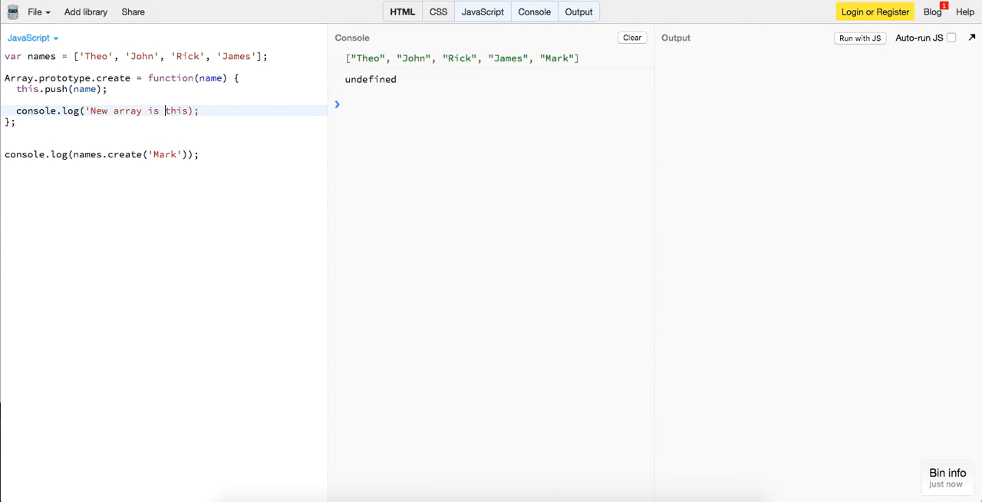
{"action": "type", "text": "+"}
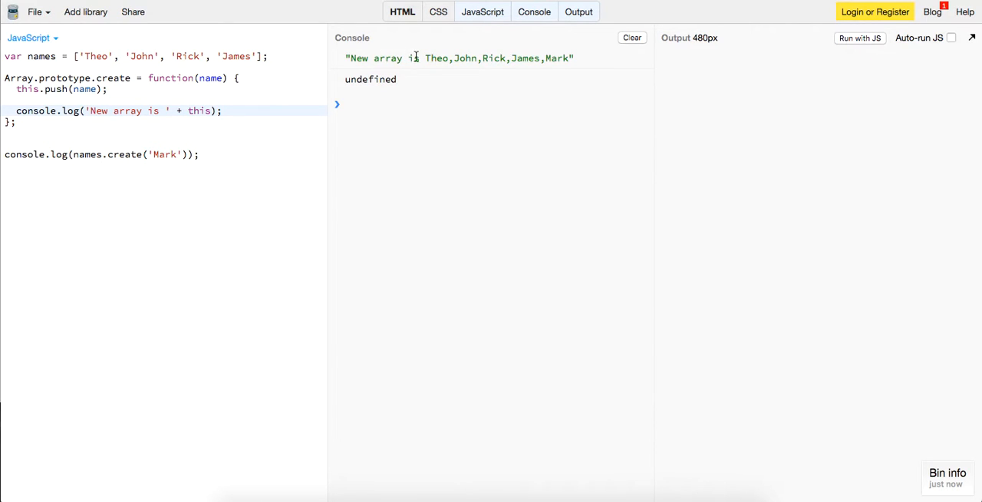
{"action": "double_click", "coordinate": [559, 58]}
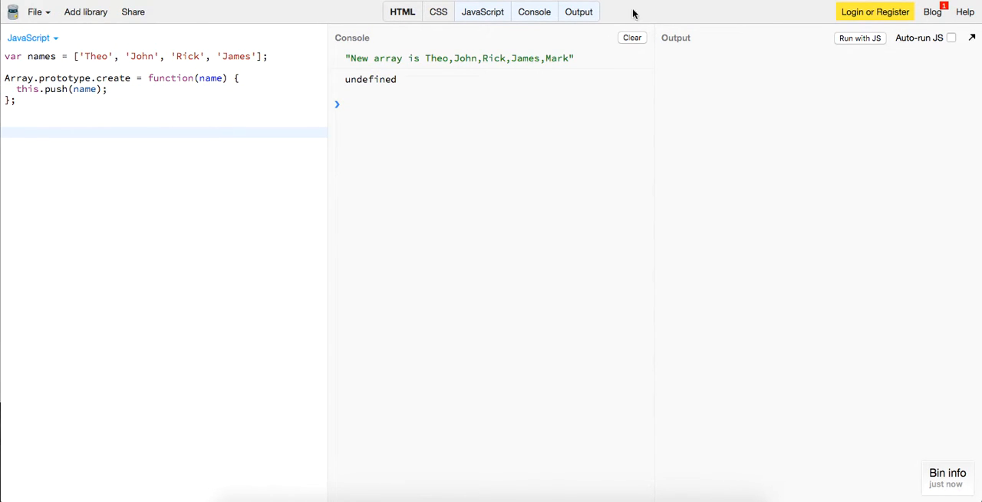
- Clear the console and declare Array.prototype.read = function() as a new method
{"action": "left_click", "coordinate": [633, 37]}
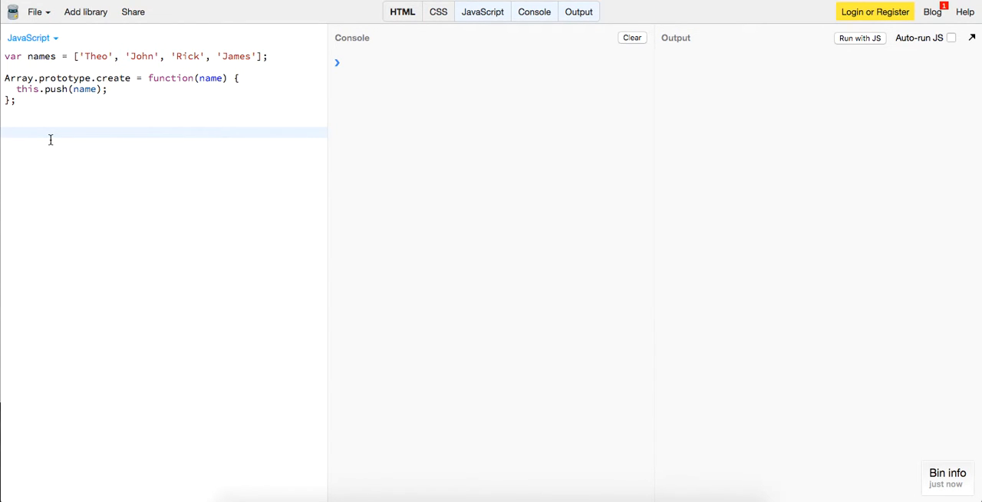
{"action": "type", "text": "Arra"}
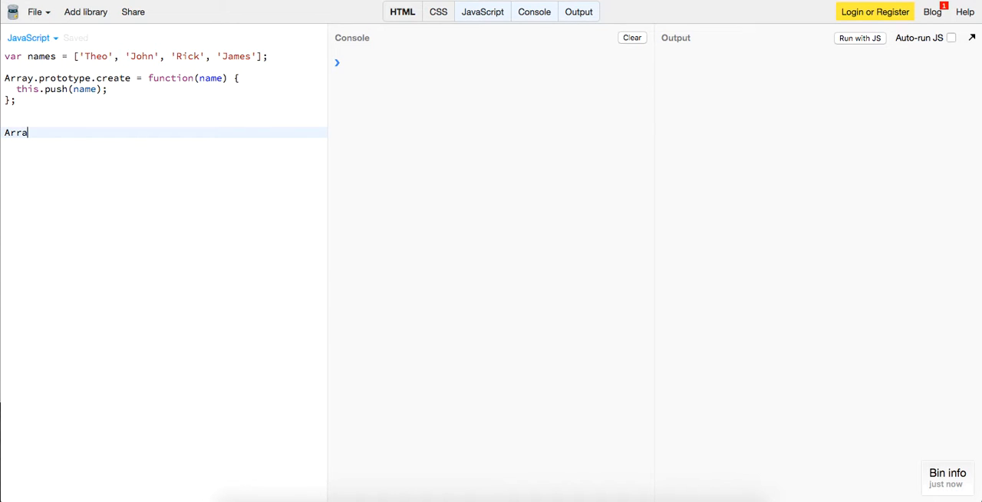
{"action": "type", "text": "y.prototyp"}
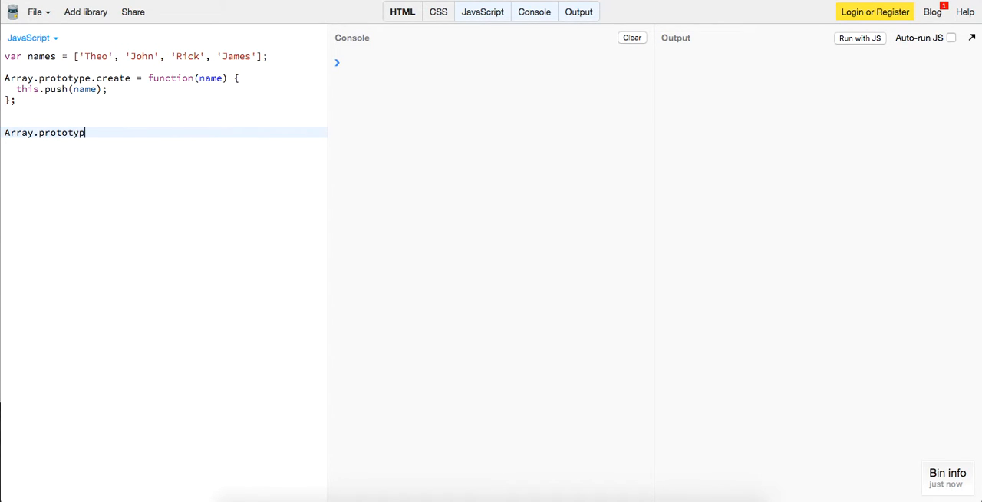
{"action": "type", "text": "e.read"}
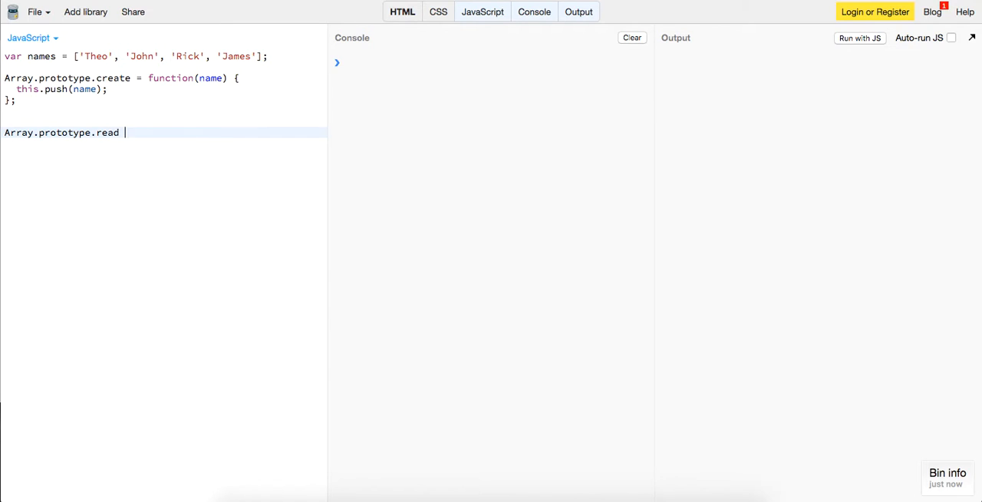
{"action": "type", "text": "= function() {"}
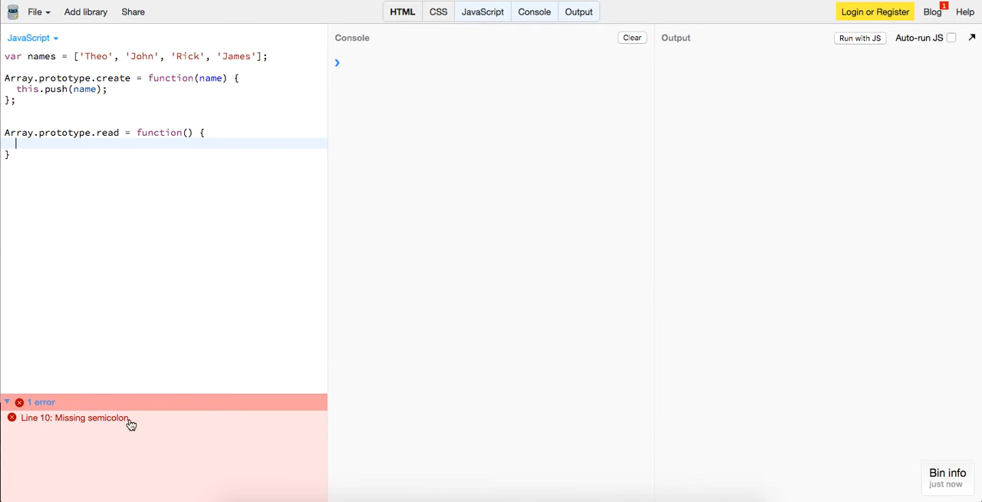
{"action": "type", "text": ";"}
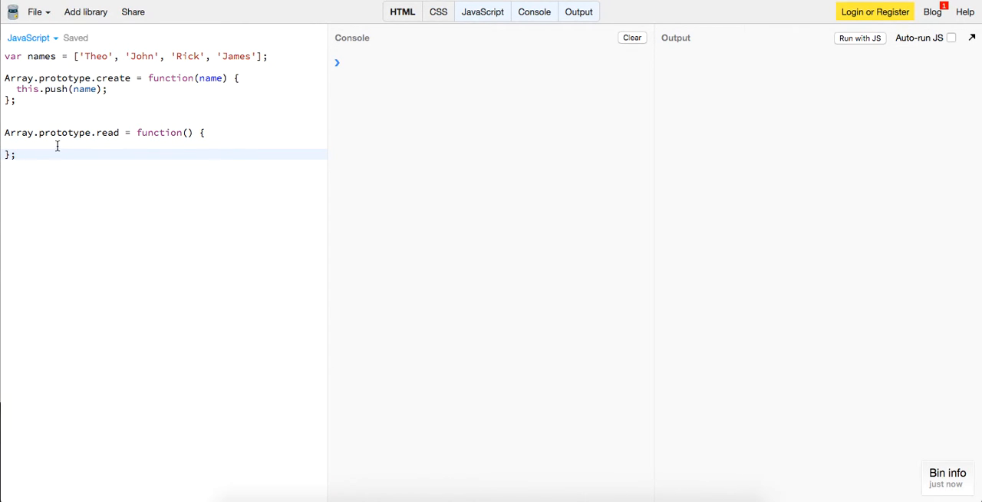
- Inside read, loop with this.forEach(function(item, value) { console.log(item, value); })
{"action": "type", "text": "this.for"}
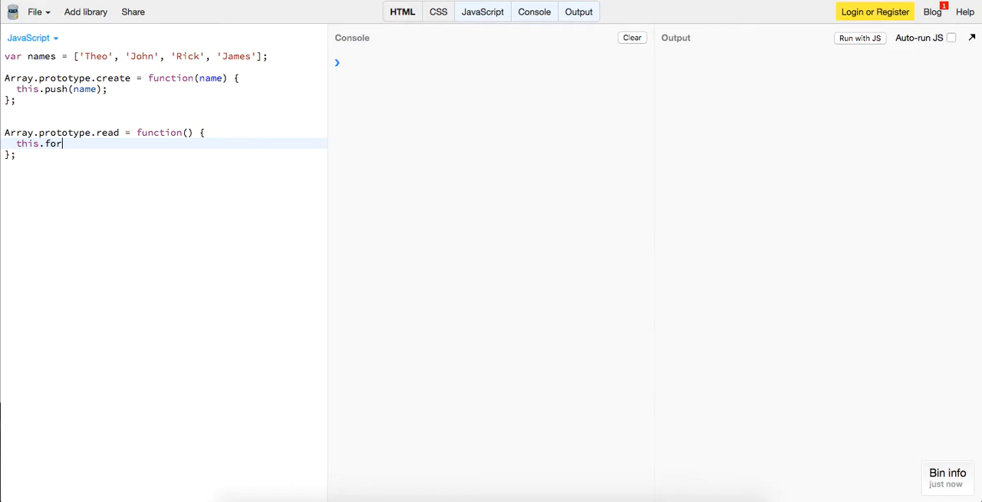
{"action": "type", "text": "Each"}
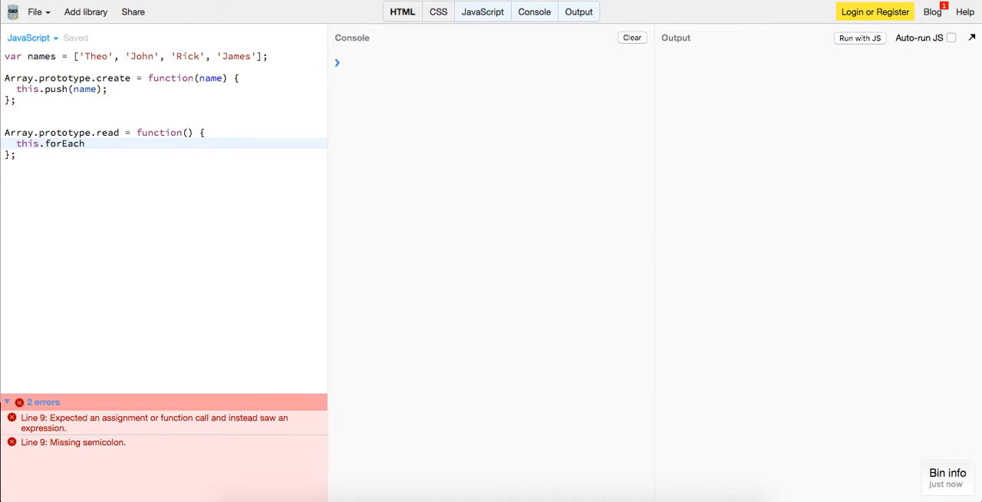
{"action": "type", "text": "()"}
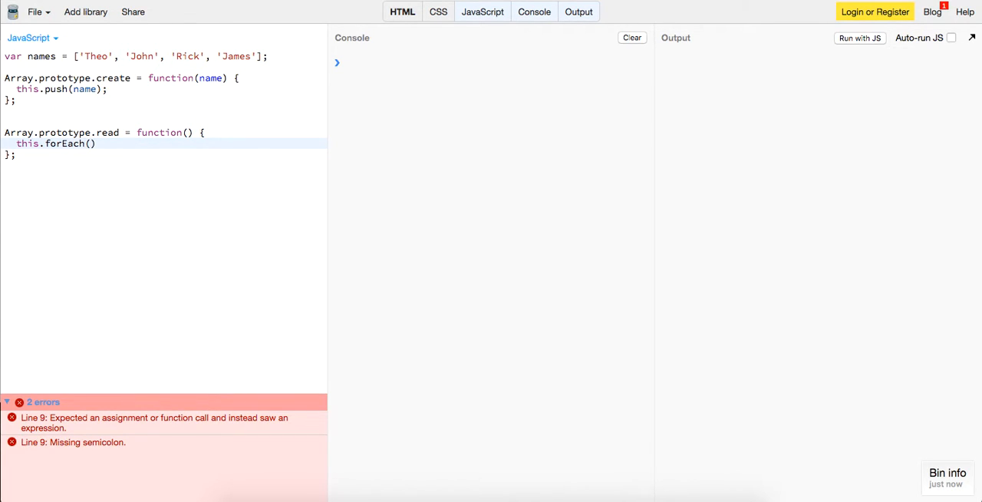
{"action": "type", "text": "function"}
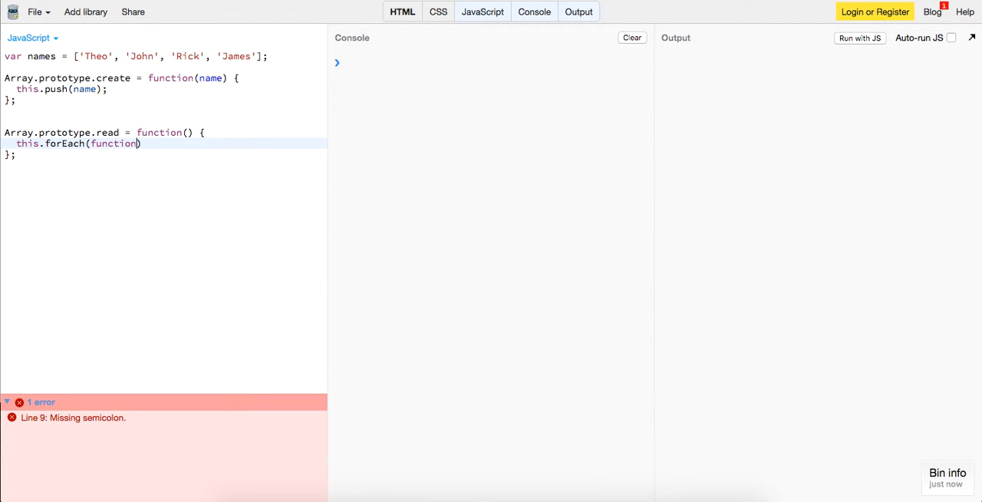
{"action": "type", "text": "i"}
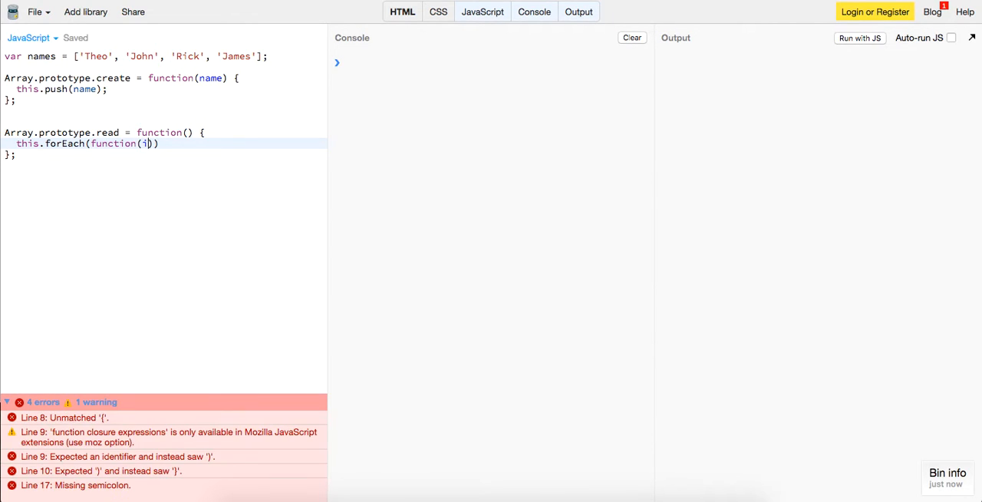
{"action": "type", "text": "tem"}
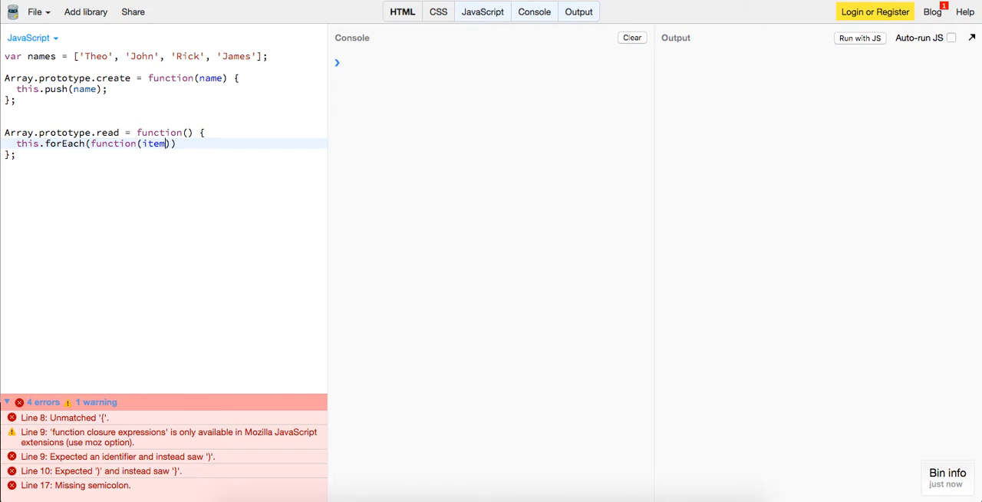
{"action": "type", "text": ", value"}
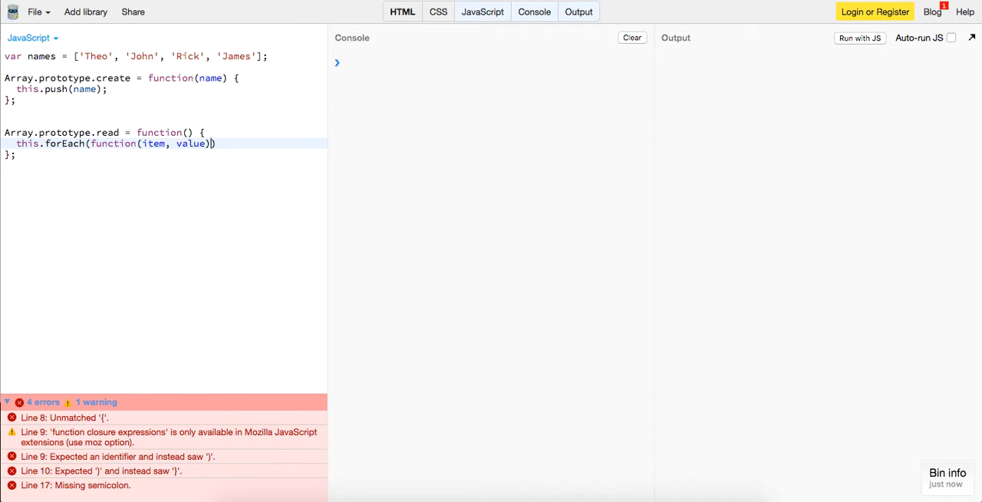
{"action": "type", "text": "{"}
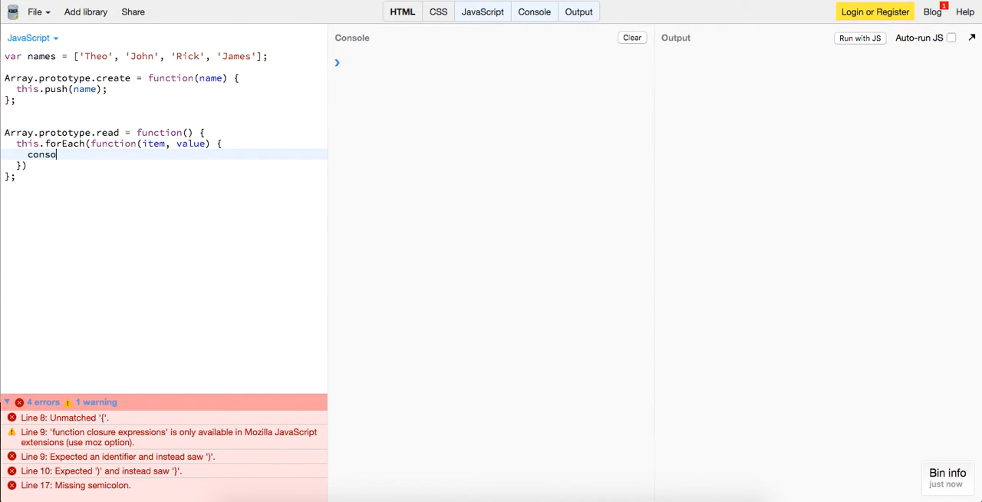
{"action": "type", "text": "le.log(item, v"}
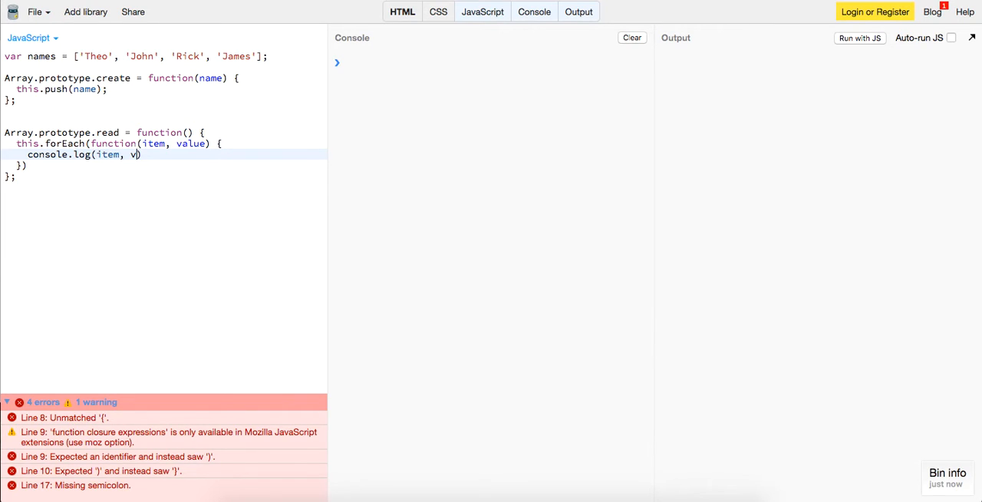
{"action": "type", "text": "alue);"}
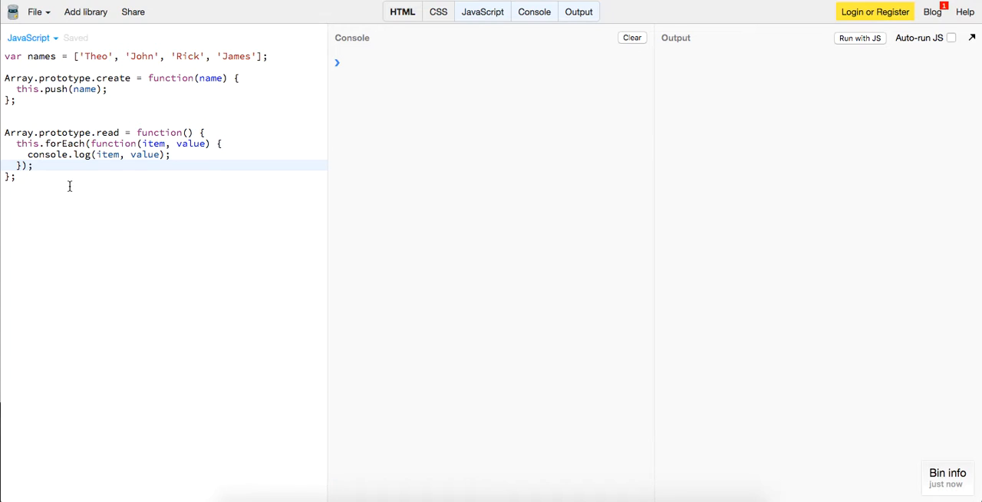
- Add console.log(names.read()); below the method to test it
{"action": "type", "text": "console"}
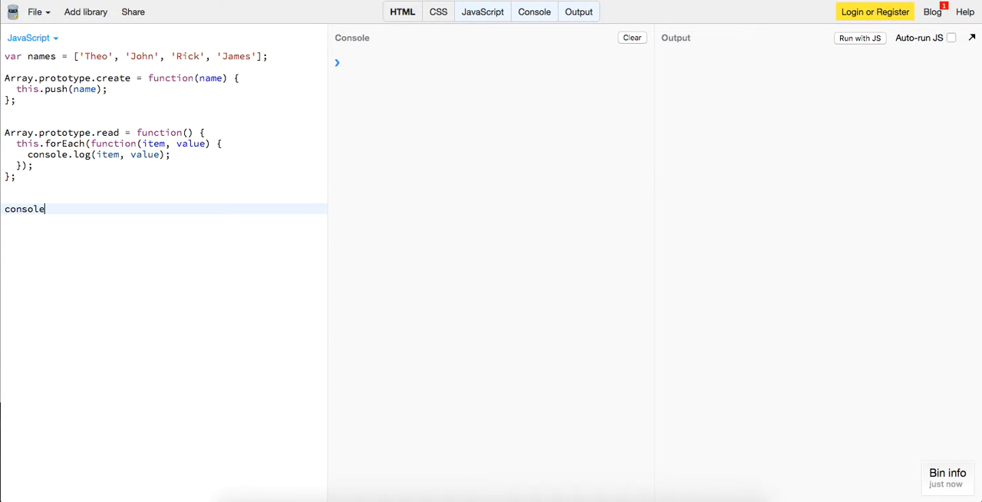
{"action": "type", "text": ".log(names.re"}
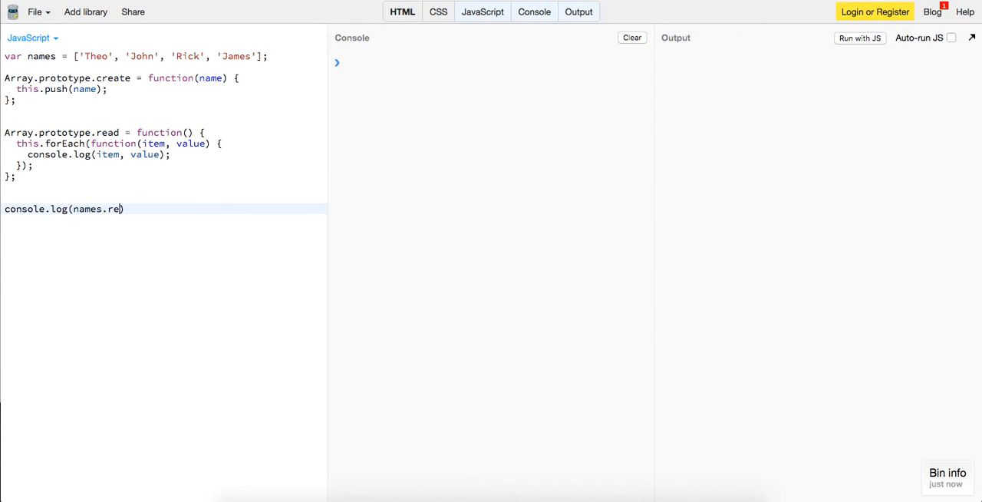
{"action": "type", "text": "ad());"}
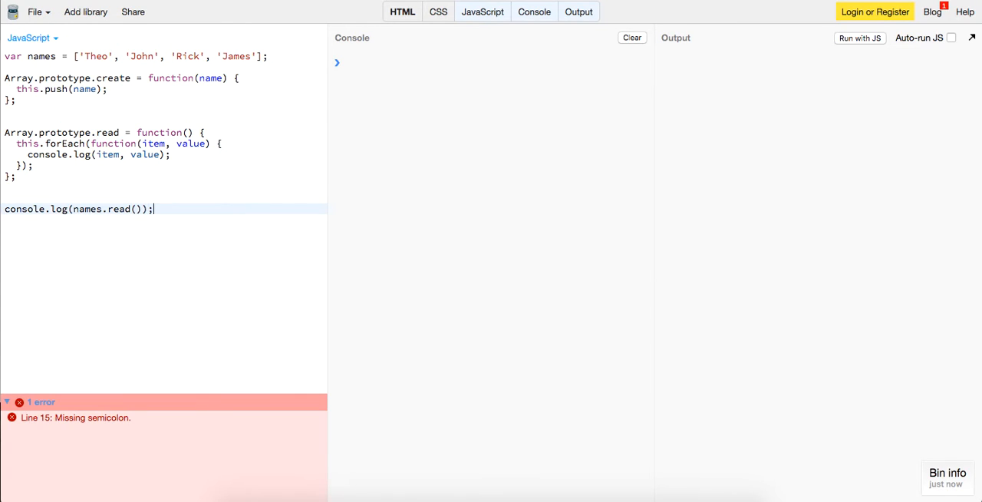
- Run the read test, rename item and value to name and index, and highlight the undefined return
{"action": "left_click", "coordinate": [859, 37]}
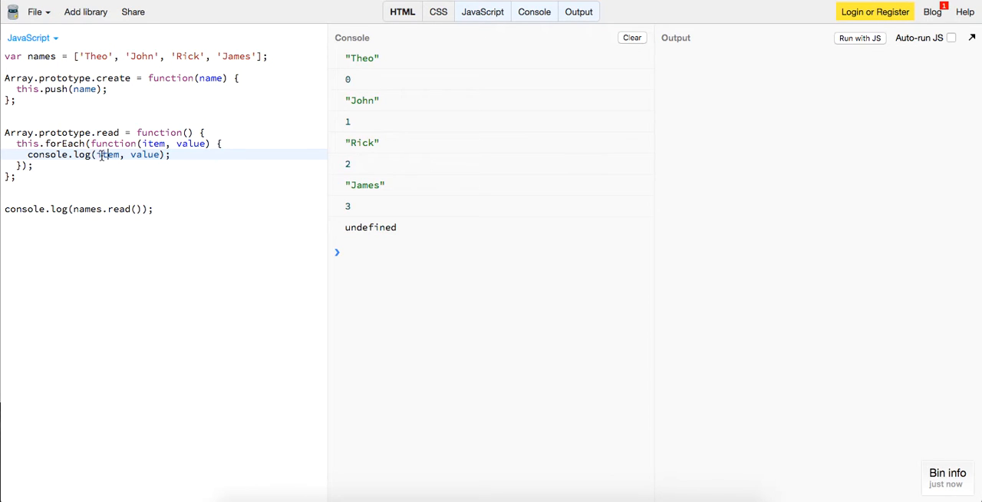
{"action": "double_click", "coordinate": [107, 154]}
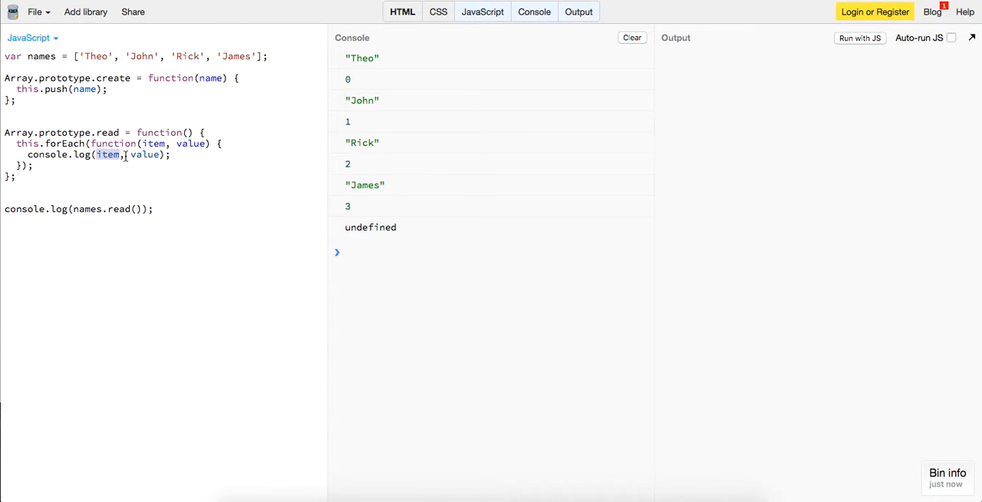
{"action": "double_click", "coordinate": [144, 153]}
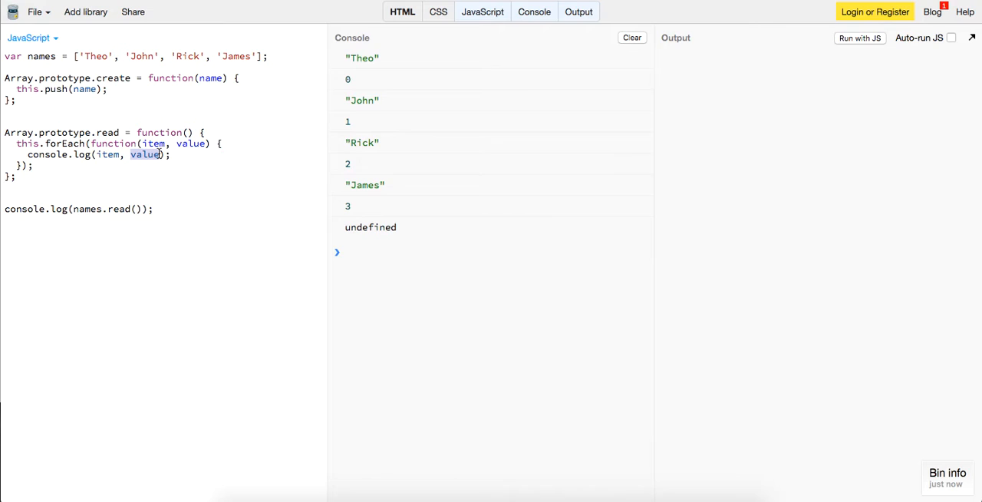
{"action": "type", "text": "index"}
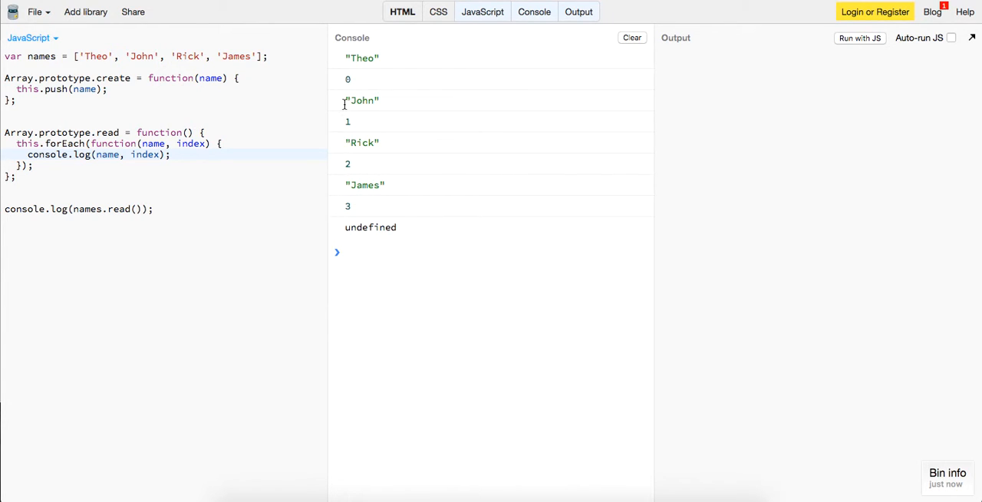
{"action": "mouse_move", "coordinate": [422, 242]}
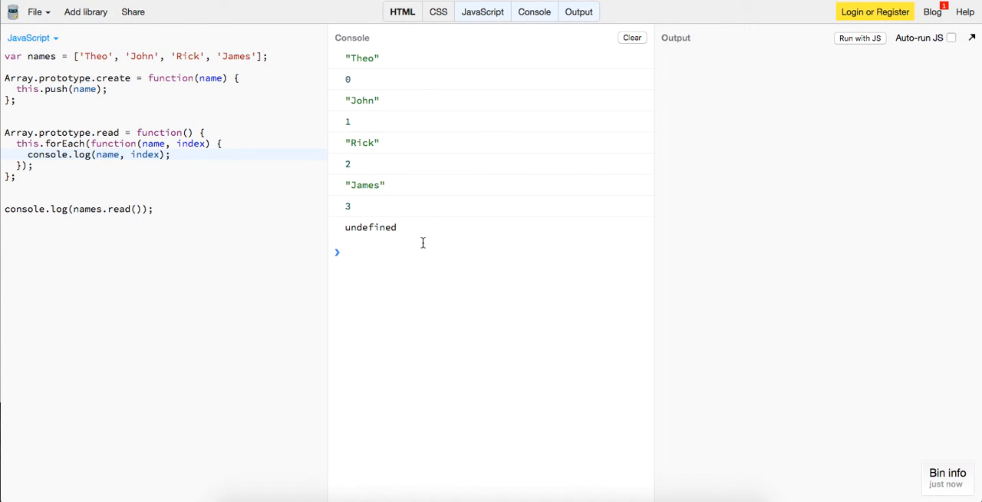
{"action": "mouse_move", "coordinate": [344, 233]}
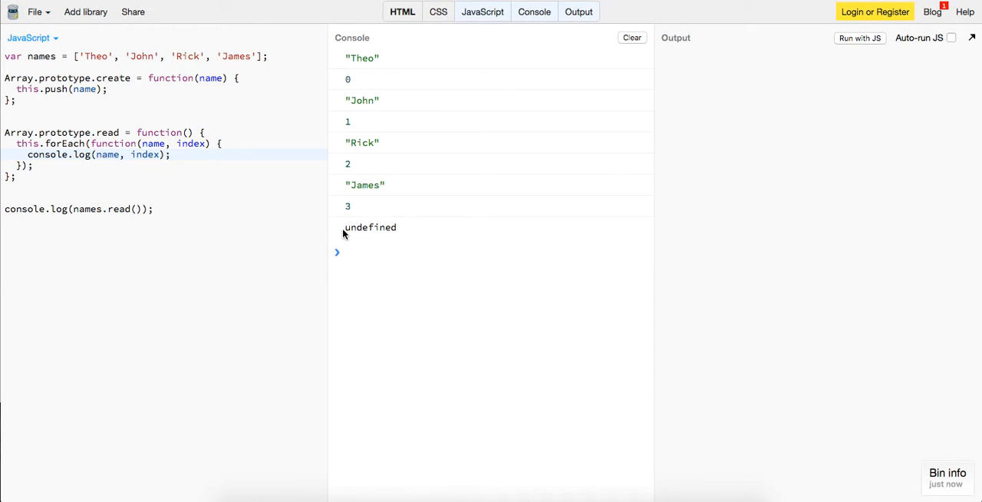
{"action": "double_click", "coordinate": [372, 228]}
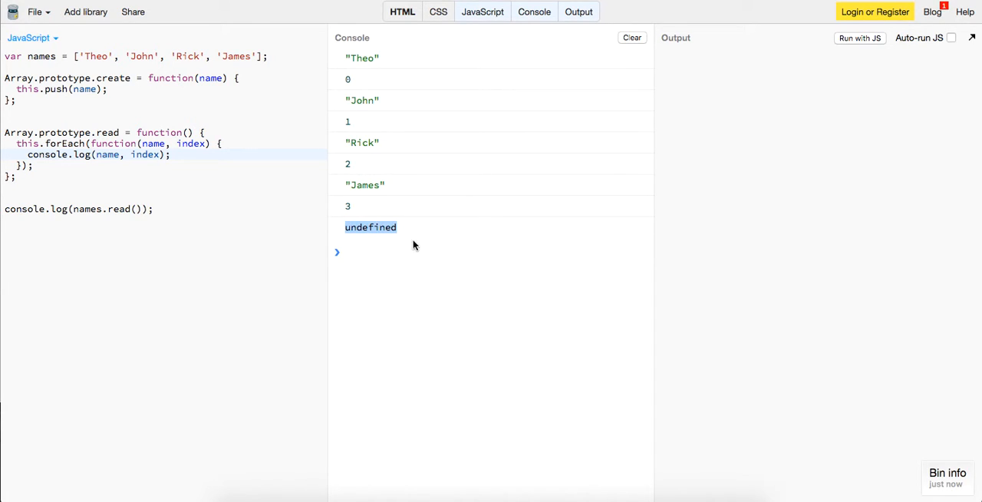
{"action": "mouse_move", "coordinate": [377, 243]}
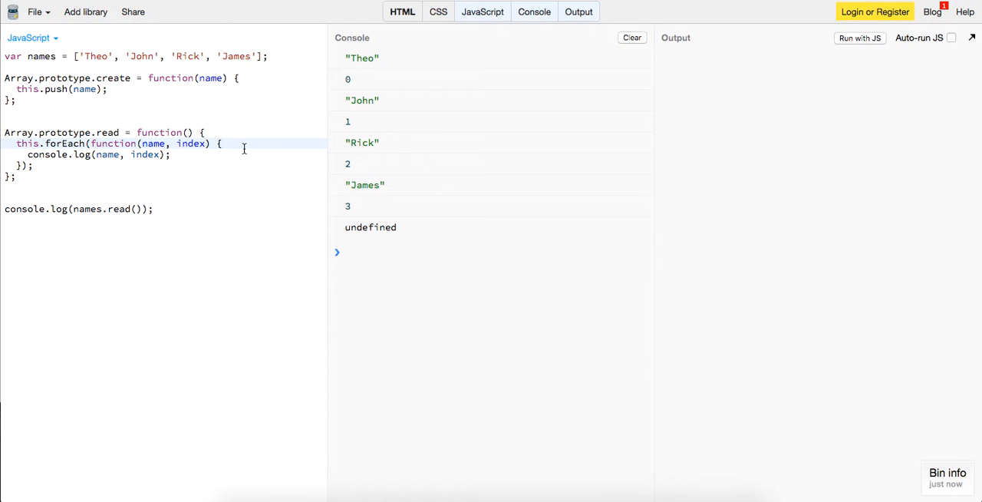
- Add an if on index inside read, run to log each name with its index, and reference this.length
{"action": "type", "text": "if()"}
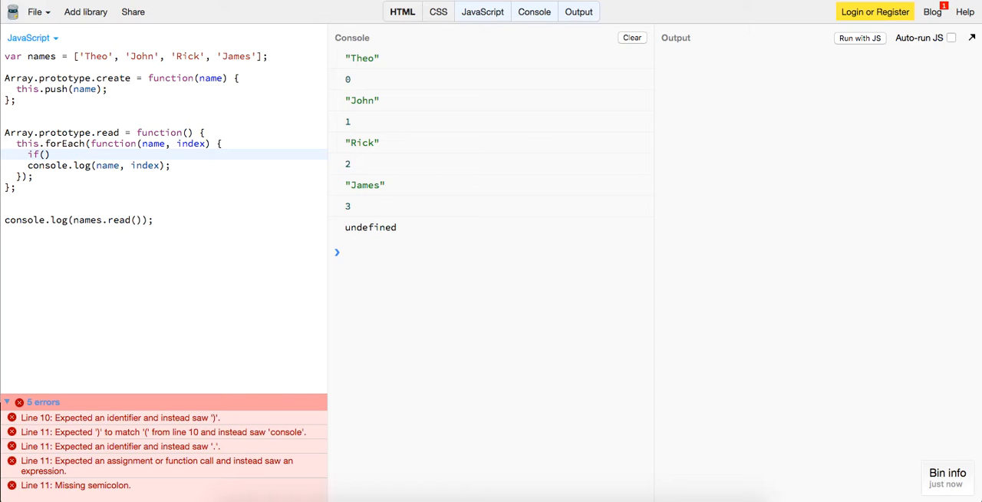
{"action": "type", "text": "index !== this.length - 1"}
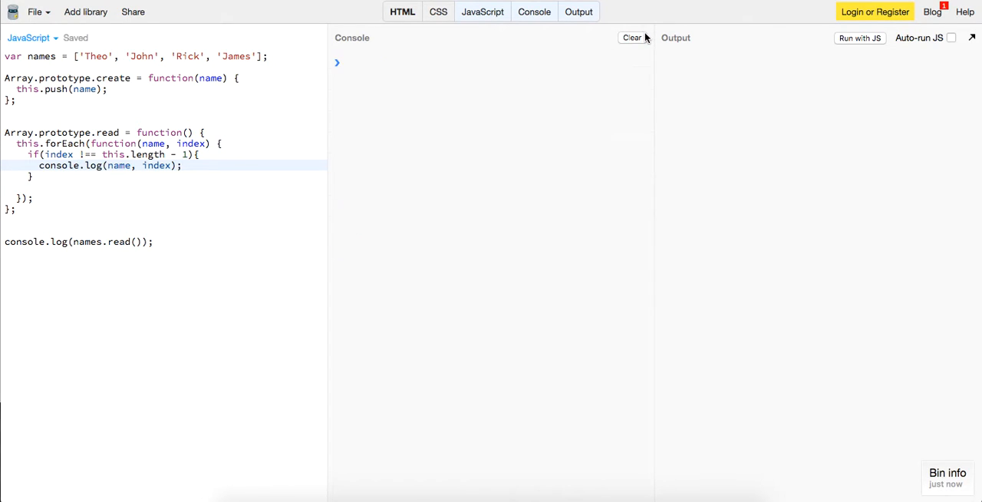
{"action": "left_click", "coordinate": [860, 37]}
{"action": "type", "text": "["}
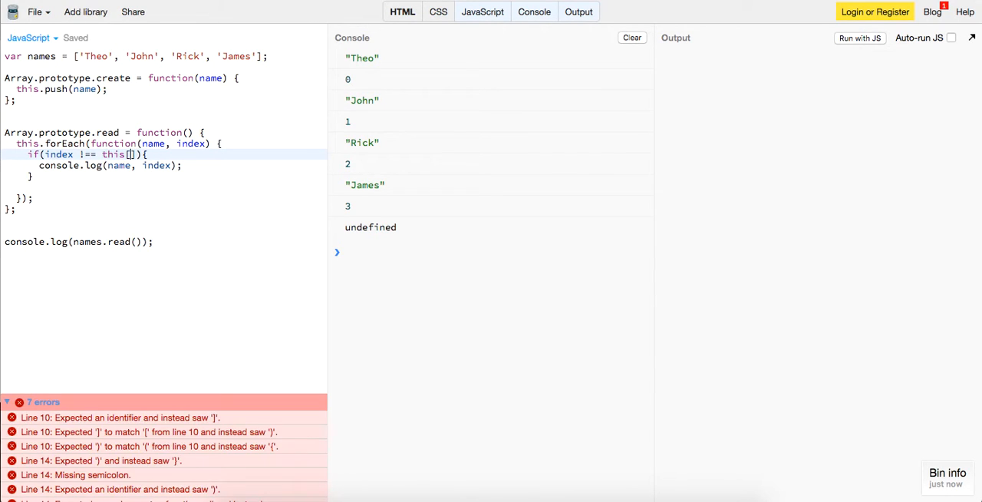
{"action": "type", "text": "this"}
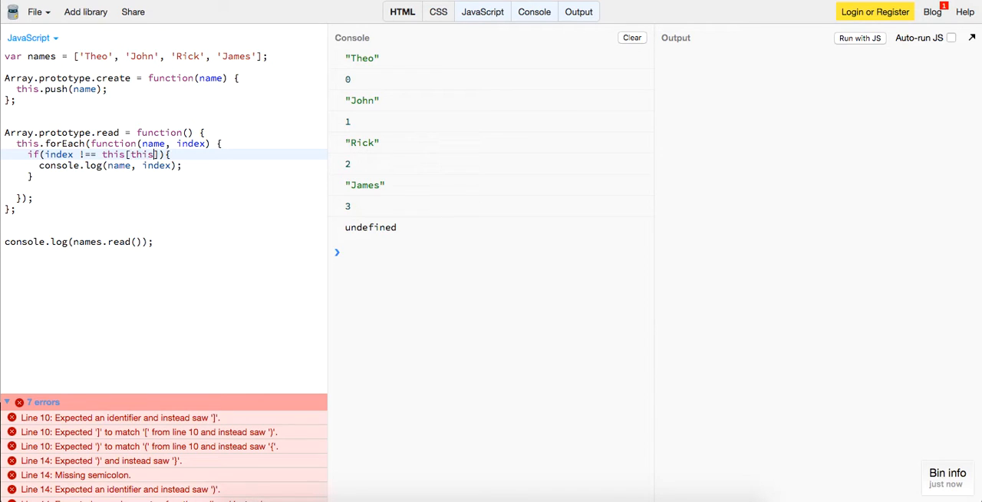
{"action": "type", "text": ".length"}
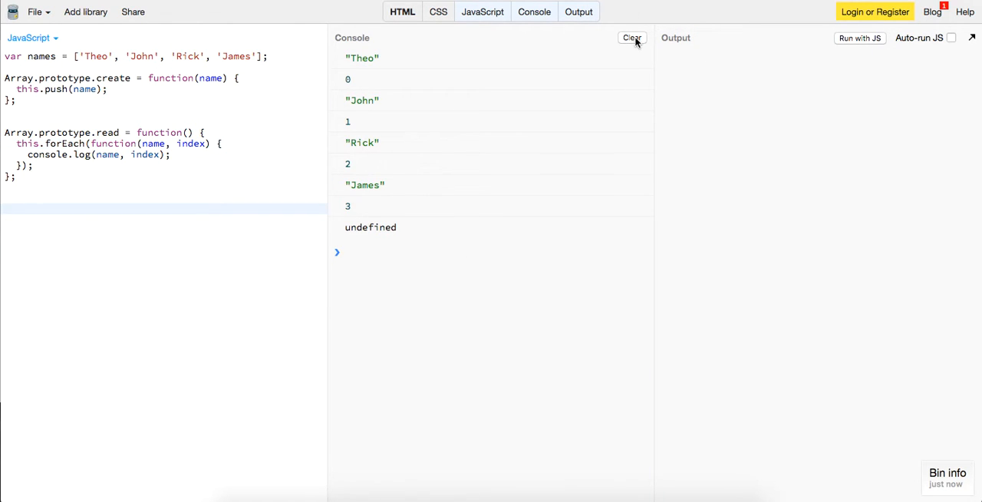
- Clear the console and declare Array.prototype.update(name) with a name === null check and an else block
{"action": "left_click", "coordinate": [633, 37]}
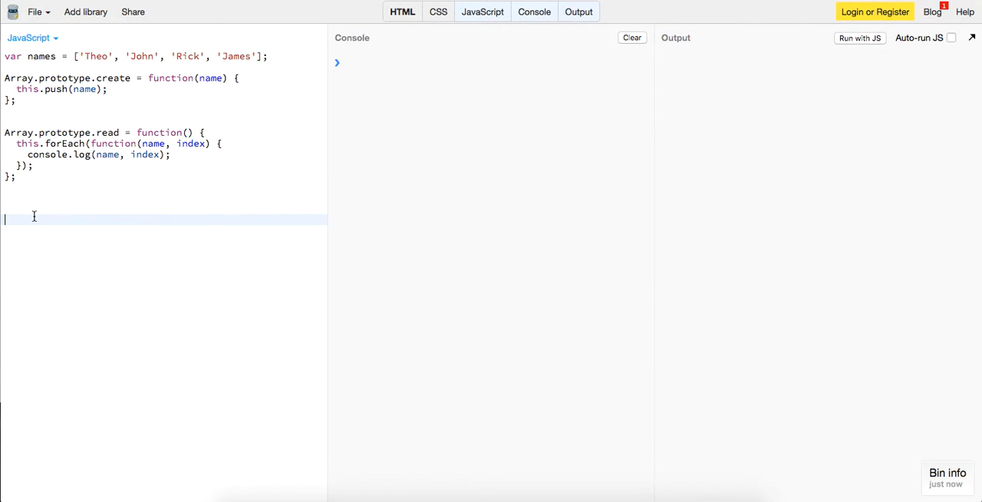
{"action": "type", "text": "Array.p"}
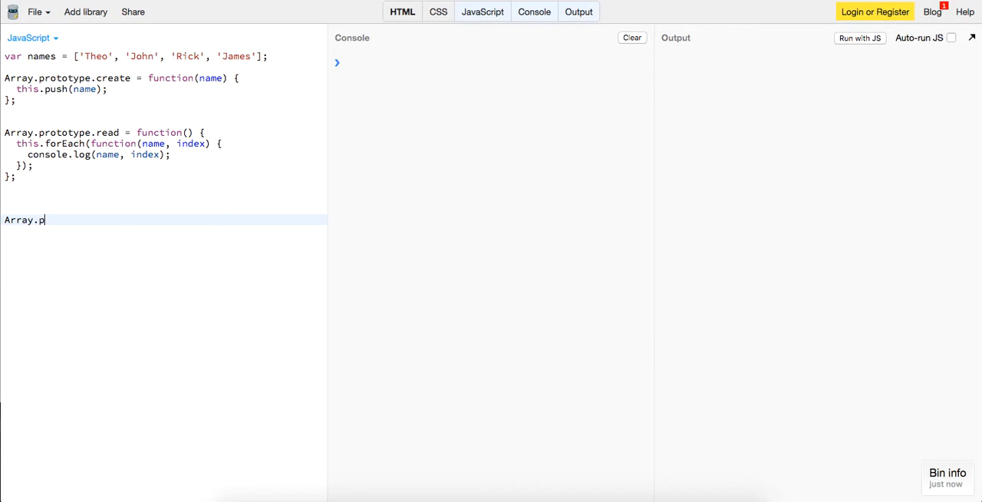
{"action": "type", "text": "rototype.up"}
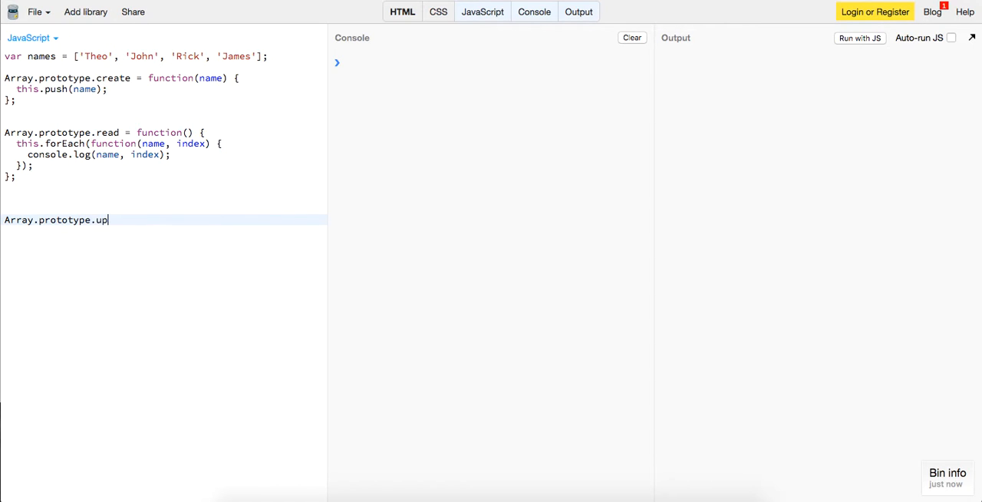
{"action": "type", "text": "date = functi"}
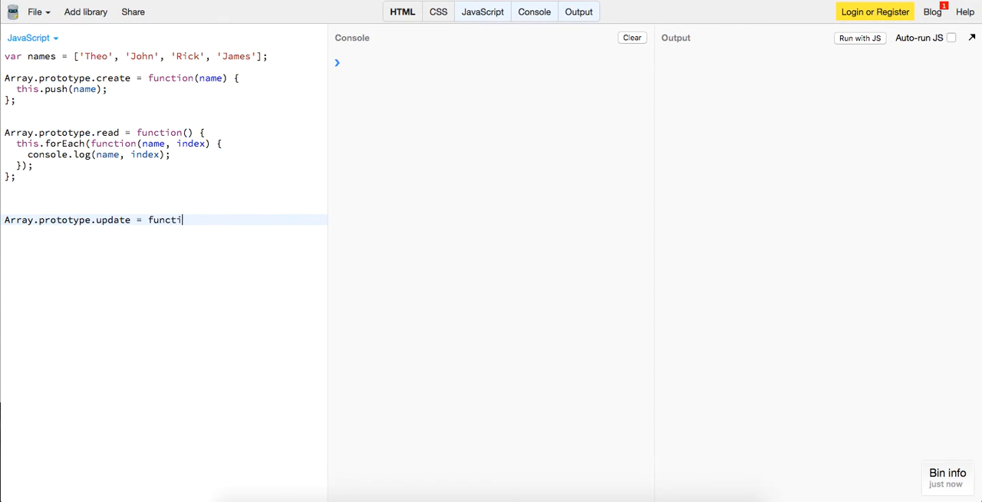
{"action": "type", "text": "on(name) {"}
{"action": "type", "text": "if("}
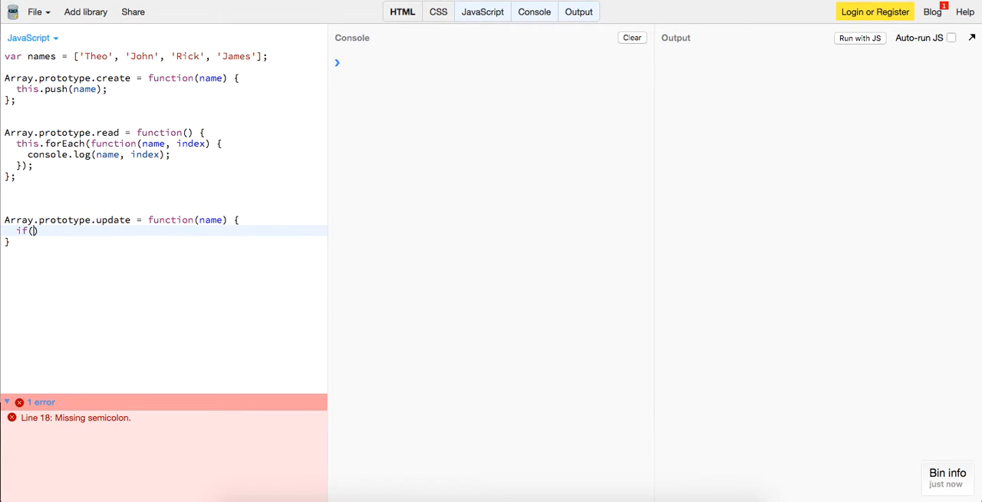
{"action": "type", "text": "name"}
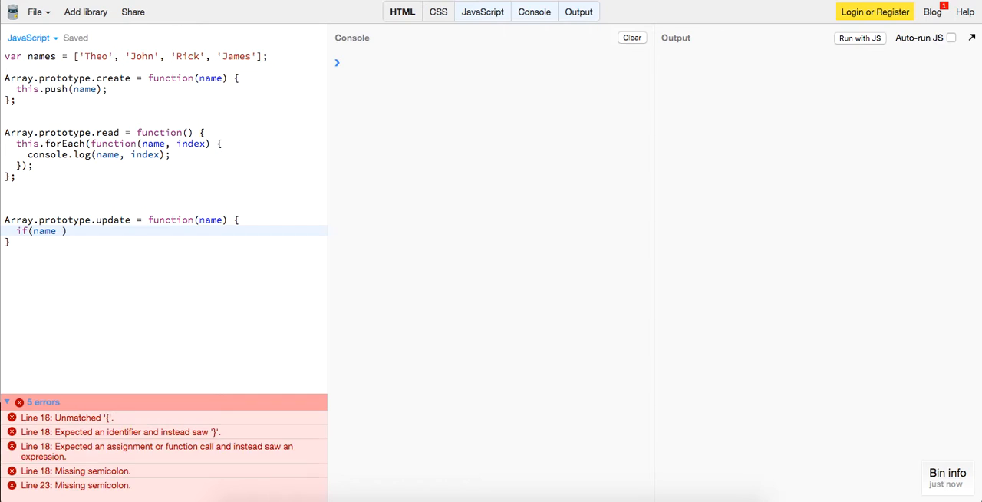
{"action": "type", "text": "=== null"}
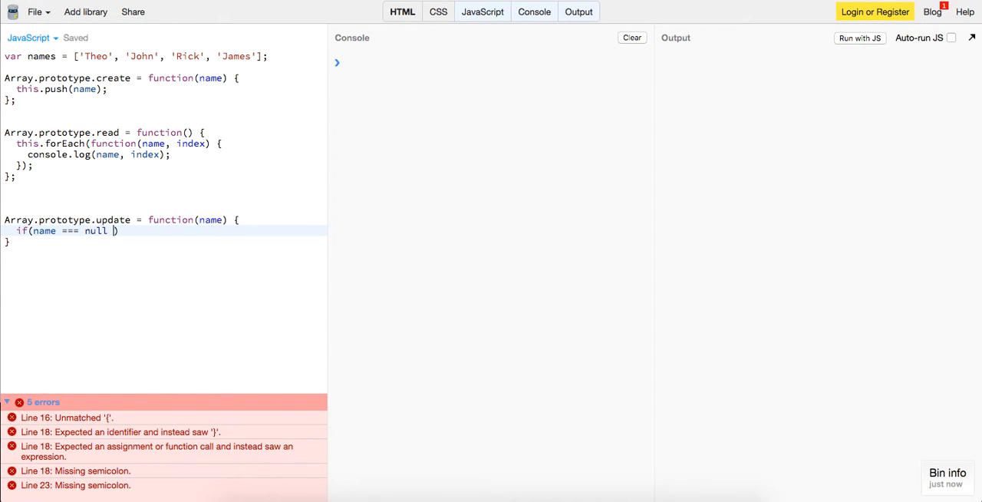
{"action": "type", "text": "|| name === '"}
{"action": "left_click", "coordinate": [164, 241]}
{"action": "type", "text": ";"}
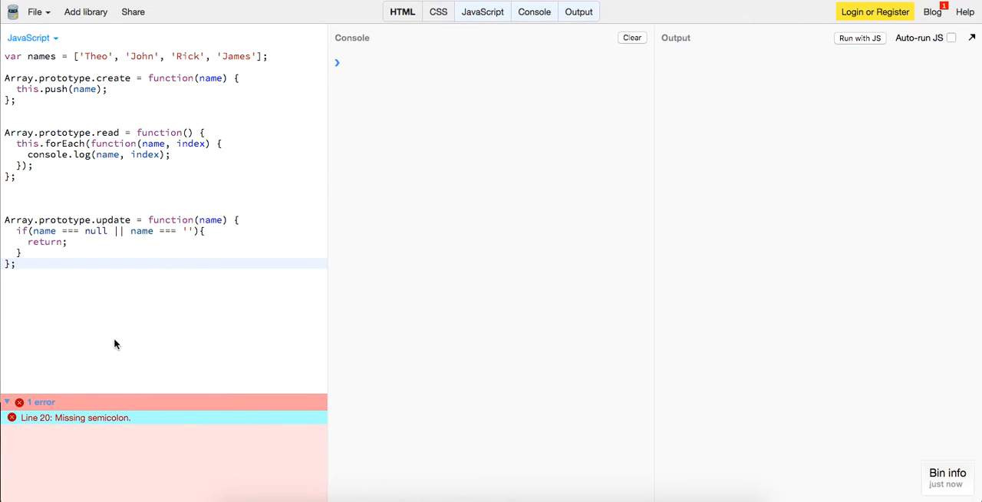
{"action": "type", "text": "ese"}
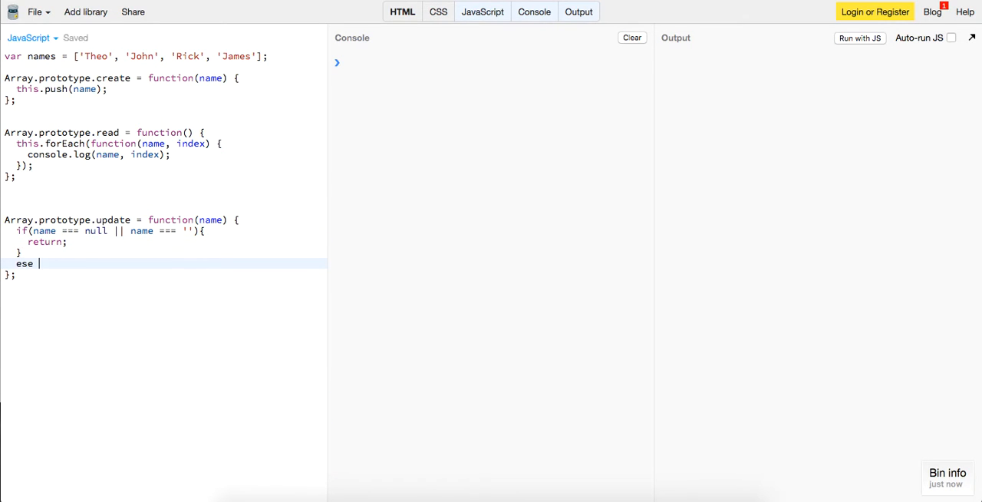
{"action": "type", "text": "else {"}
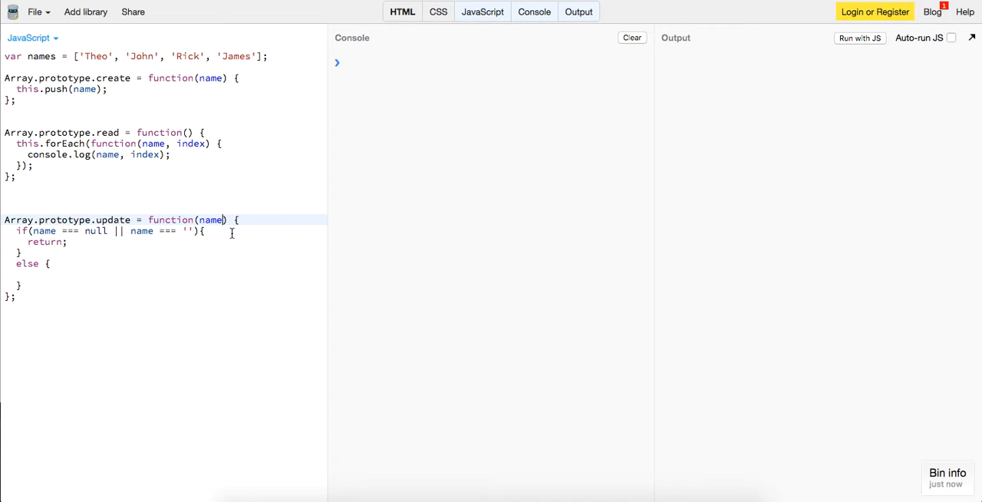
- Add an updated parameter and a for loop over this.length testing if(this[i] === name)
{"action": "type", "text": ", updatedName"}
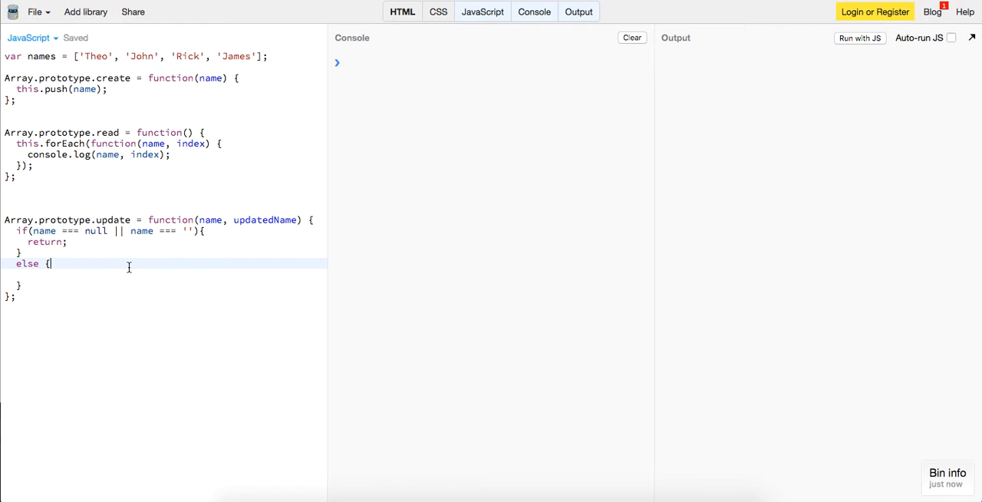
{"action": "type", "text": "fo"}
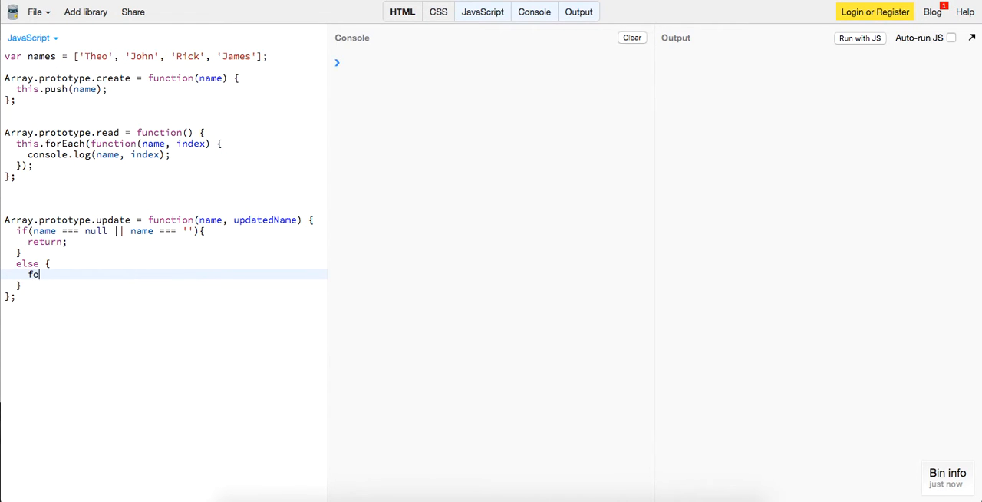
{"action": "type", "text": "r(var i )"}
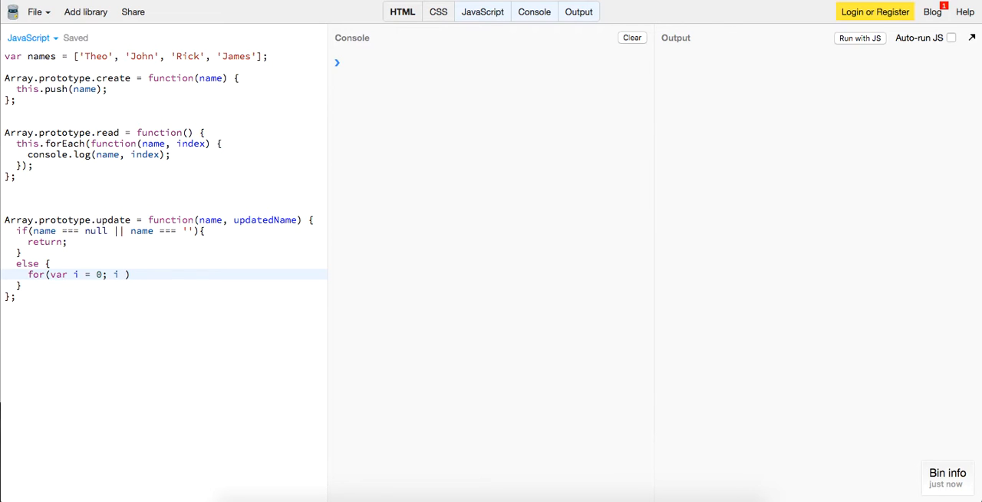
{"action": "type", "text": "< this.length; i++"}
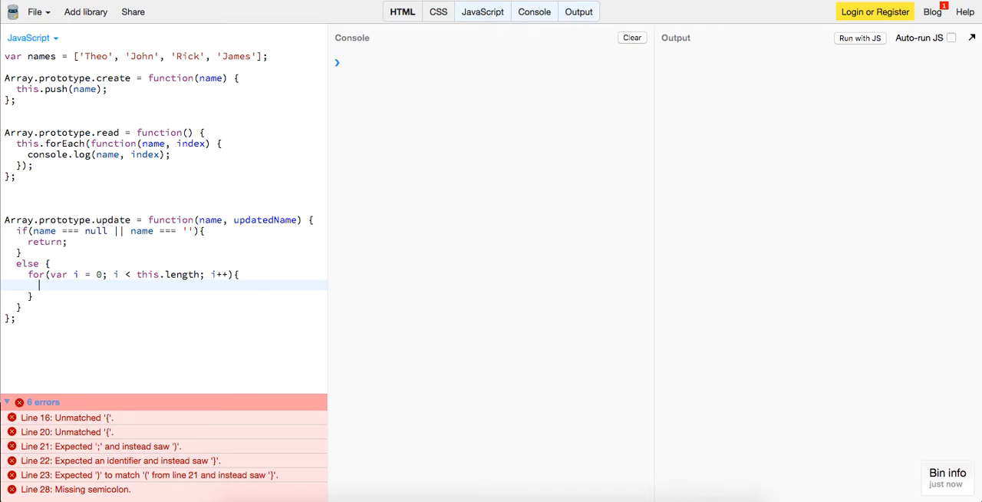
{"action": "type", "text": "if(th"}
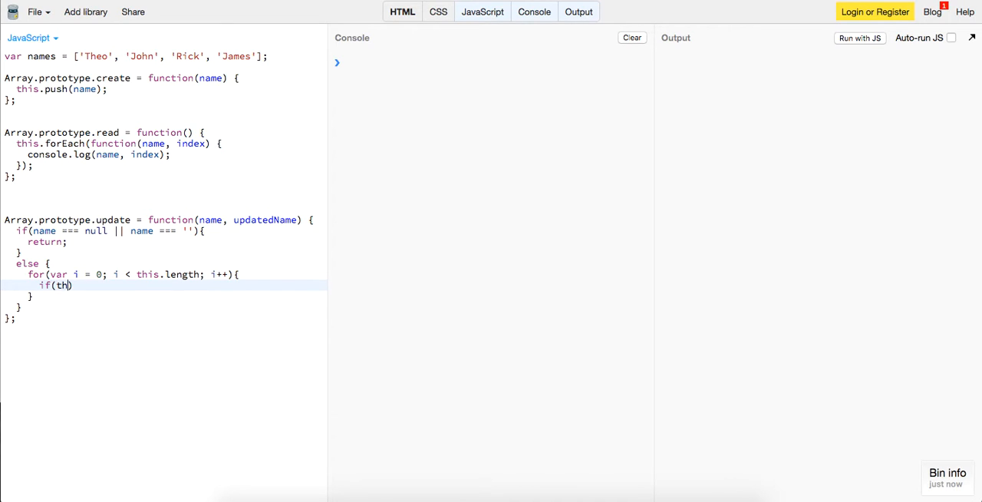
{"action": "type", "text": "is[i] )"}
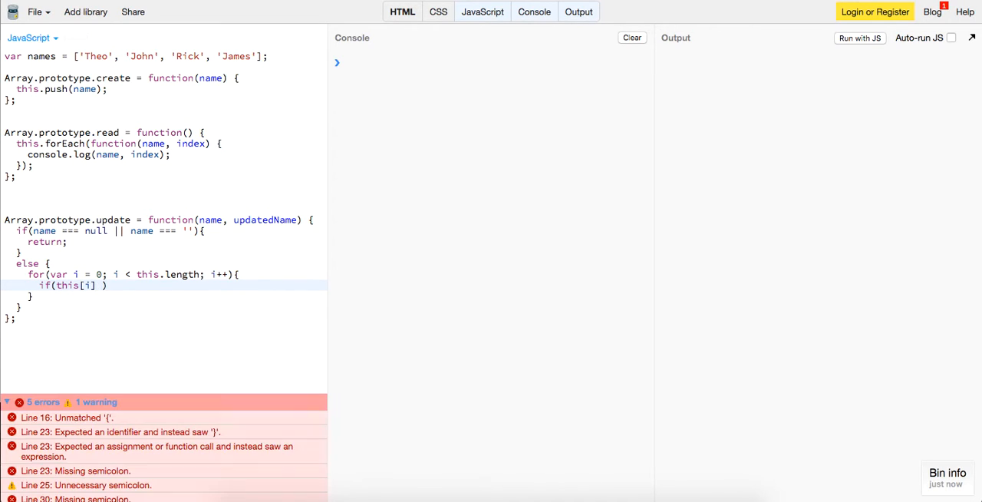
{"action": "type", "text": "=== name)"}
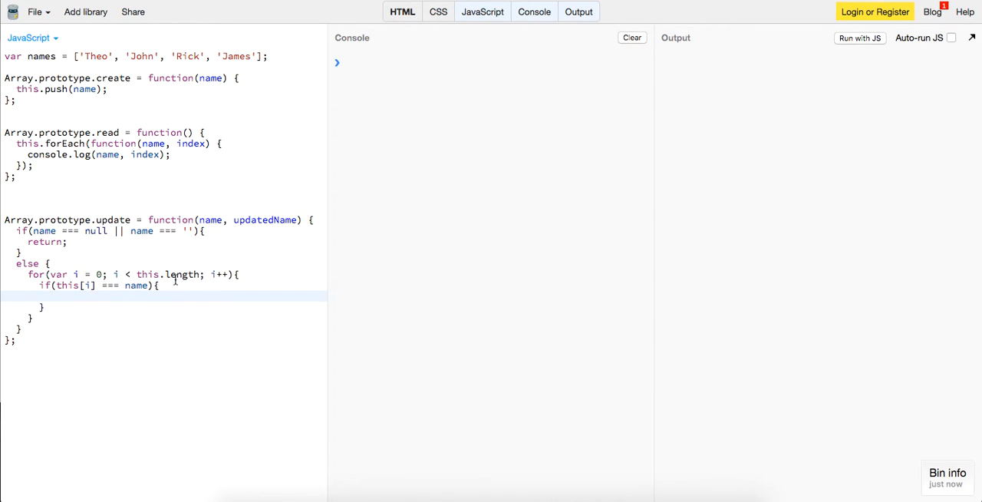
{"action": "mouse_move", "coordinate": [187, 264]}
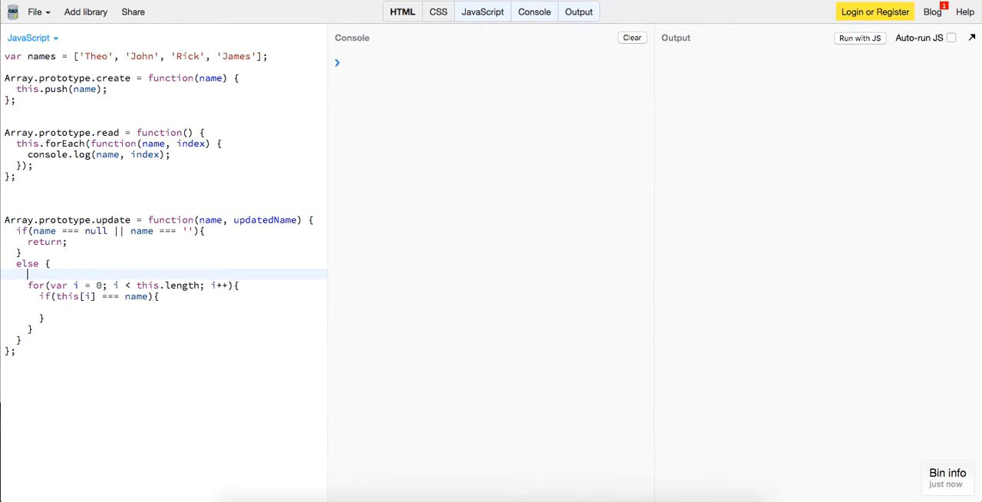
- Declare var updatedNames = [] and store updatedName into updatedNames on a match
{"action": "type", "text": "var updatedNam"}
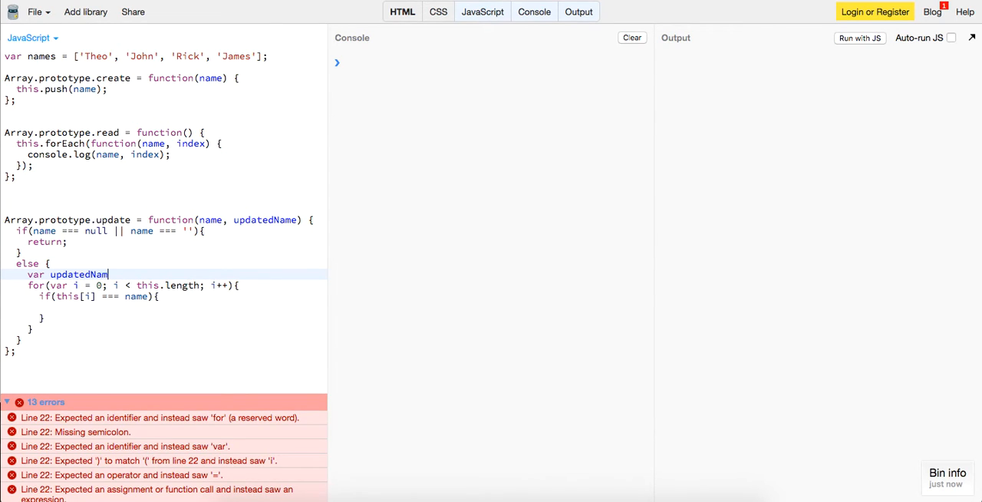
{"action": "type", "text": "es = []"}
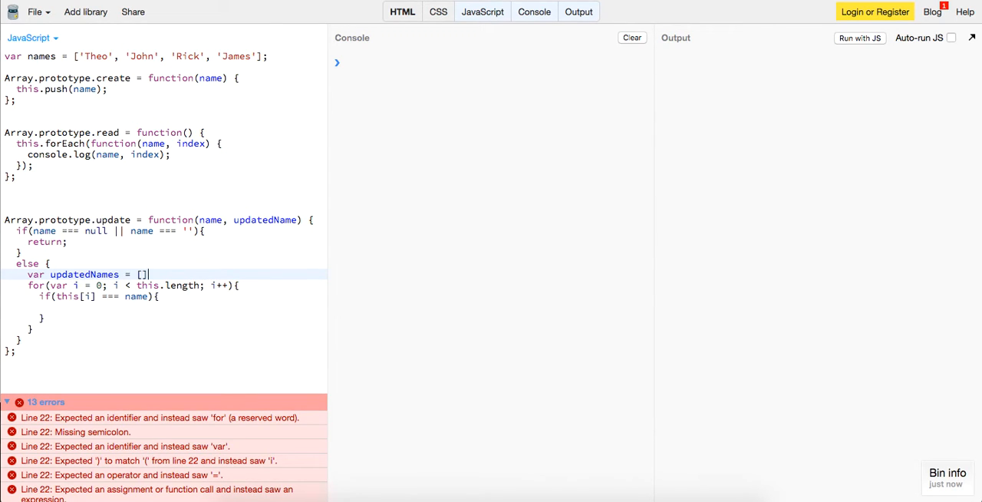
{"action": "type", "text": ";"}
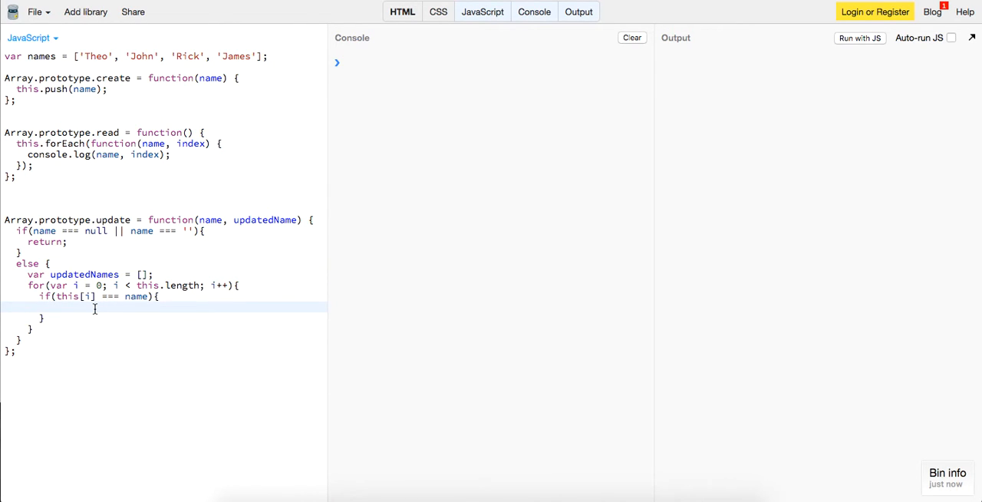
{"action": "type", "text": "u"}
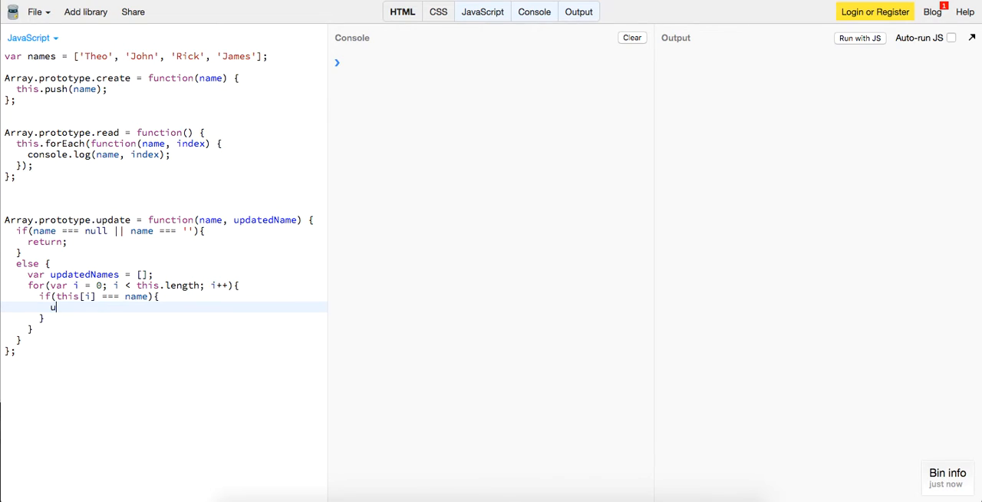
{"action": "type", "text": "pdatedNam"}
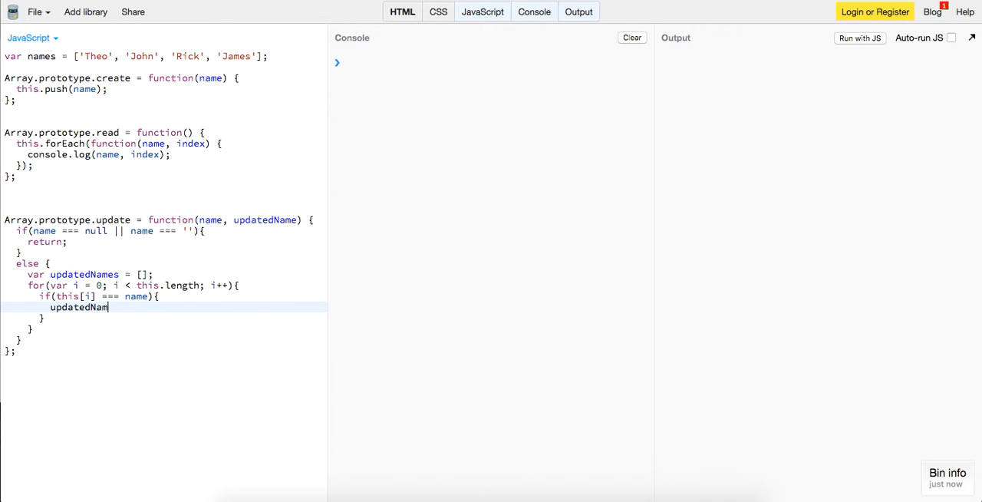
{"action": "type", "text": "es[]"}
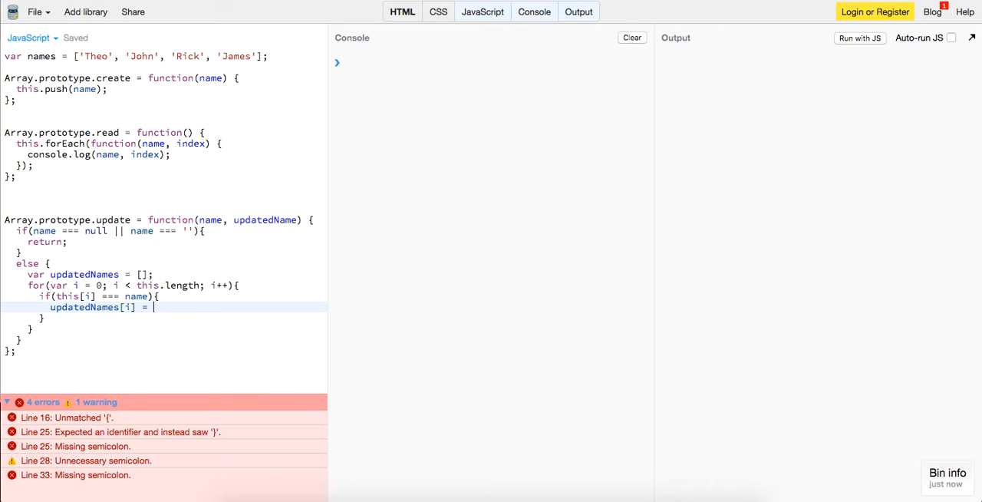
{"action": "type", "text": "updated"}
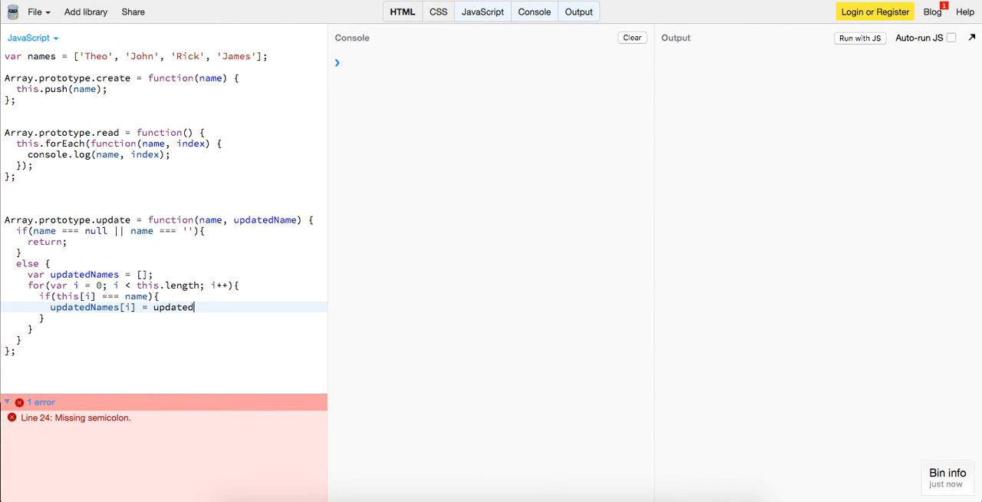
{"action": "type", "text": "Name;"}
{"action": "type", "text": "upd"}
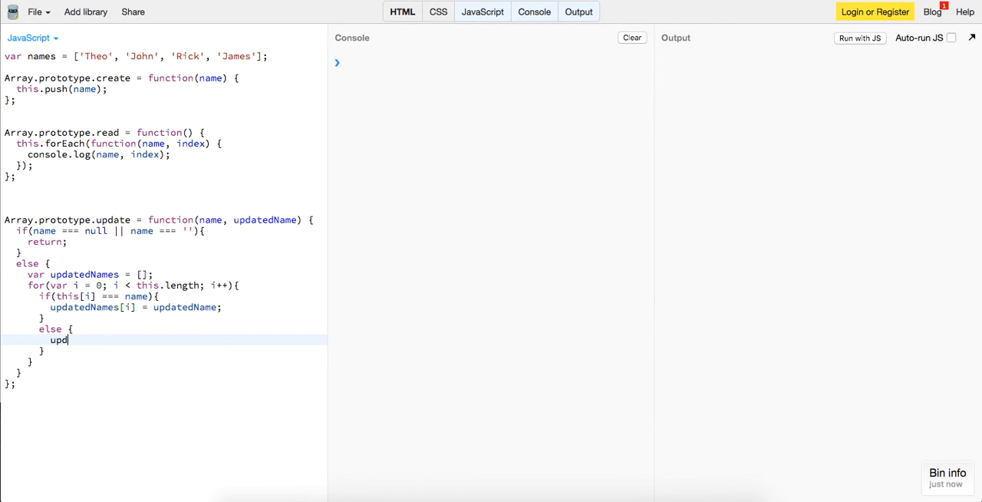
- Push name into updatedNames in the else block and return updatedNames after the loop
{"action": "type", "text": "atedNames."}
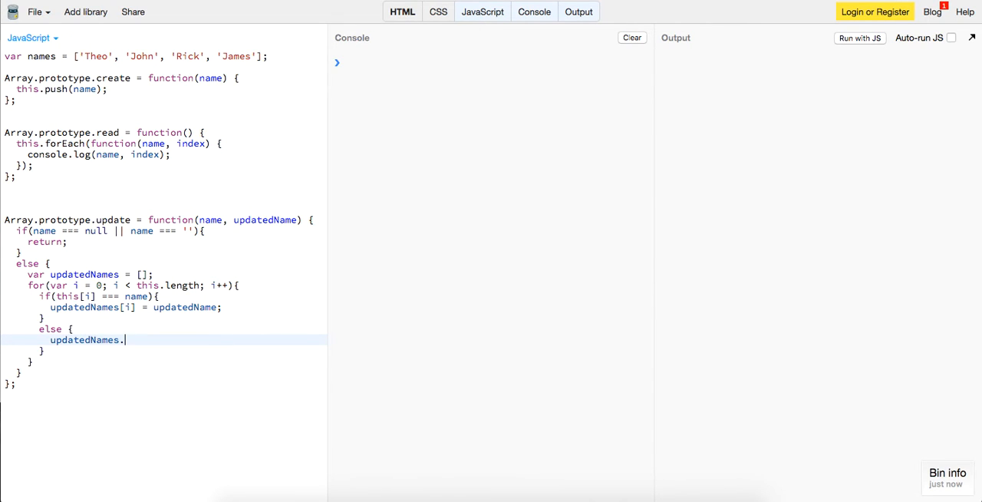
{"action": "type", "text": "push(name)"}
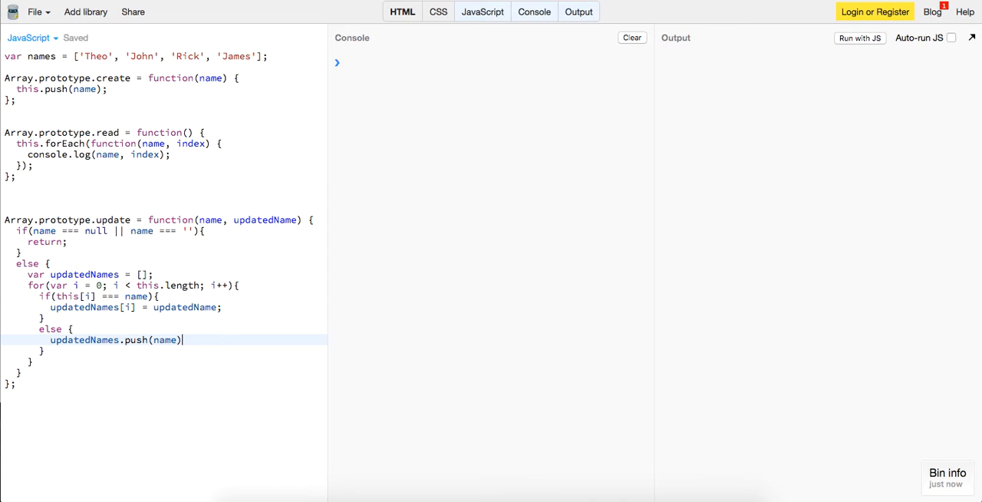
{"action": "type", "text": ";"}
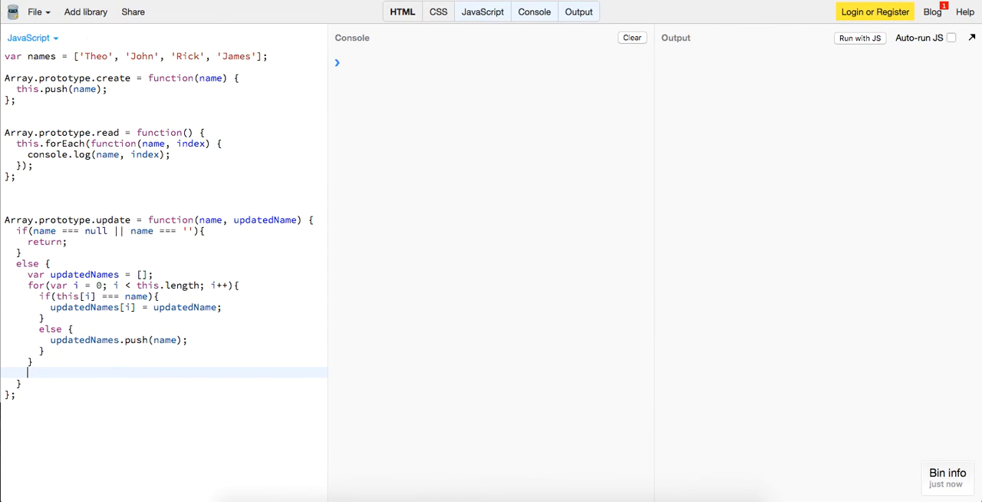
{"action": "type", "text": "return update"}
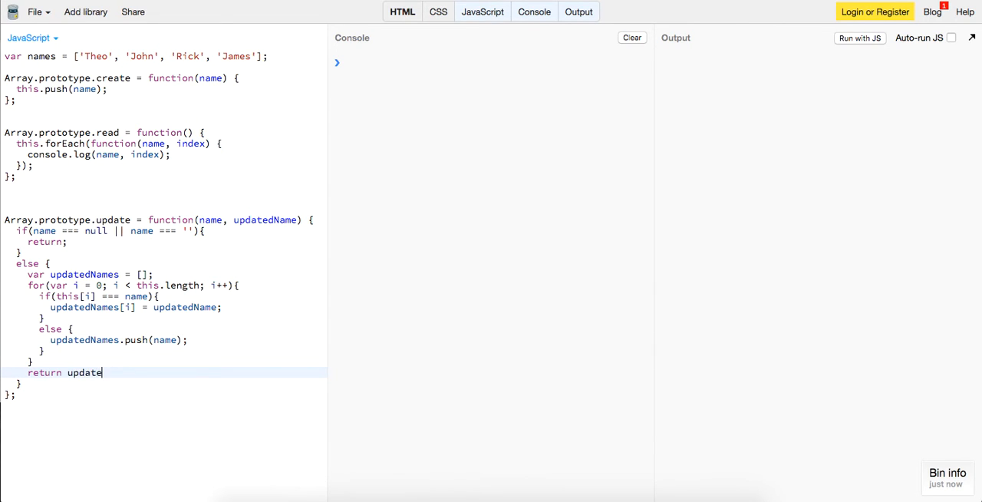
{"action": "type", "text": "dNames;"}
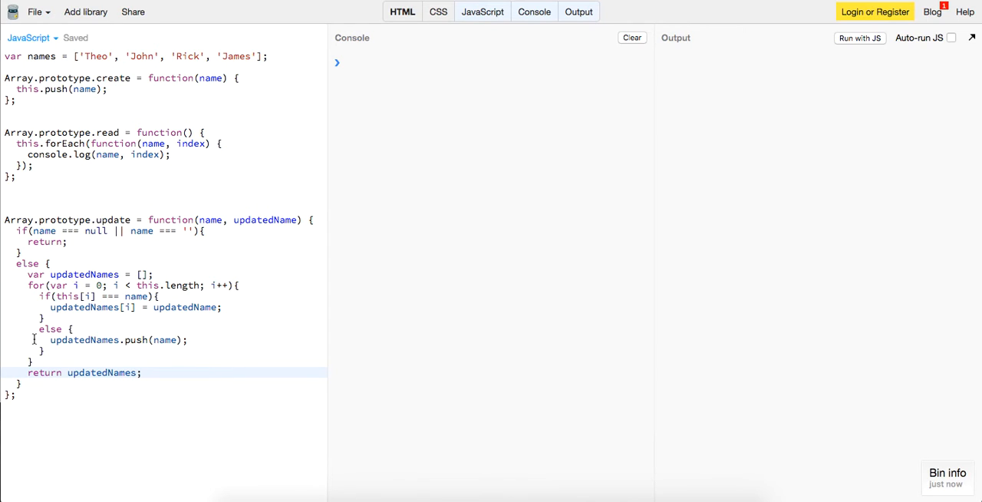
{"action": "type", "text": "conso"}
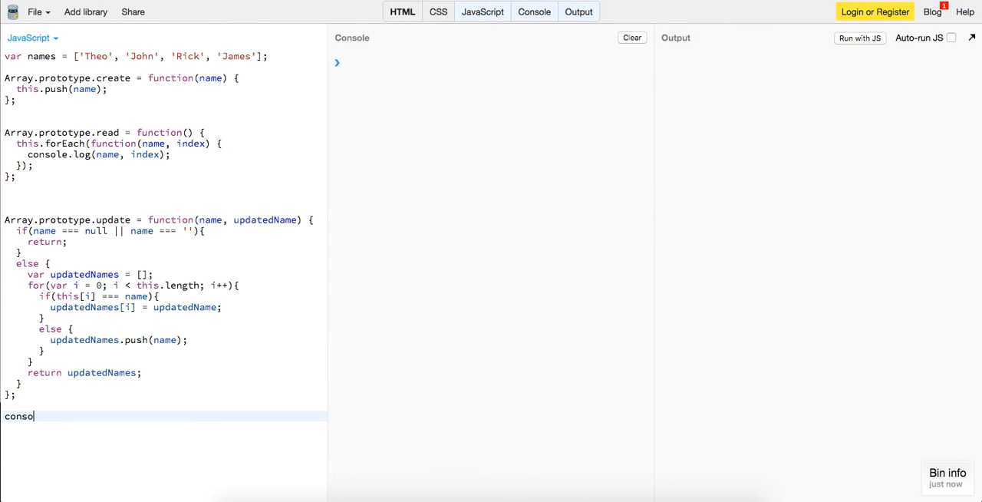
- Log names.update('James', 'Jamie'), run it, then make the else branch push this[i] instead of name
{"action": "type", "text": "le.log(nam"}
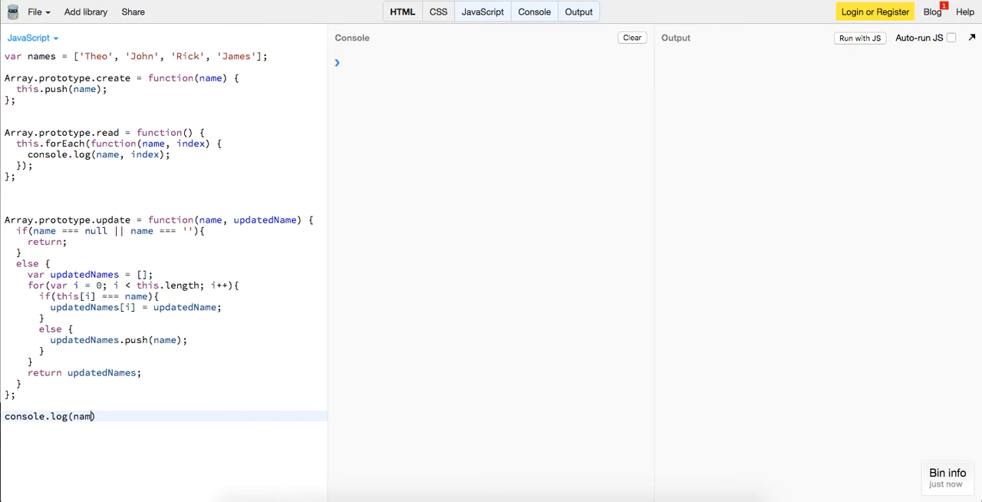
{"action": "type", "text": "es.update('James', 'Jamie"}
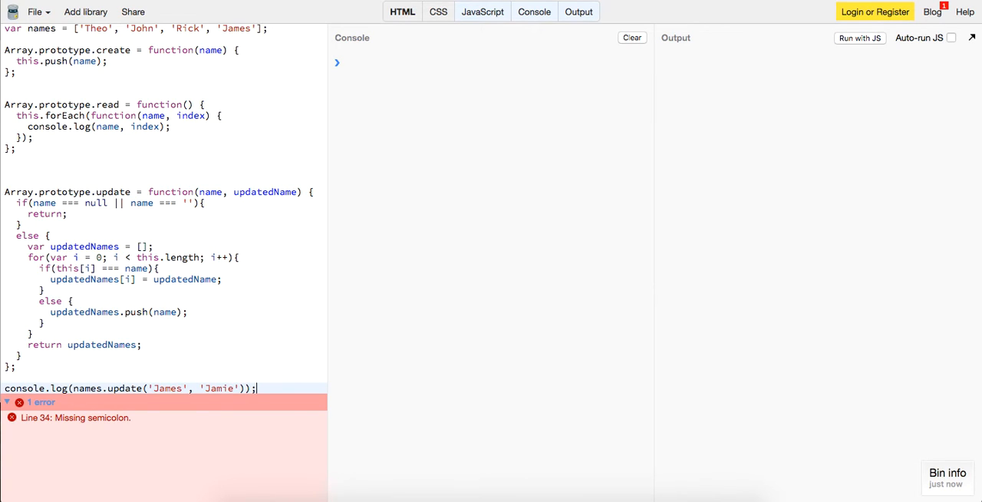
{"action": "left_click", "coordinate": [860, 37]}
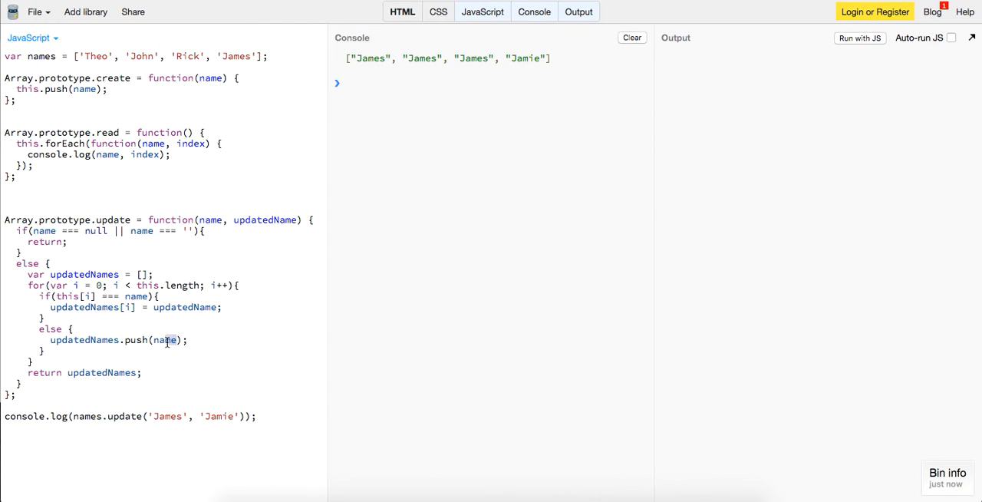
{"action": "type", "text": "this"}
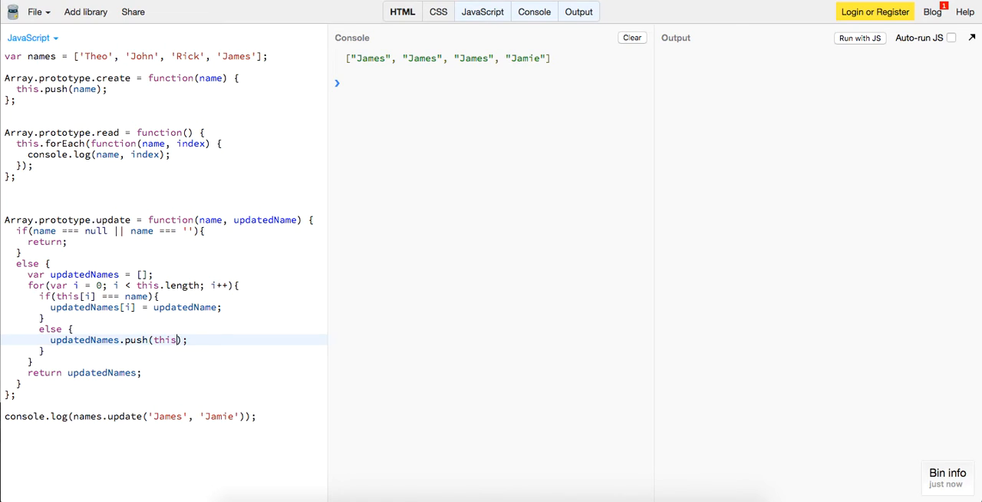
{"action": "type", "text": "[i]"}
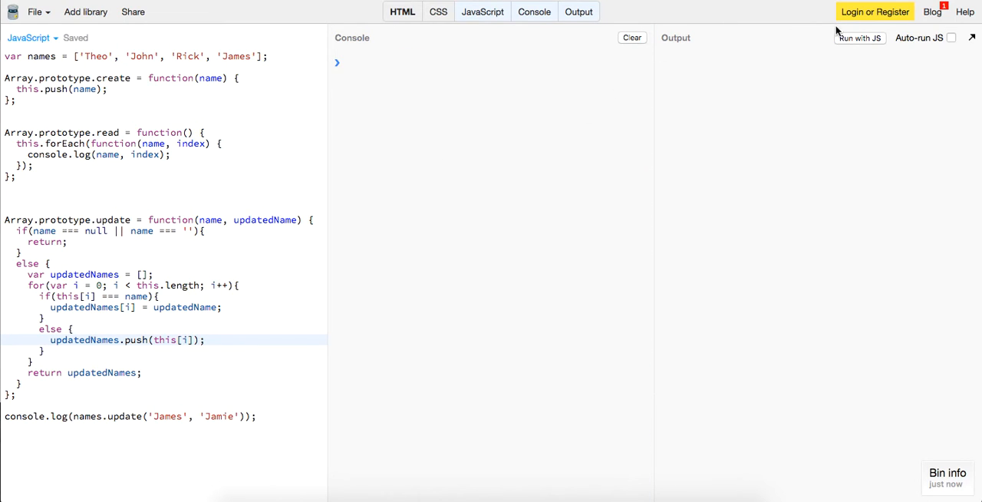
- Rerun to confirm Theo, John, Rick, Jamie, then begin a console.log position message using this[i]
{"action": "left_click", "coordinate": [860, 37]}
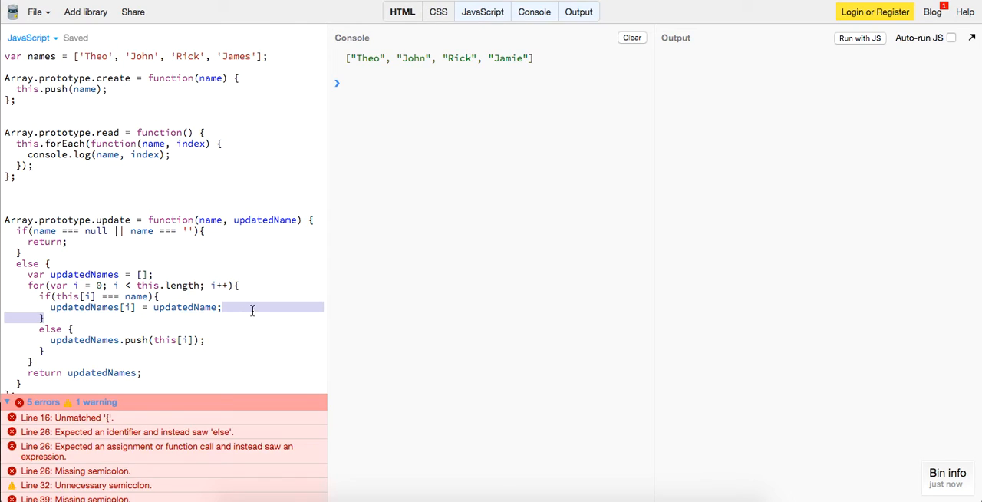
{"action": "type", "text": "console.l"}
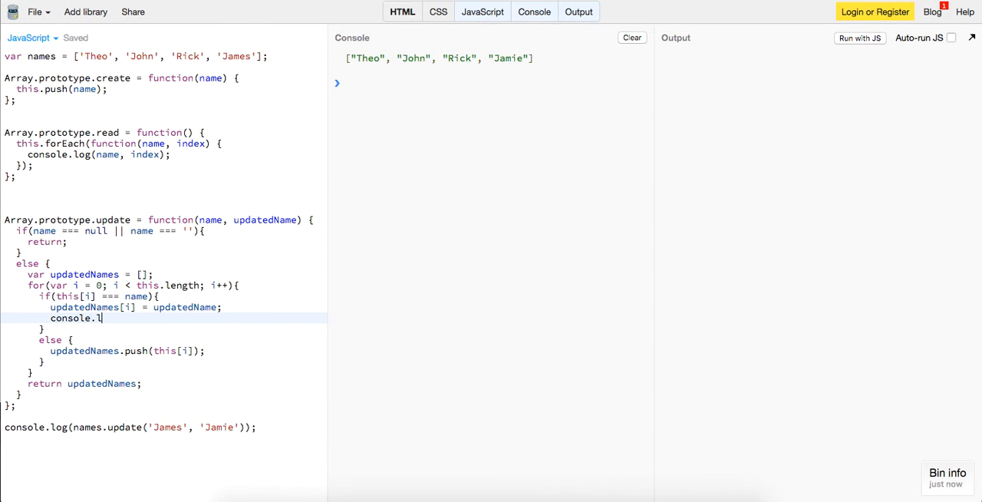
{"action": "type", "text": "og([])"}
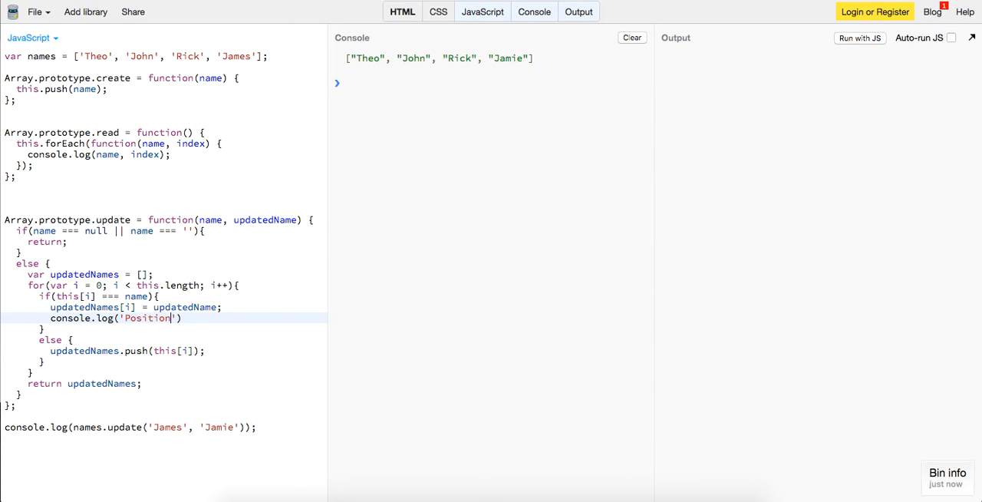
{"action": "type", "text": "' + this[]"}
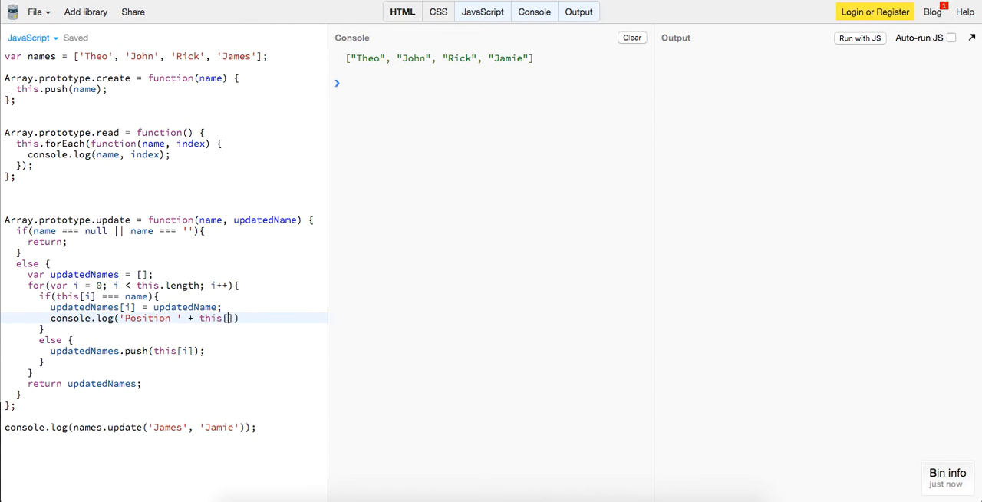
{"action": "type", "text": "i"}
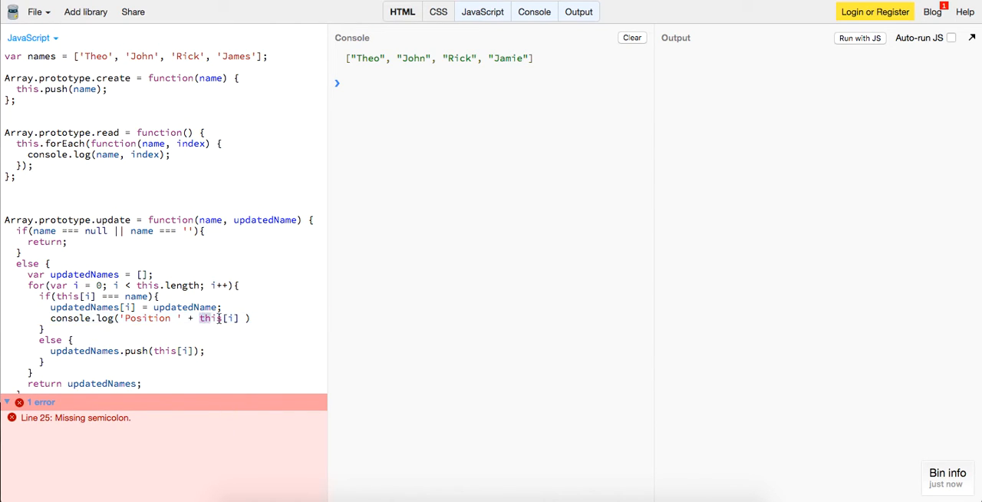
- Complete the log as 'Position ' + i + 'was updated to ' + updatedName and run to see it
{"action": "type", "text": "i + 'was updated to ' +"}
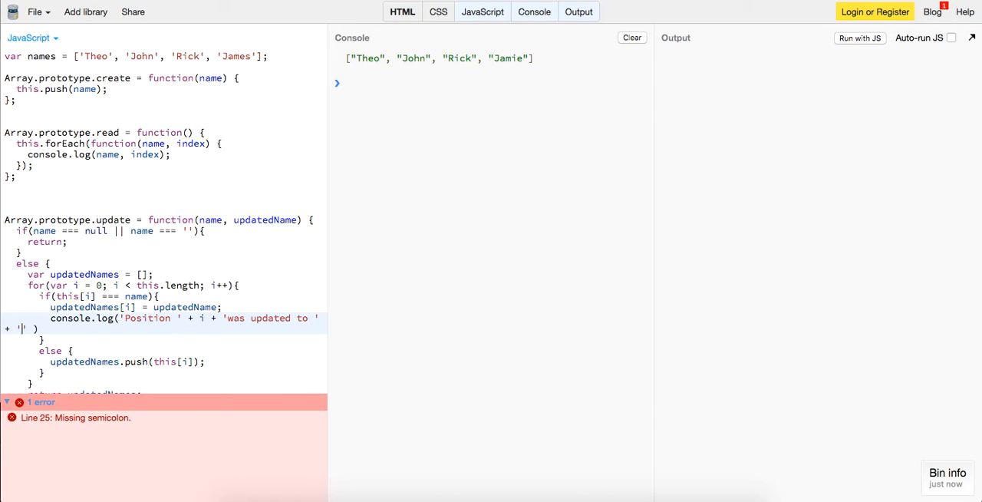
{"action": "type", "text": "updated"}
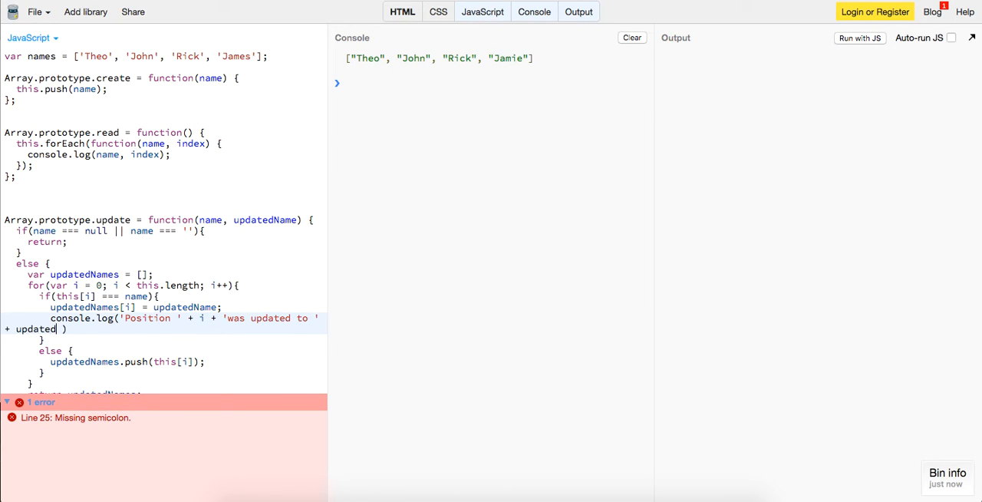
{"action": "type", "text": "Name"}
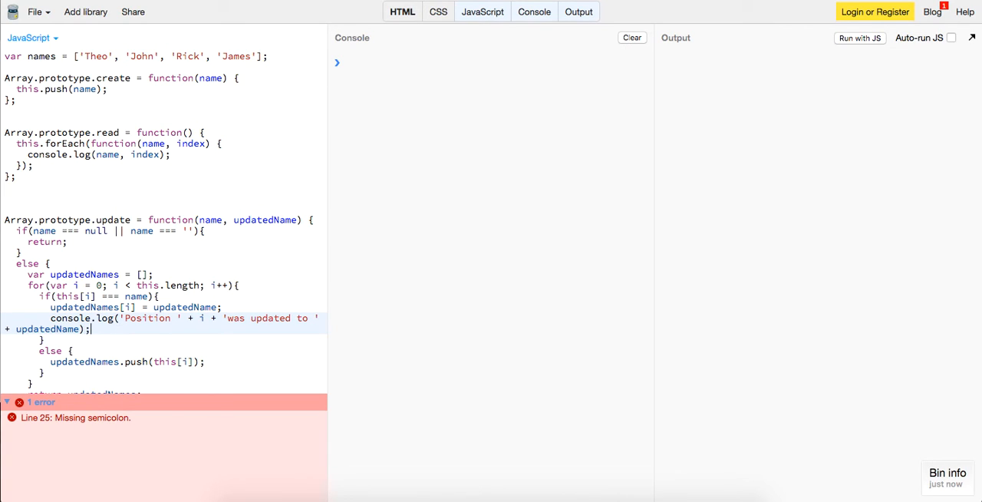
{"action": "left_click", "coordinate": [859, 37]}
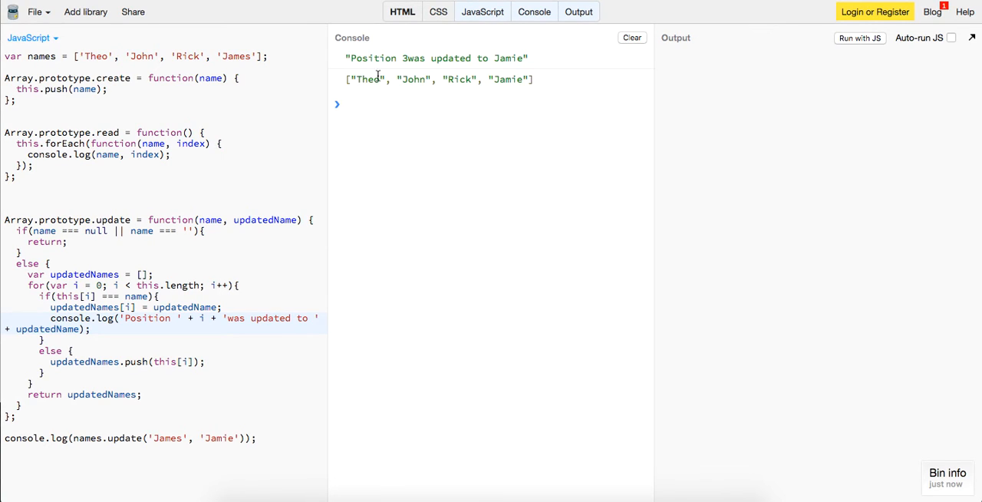
{"action": "double_click", "coordinate": [506, 80]}
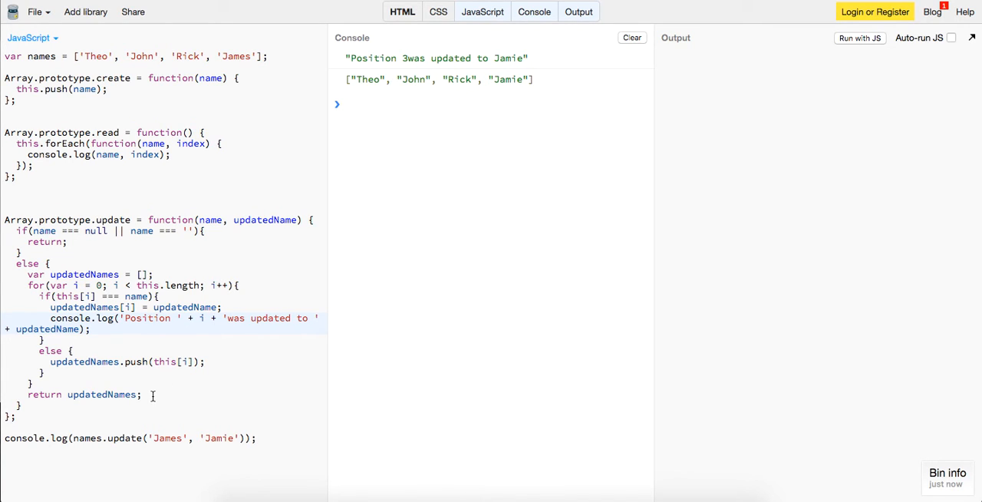
{"action": "mouse_move", "coordinate": [183, 333]}
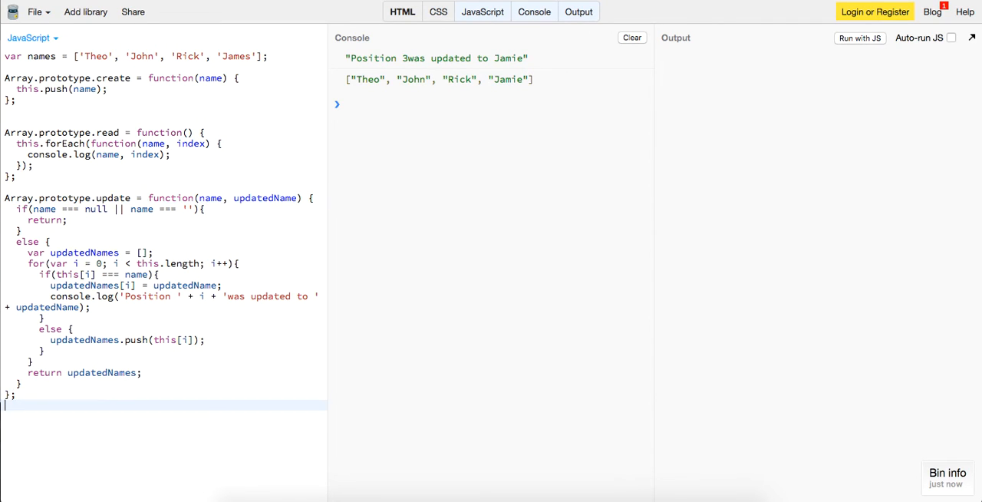
- Below update, write Array.prototype.remove = function(name){ }; and begin its body with var
{"action": "left_click", "coordinate": [633, 37]}
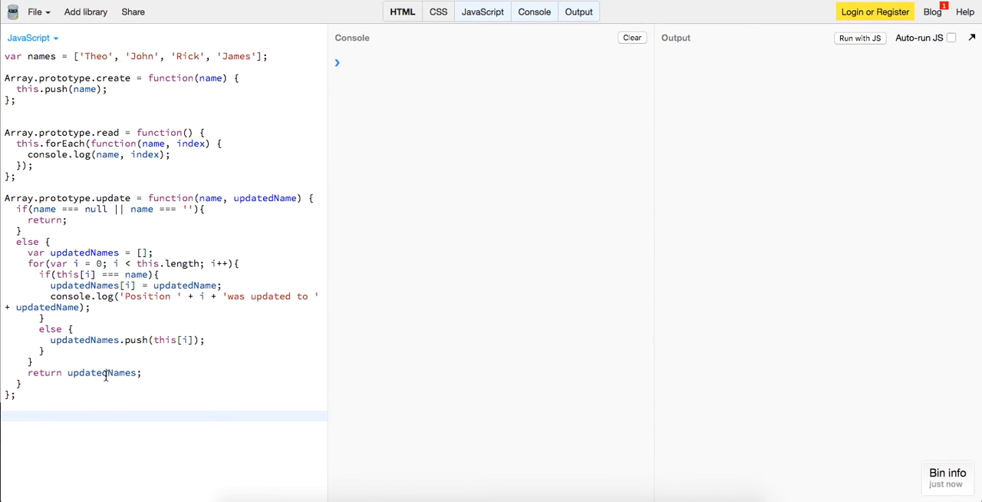
{"action": "type", "text": "Arr"}
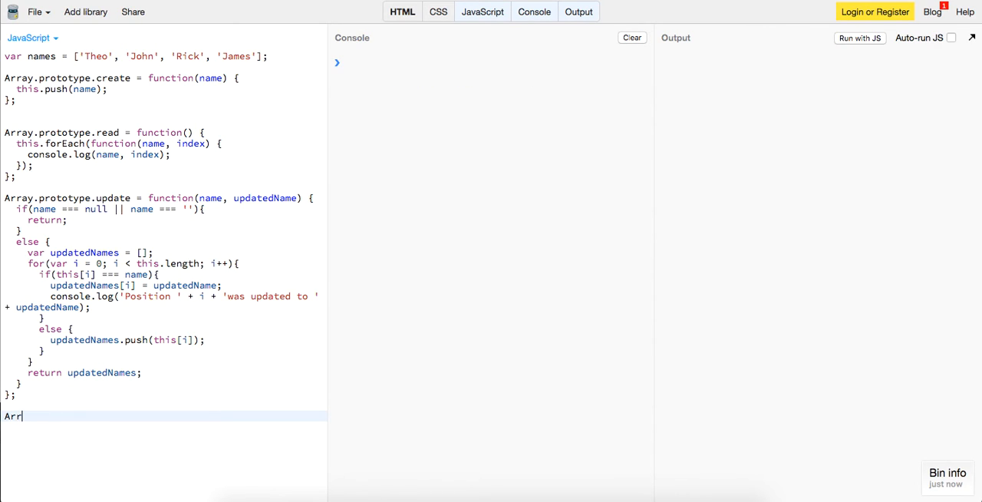
{"action": "type", "text": "ay.protot"}
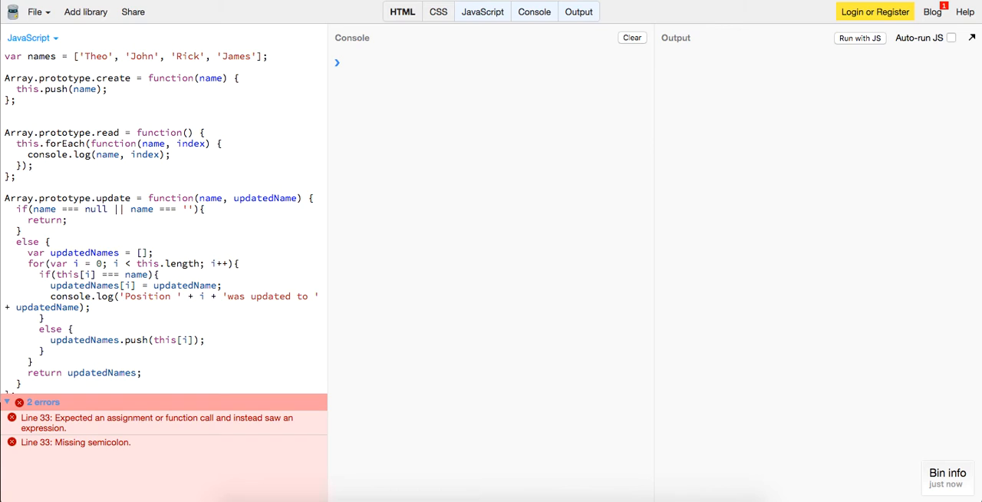
{"action": "type", "text": "Array.prototype"}
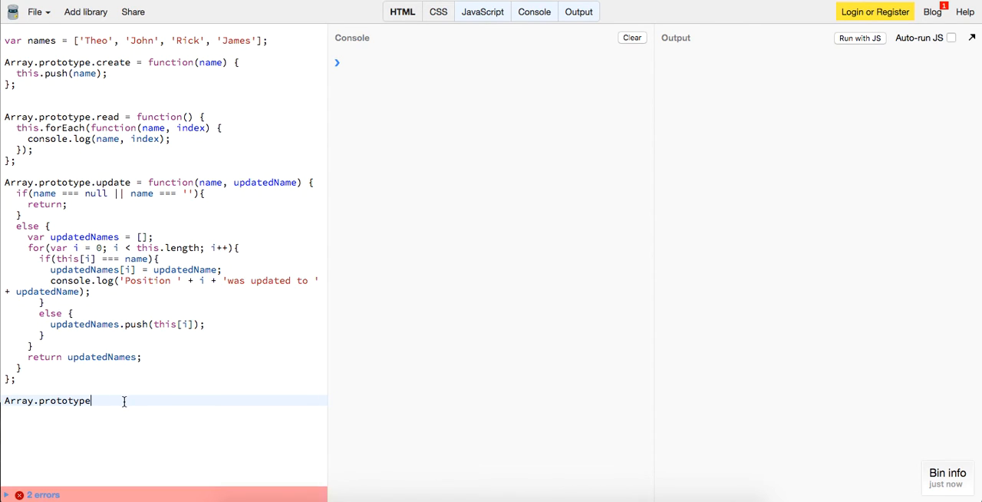
{"action": "type", "text": ".remove = func"}
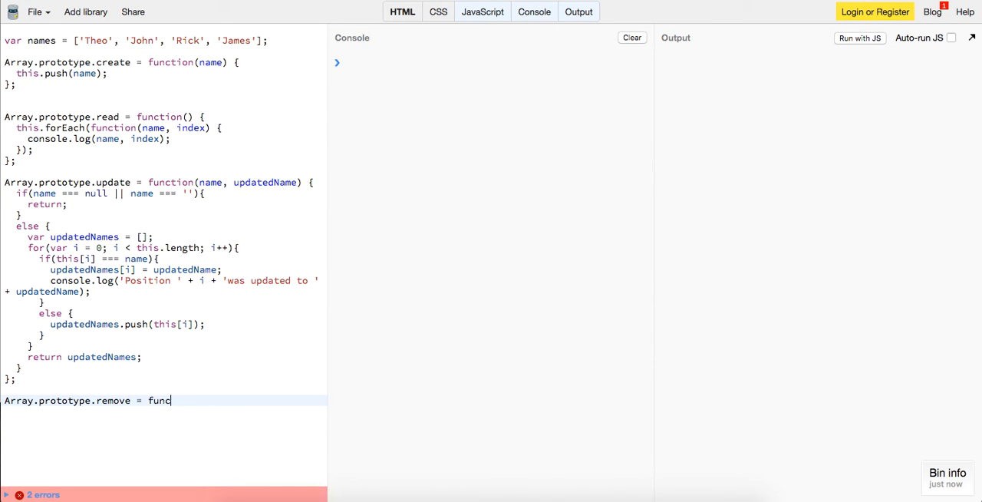
{"action": "type", "text": "tion()"}
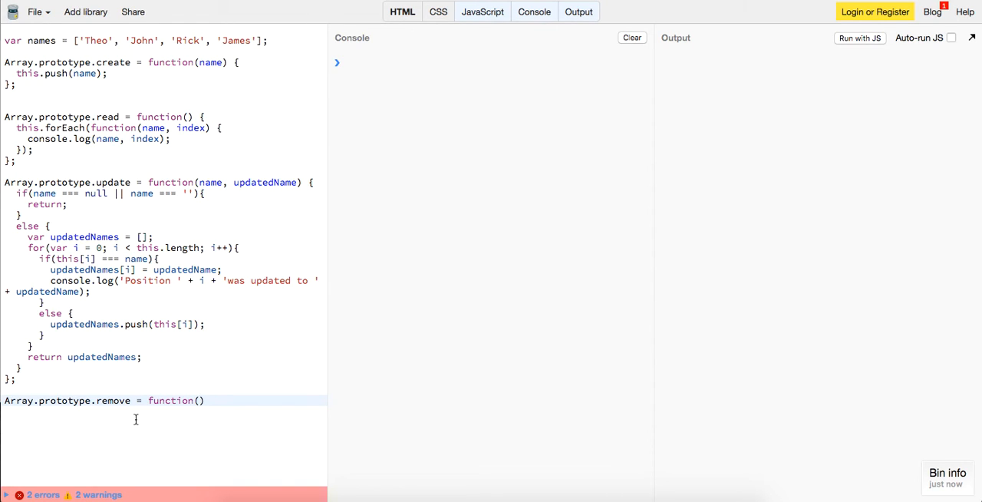
{"action": "type", "text": "name"}
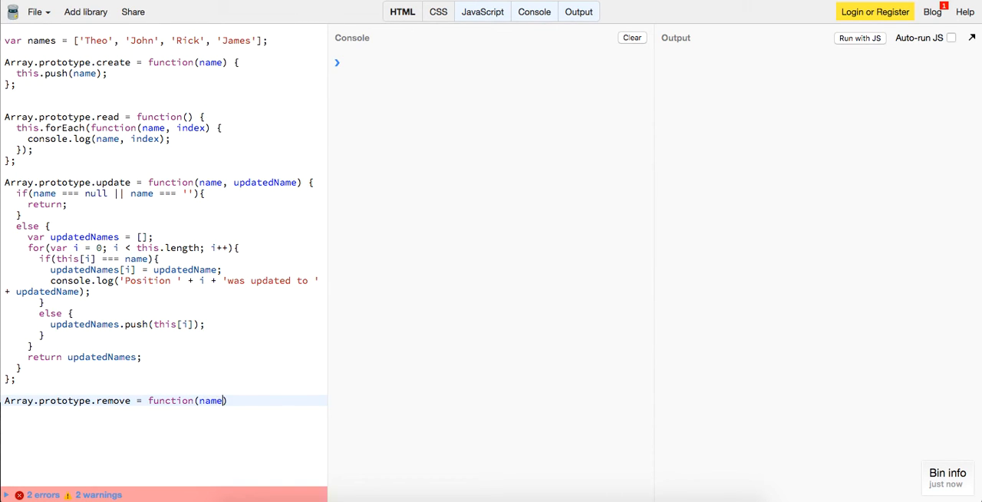
{"action": "type", "text": "{"}
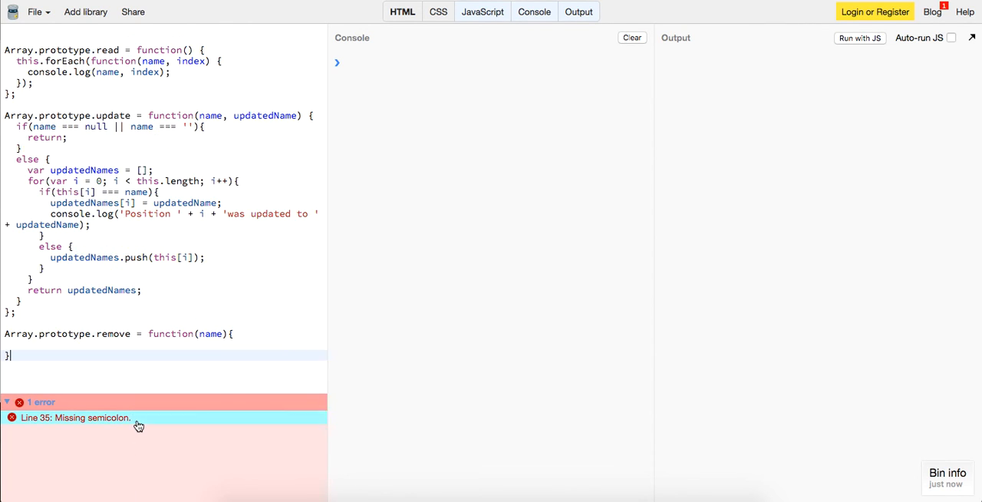
{"action": "type", "text": ";"}
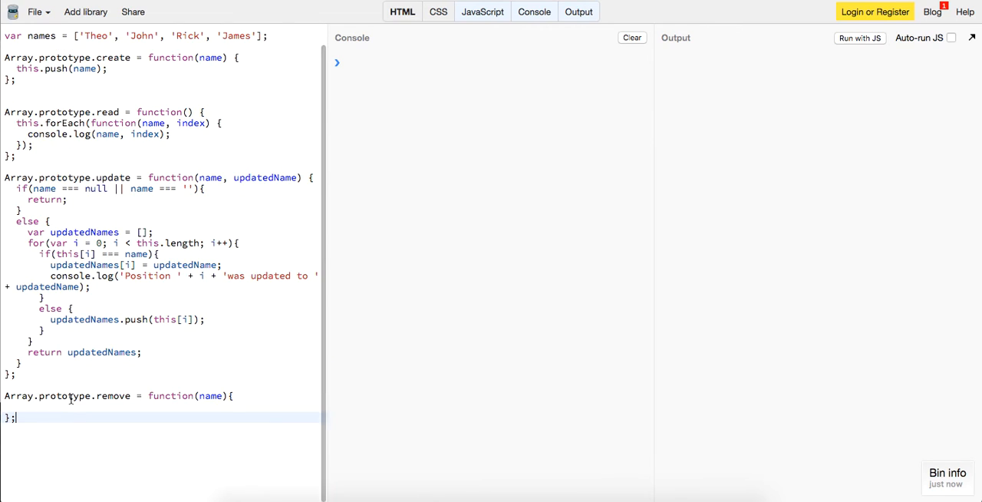
{"action": "type", "text": "var"}
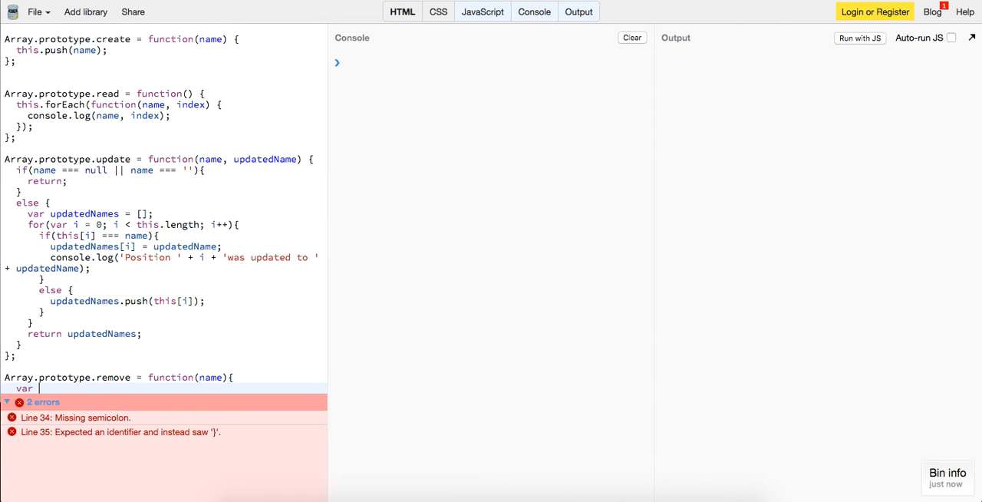
- Declare updatedNames as an empty array and loop over this with index i
{"action": "type", "text": "updatedA"}
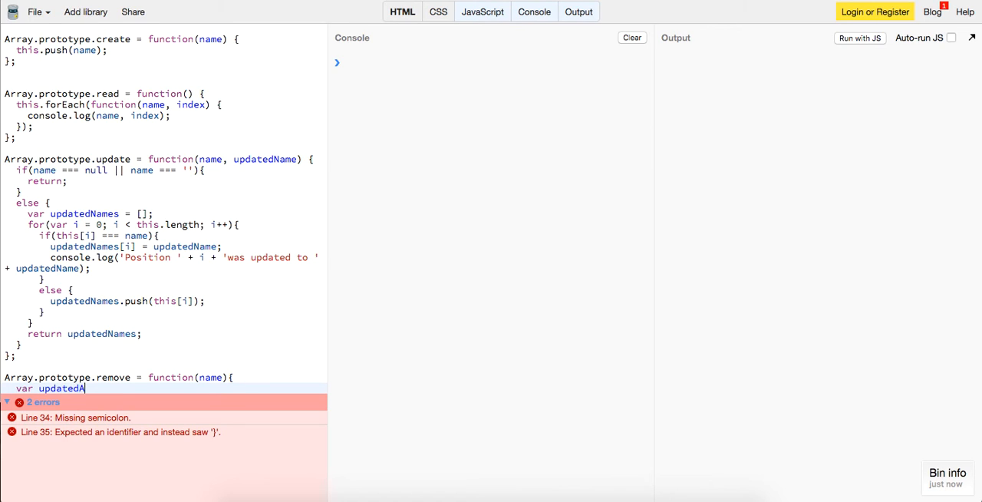
{"action": "type", "text": "ame"}
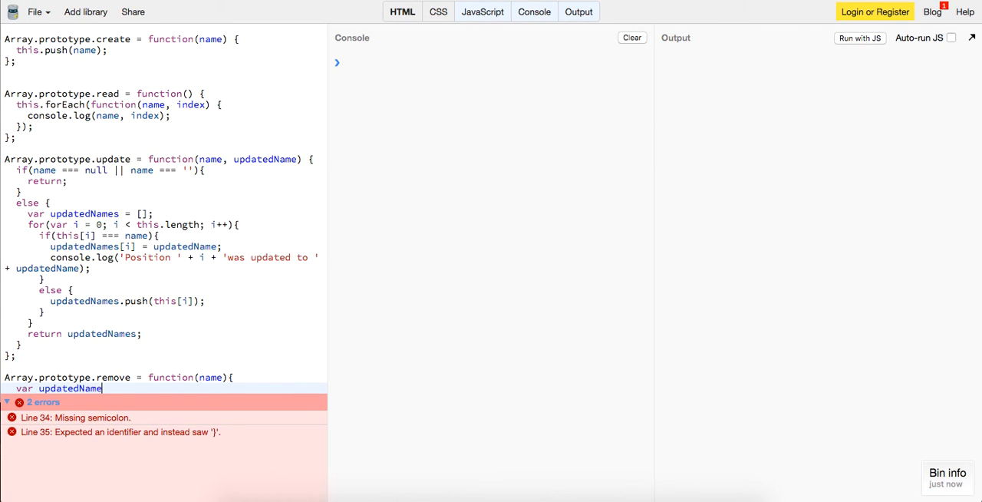
{"action": "type", "text": "= [];"}
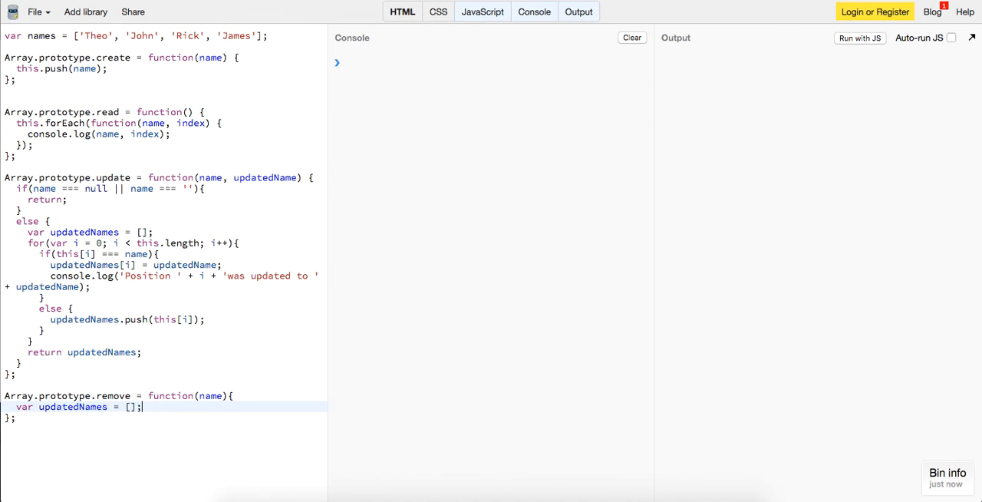
{"action": "type", "text": "for(var i ="}
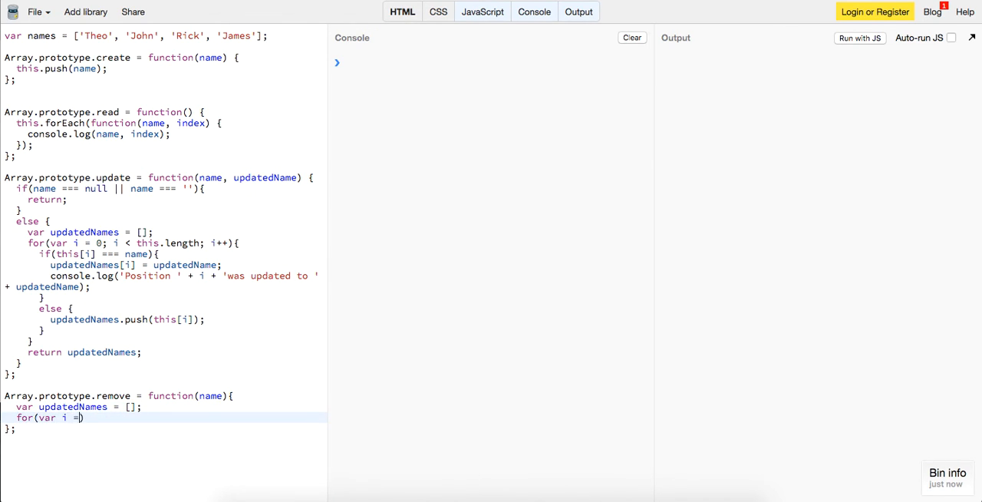
{"action": "type", "text": "0"}
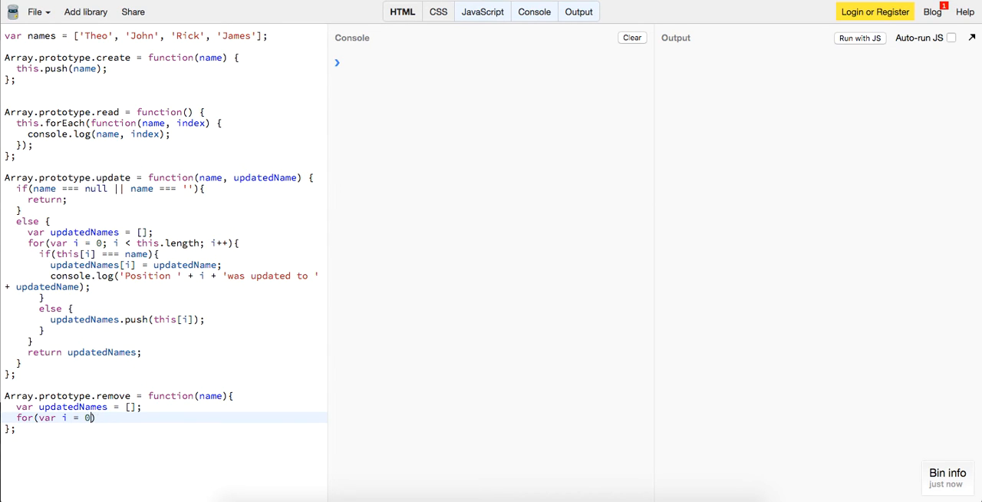
{"action": "type", "text": "; i < this"}
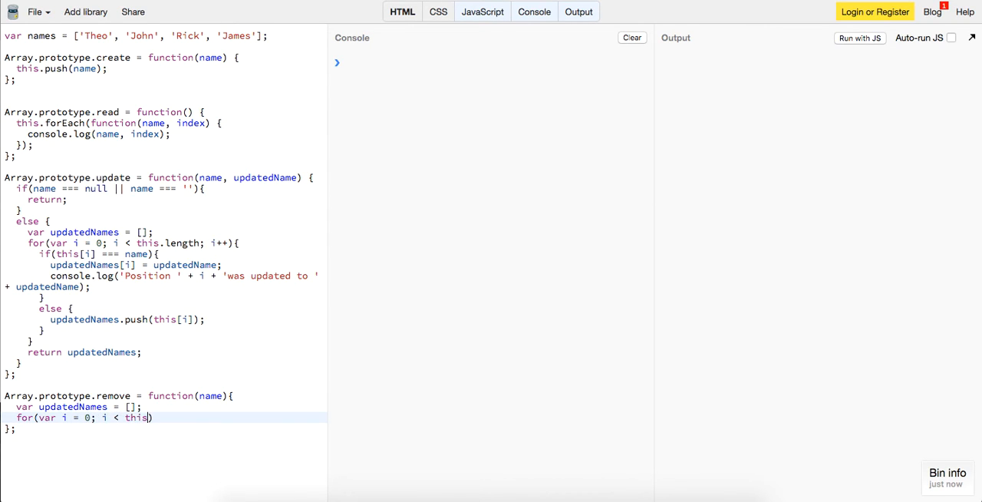
{"action": "type", "text": ".length; i"}
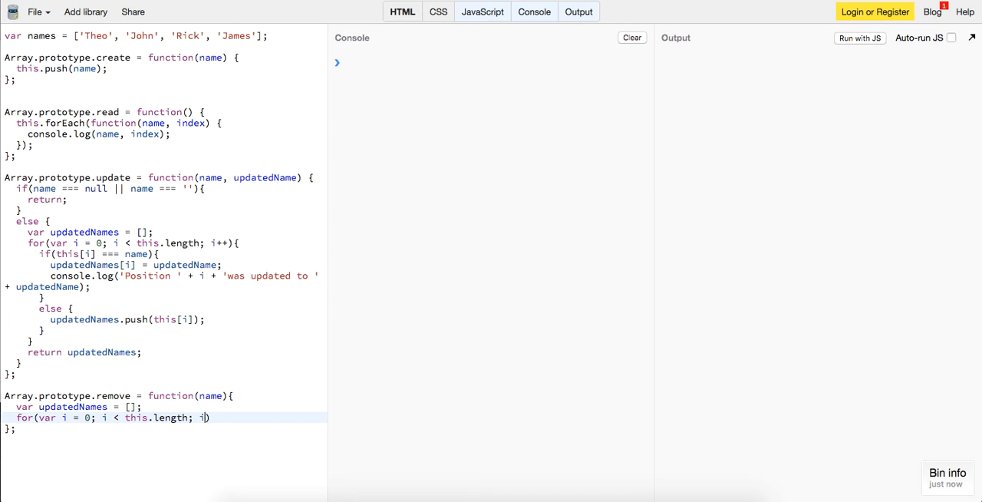
{"action": "type", "text": "++){"}
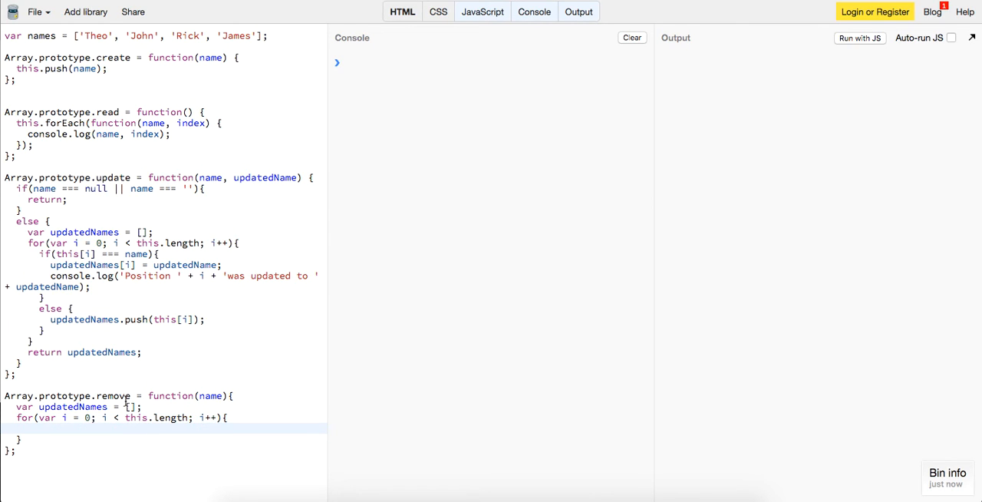
- Continue when this[i] equals name, otherwise push this[i], then return updatedNames
{"action": "type", "text": "if(this[i] === name){"}
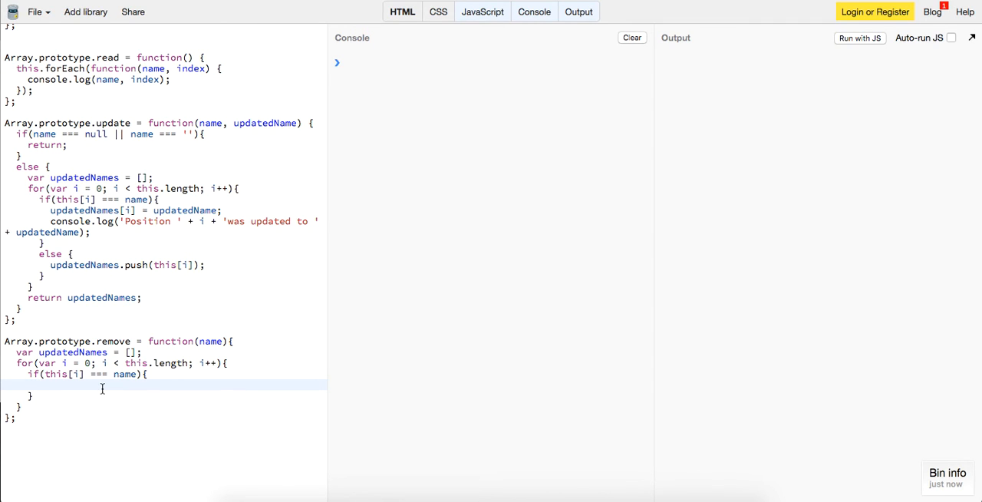
{"action": "type", "text": "continue;"}
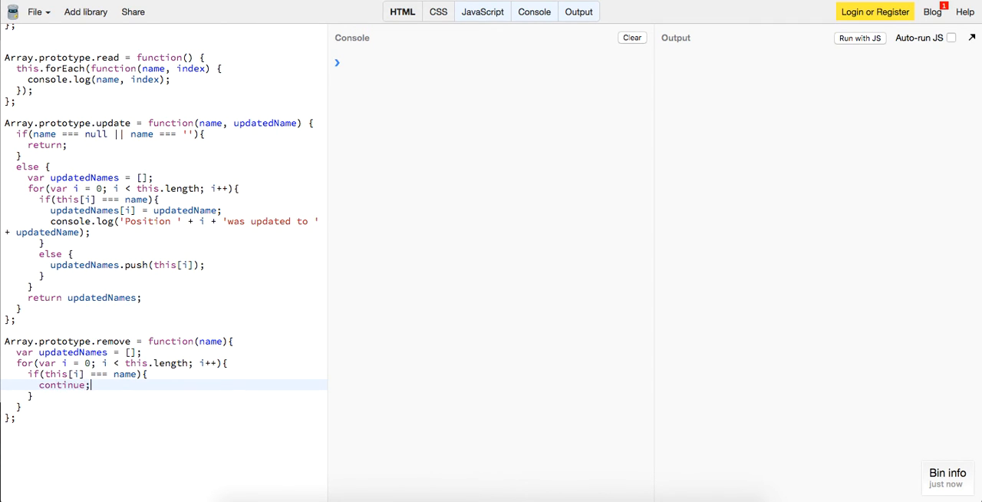
{"action": "type", "text": "else {"}
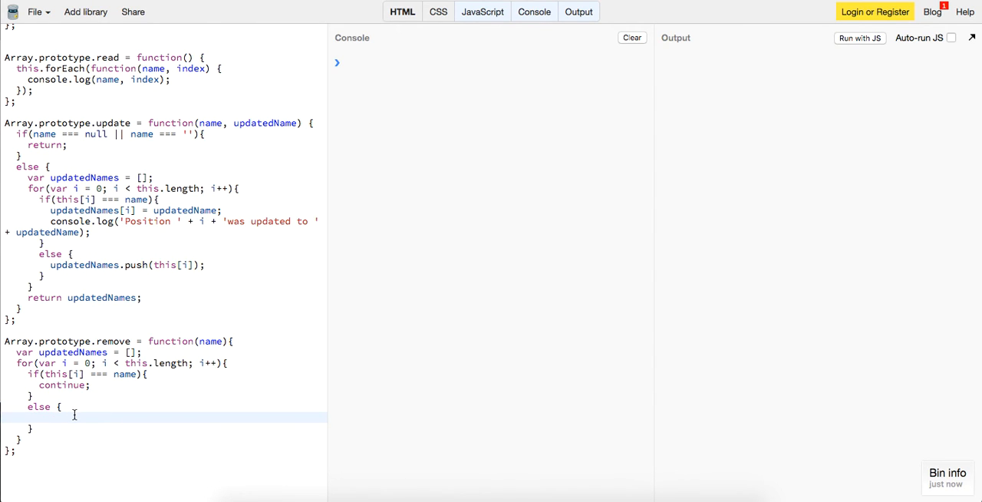
{"action": "scroll", "scroll_direction": "down", "scroll_amount": 3}
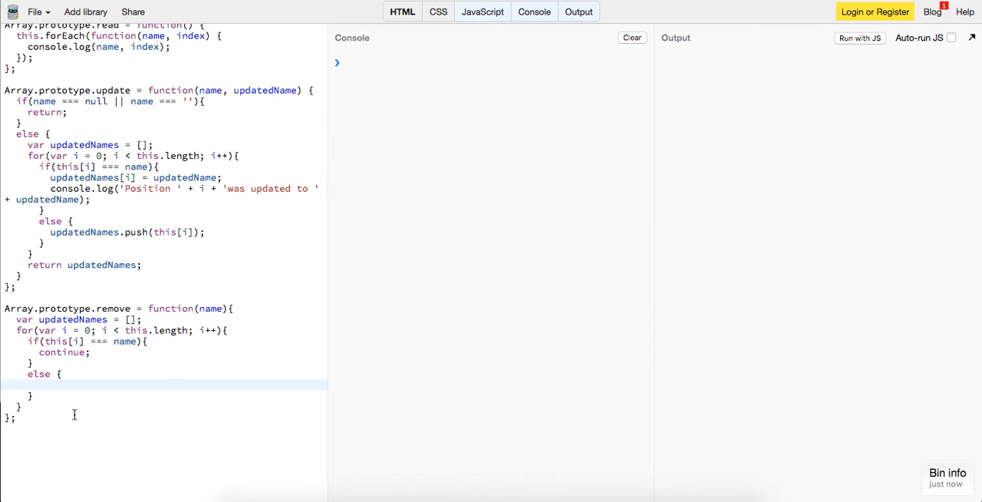
{"action": "type", "text": "update"}
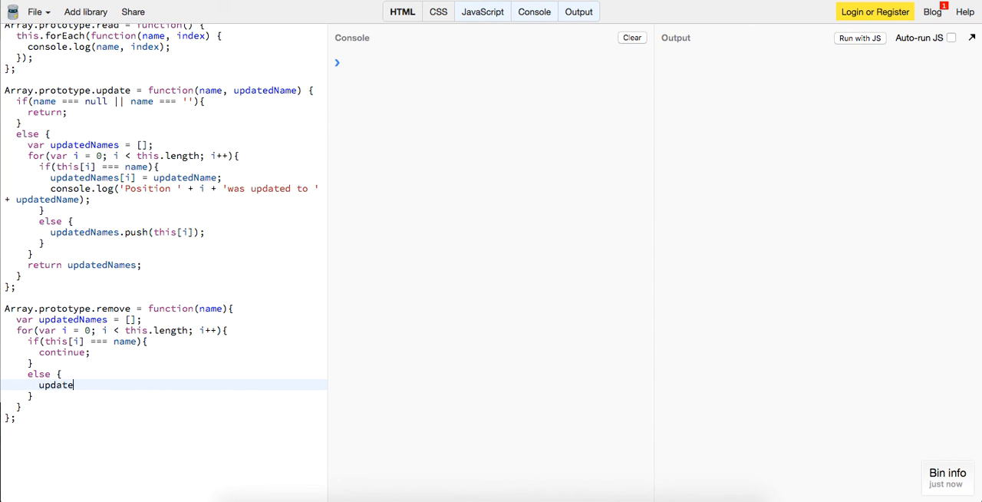
{"action": "type", "text": "dNames.push"}
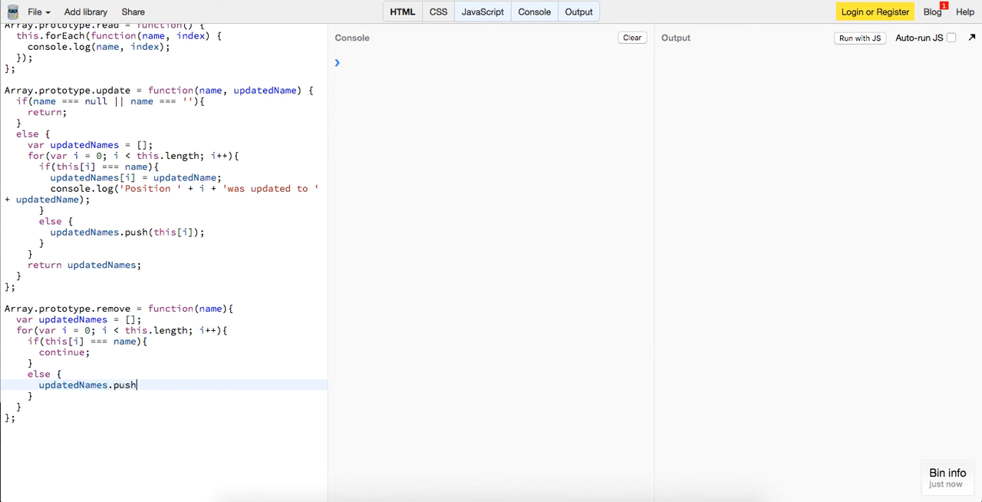
{"action": "type", "text": "()"}
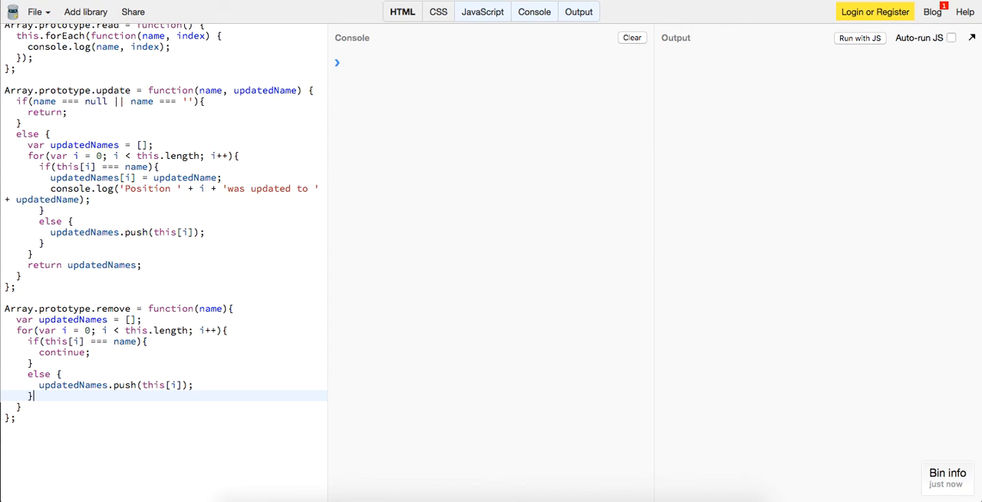
{"action": "type", "text": "return u"}
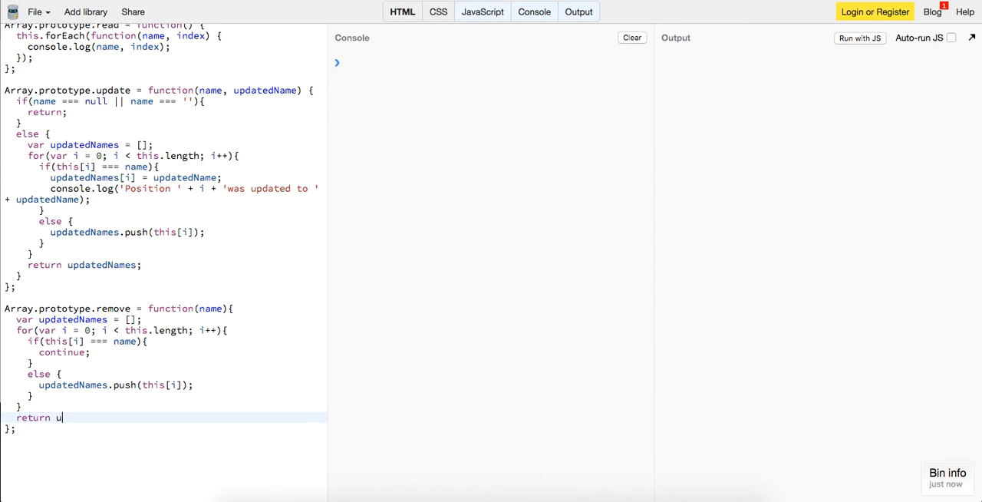
{"action": "type", "text": "pdatedNames;"}
{"action": "type", "text": "c"}
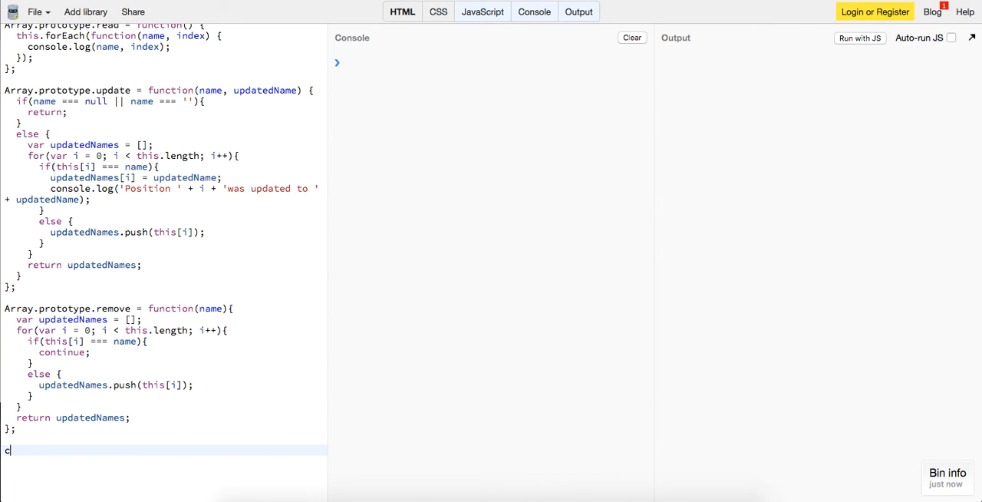
- Log names.remove('Theo') and run it, showing John, Rick and James in the console
{"action": "type", "text": "onsole.log()"}
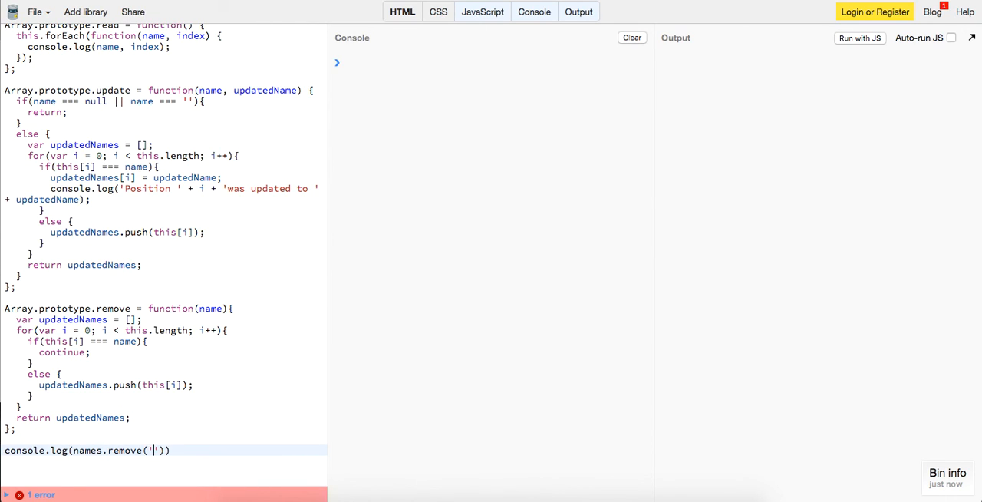
{"action": "type", "text": "Theo');"}
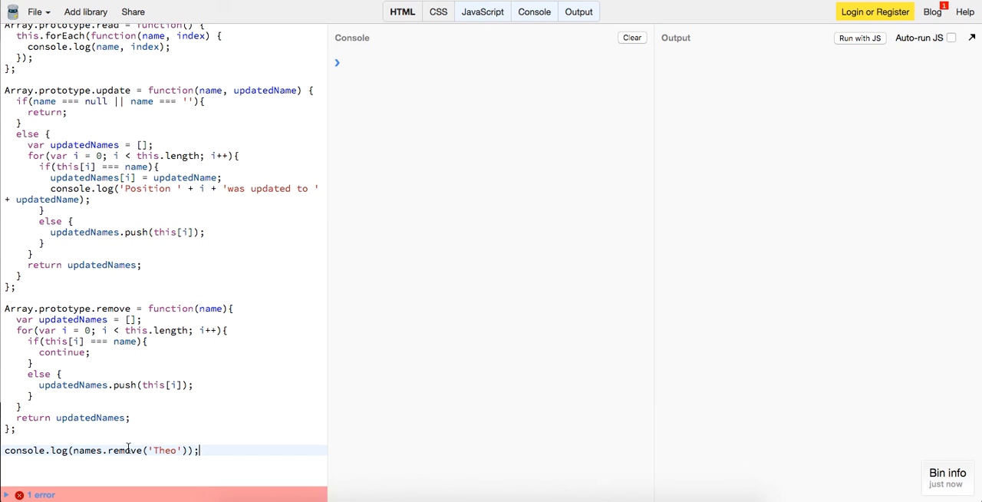
{"action": "left_click", "coordinate": [859, 37]}
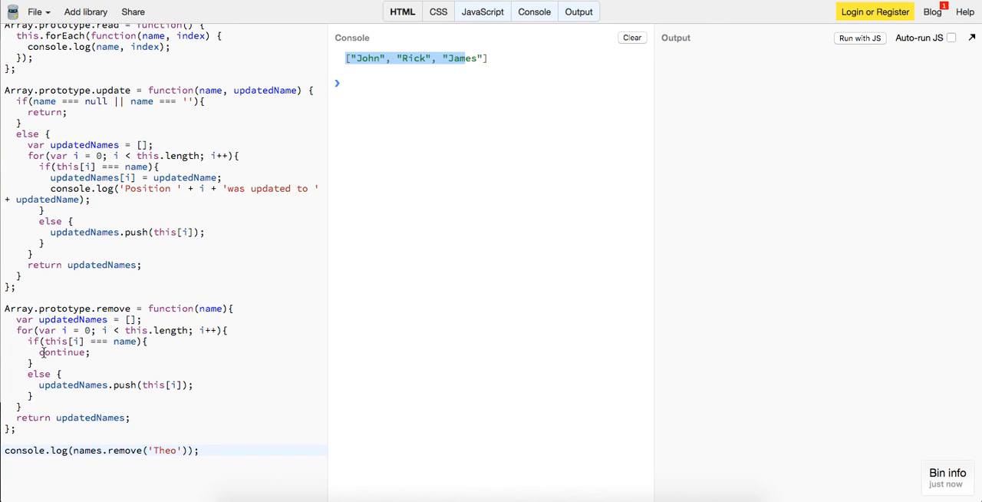
{"action": "left_click", "coordinate": [91, 353]}
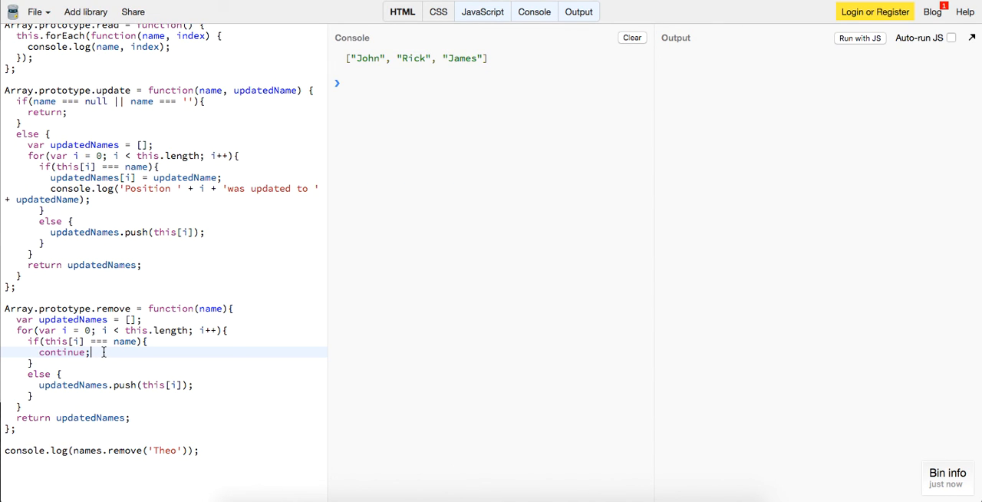
{"action": "mouse_move", "coordinate": [126, 340]}
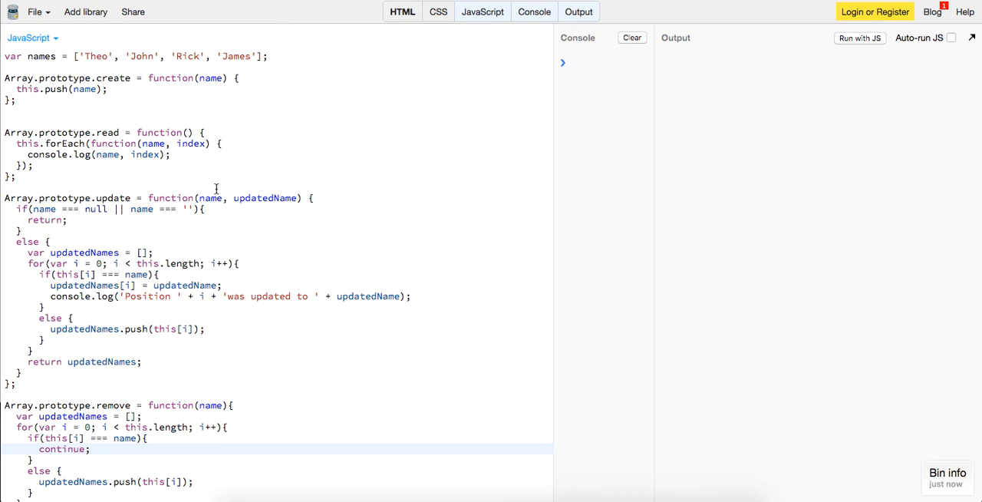
- Scroll through the finished script to review the create, read, update and remove methods
{"action": "scroll", "scroll_direction": "down", "scroll_amount": 3}
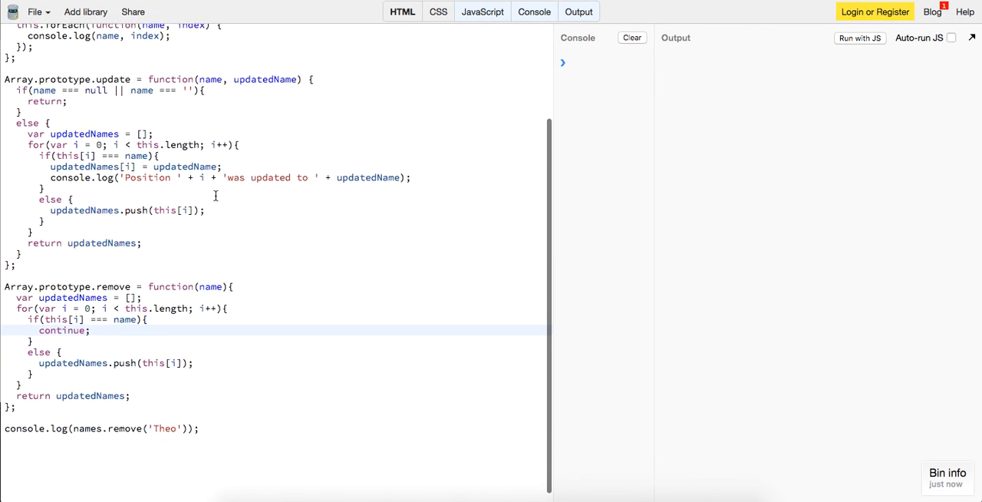
{"action": "scroll", "scroll_direction": "up", "scroll_amount": 3}
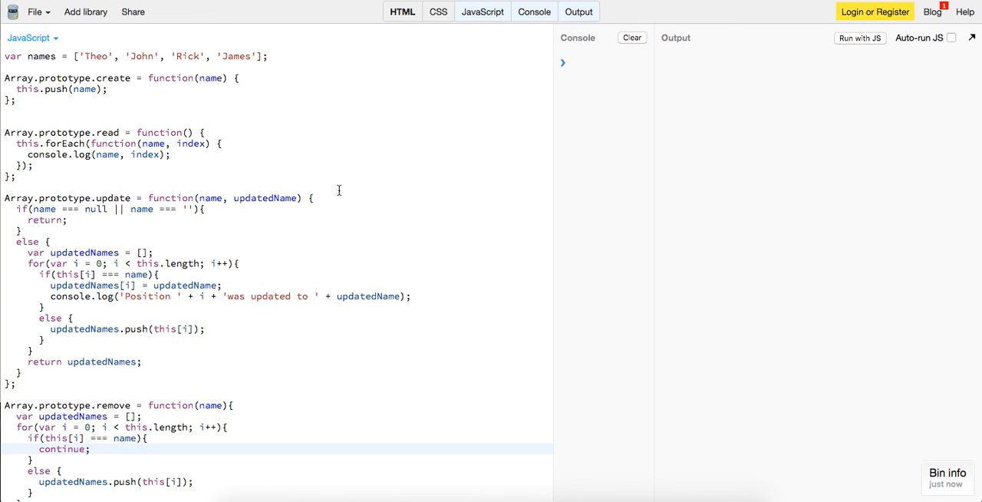
{"action": "mouse_move", "coordinate": [352, 218]}
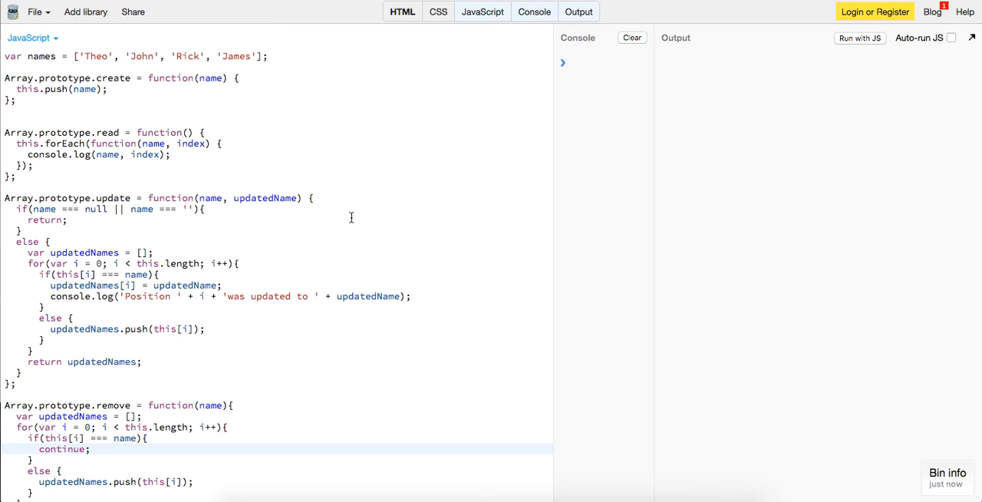
{"action": "mouse_move", "coordinate": [541, 322]}
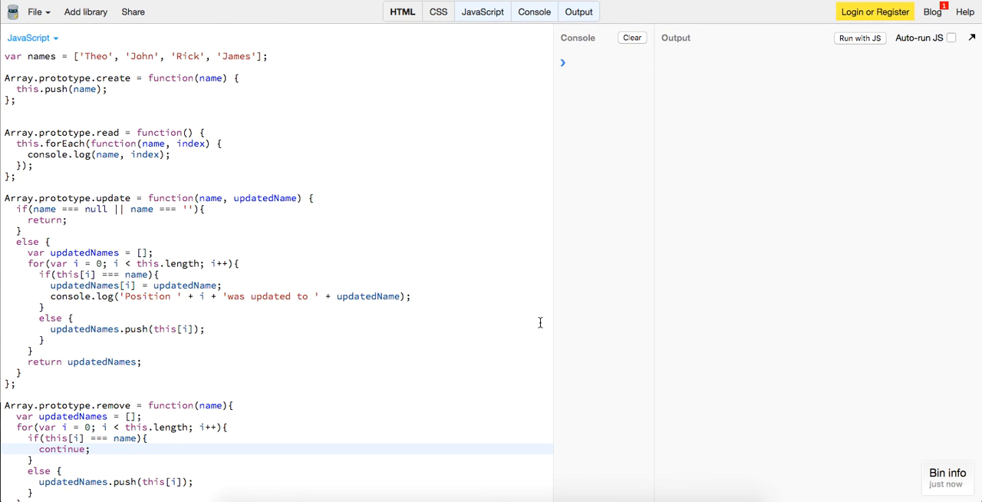